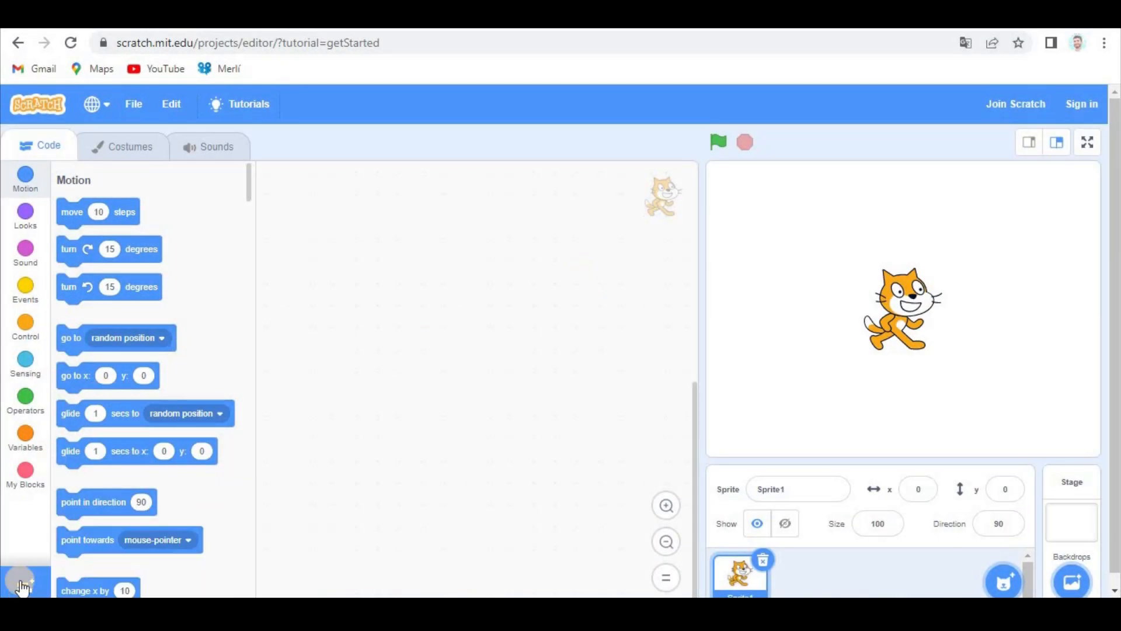
# Add the Pen extension to the project from the extensions list.
pyautogui.click(24, 579)
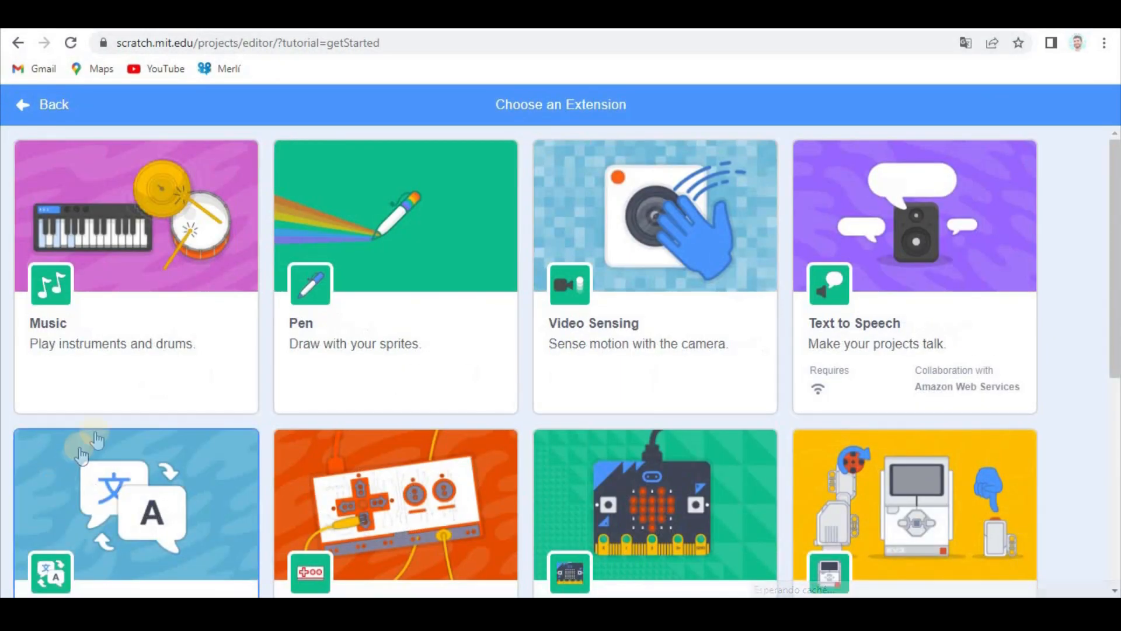
pyautogui.click(394, 275)
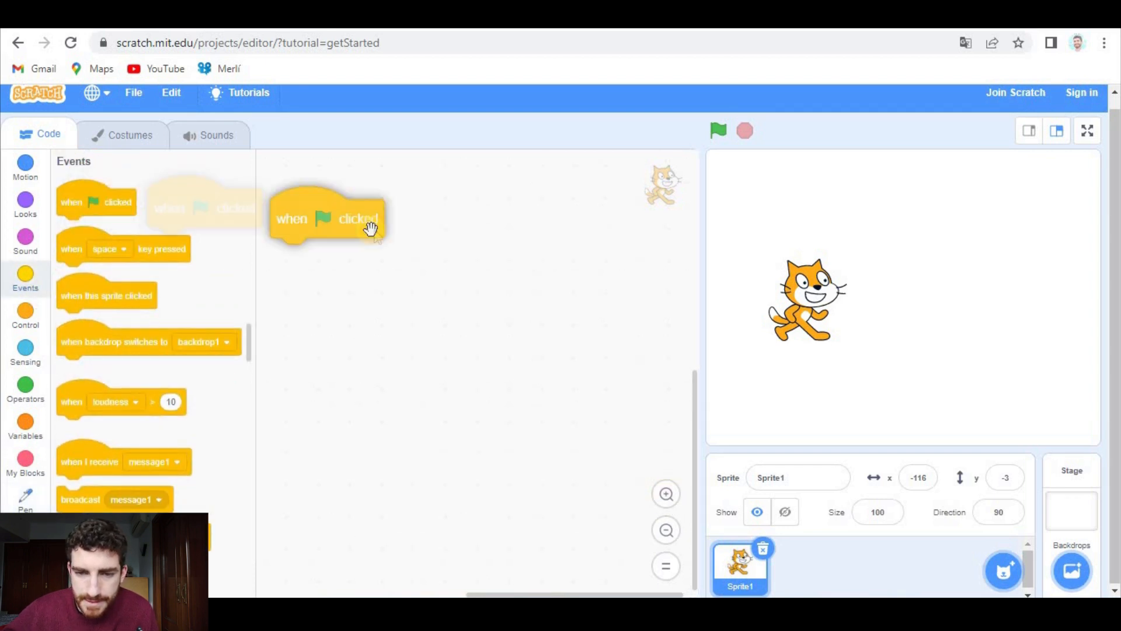
# Assemble pen down, set pen size to 10 and move 10 steps under the green-flag block.
pyautogui.click(25, 498)
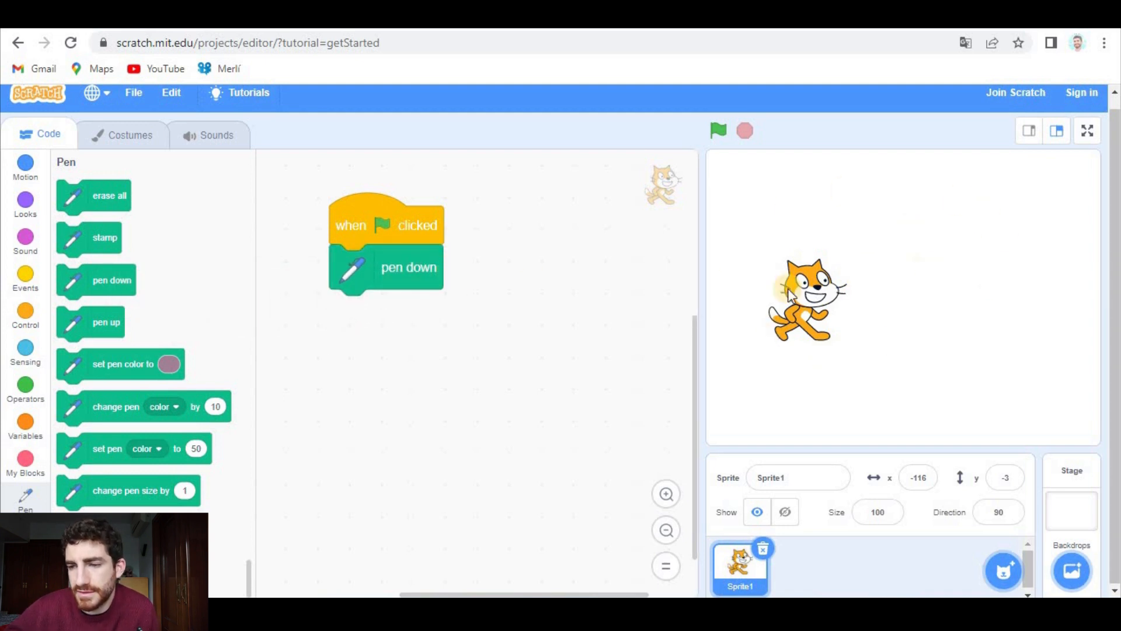
pyautogui.moveTo(690, 297)
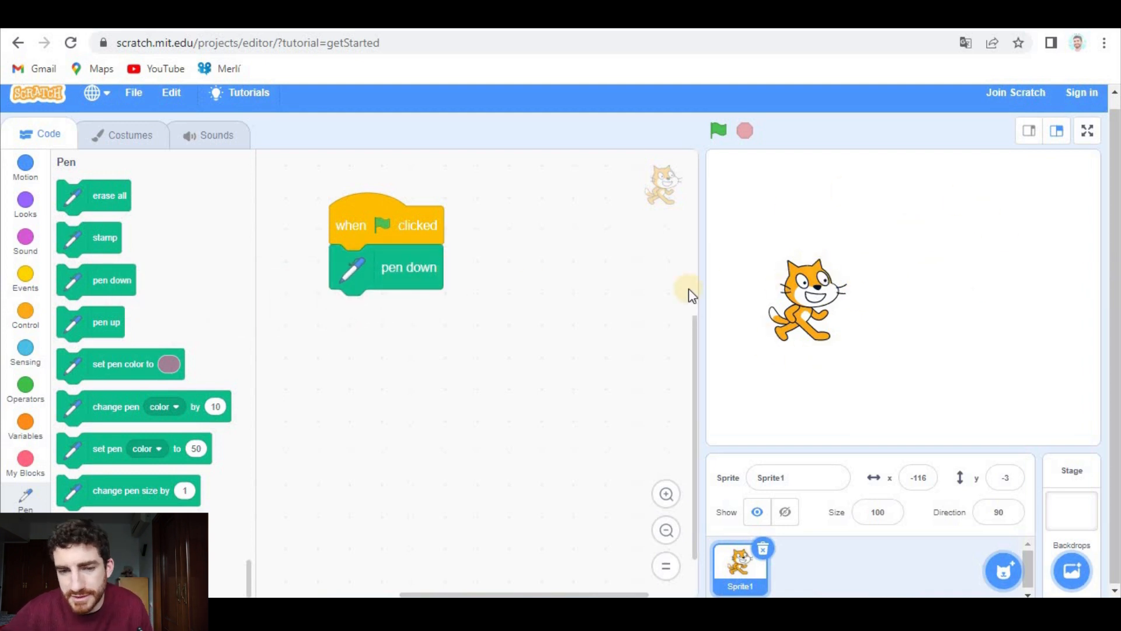
pyautogui.moveTo(822, 370)
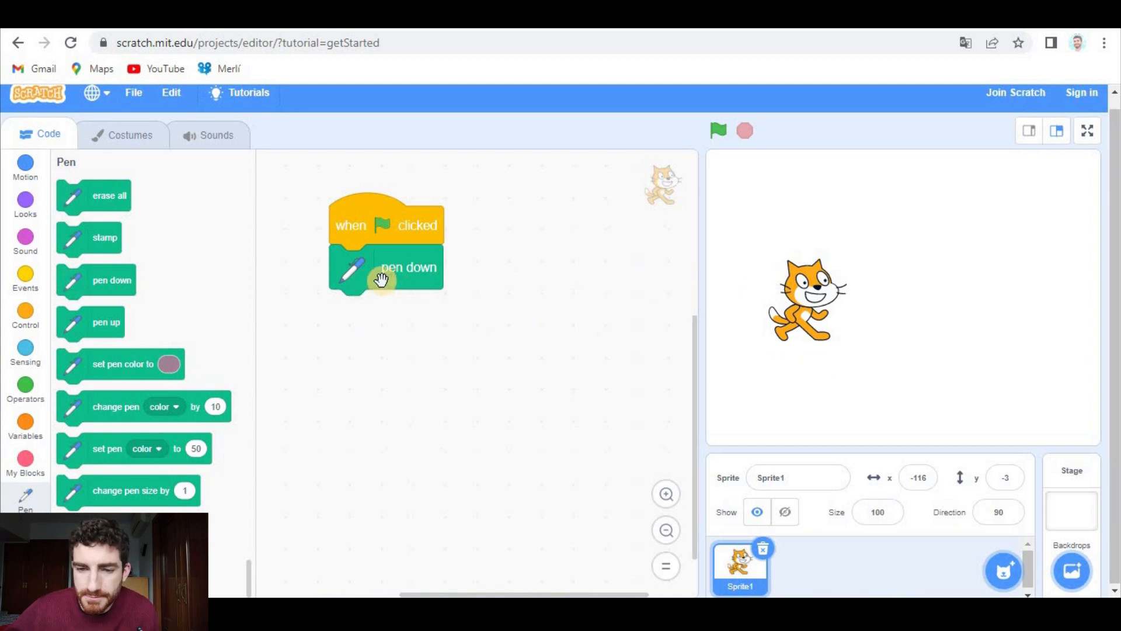
pyautogui.moveTo(848, 283)
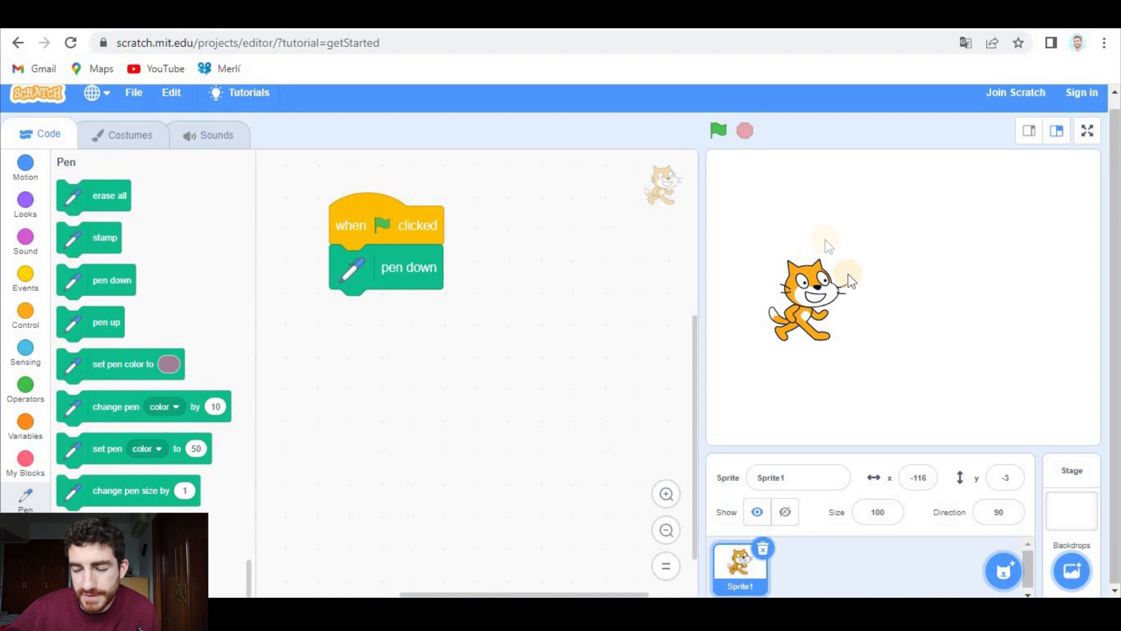
pyautogui.moveTo(175, 203)
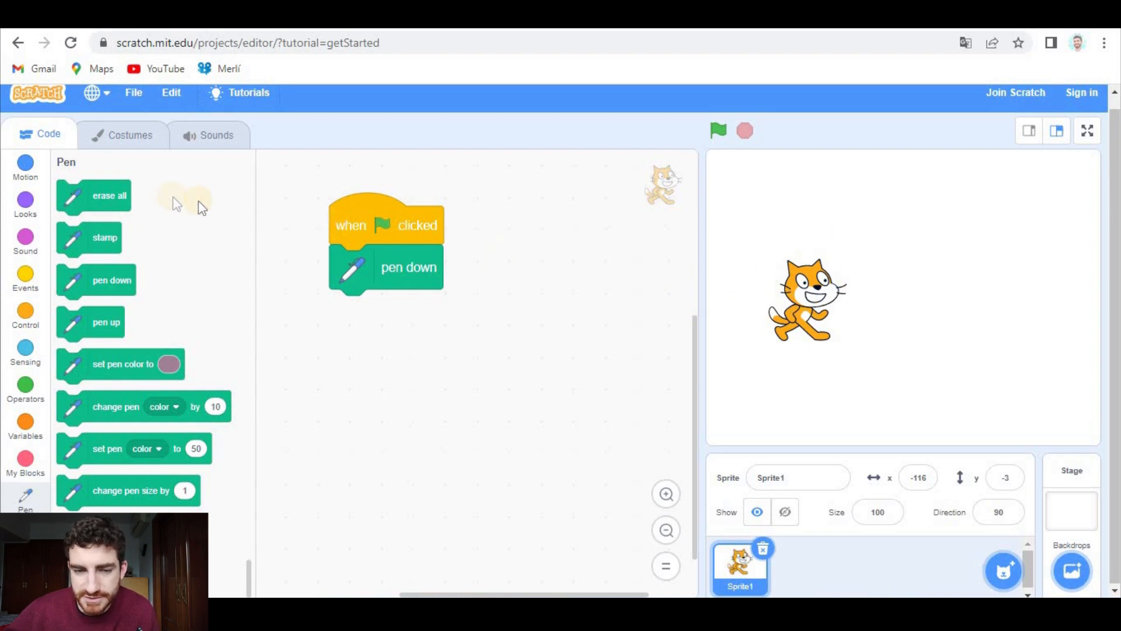
pyautogui.click(24, 166)
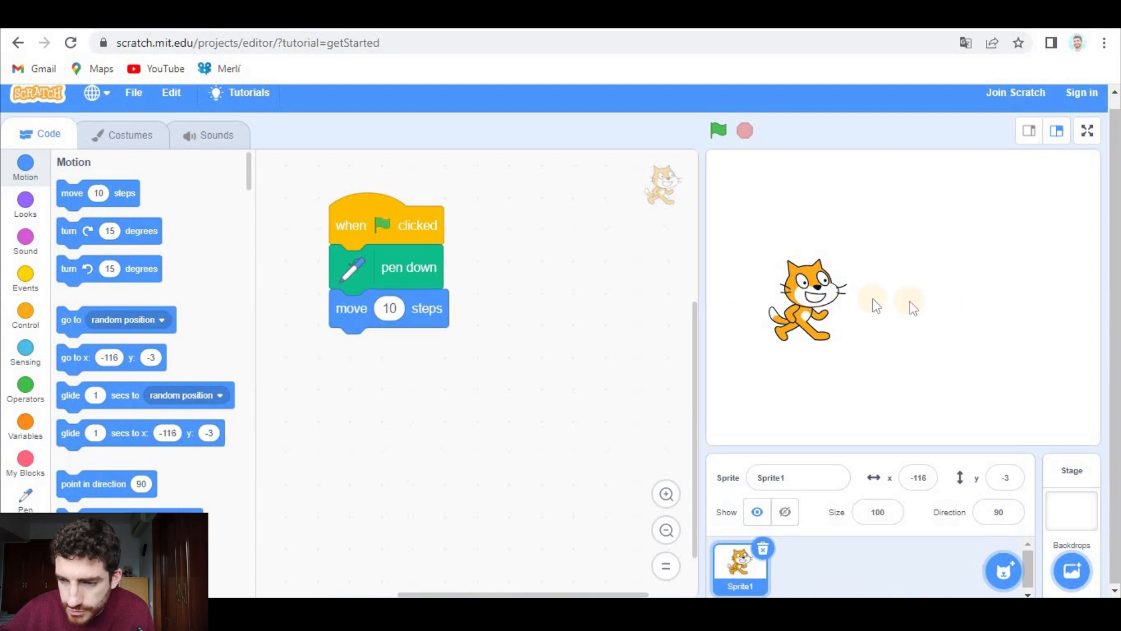
pyautogui.click(25, 493)
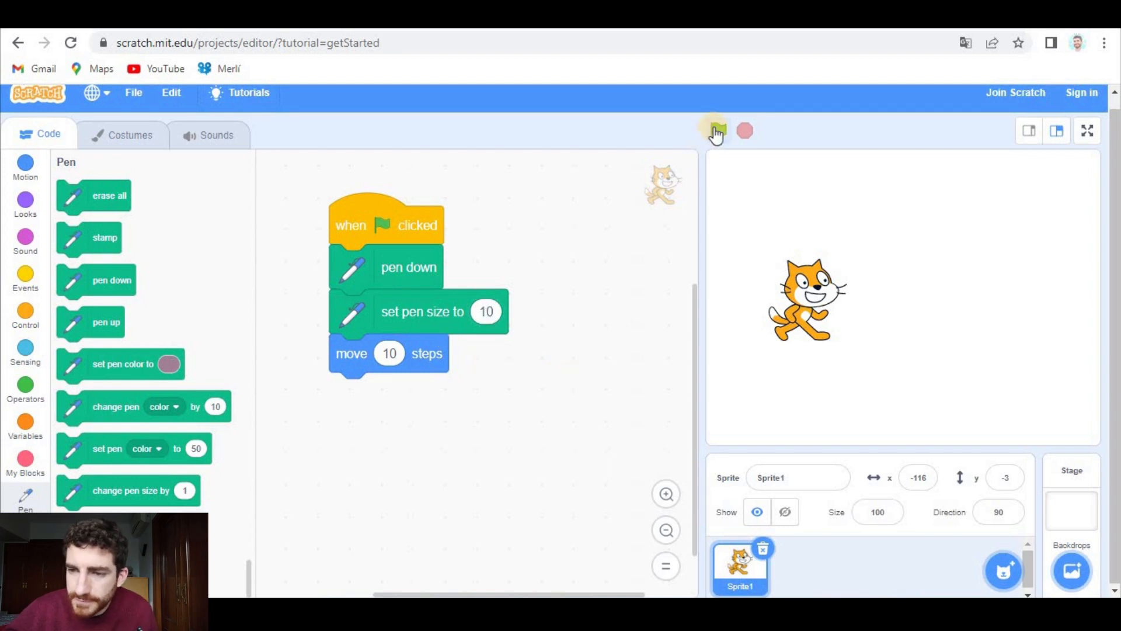
# Run the script twice to draw a blue line, then run it again with pen up.
pyautogui.click(714, 131)
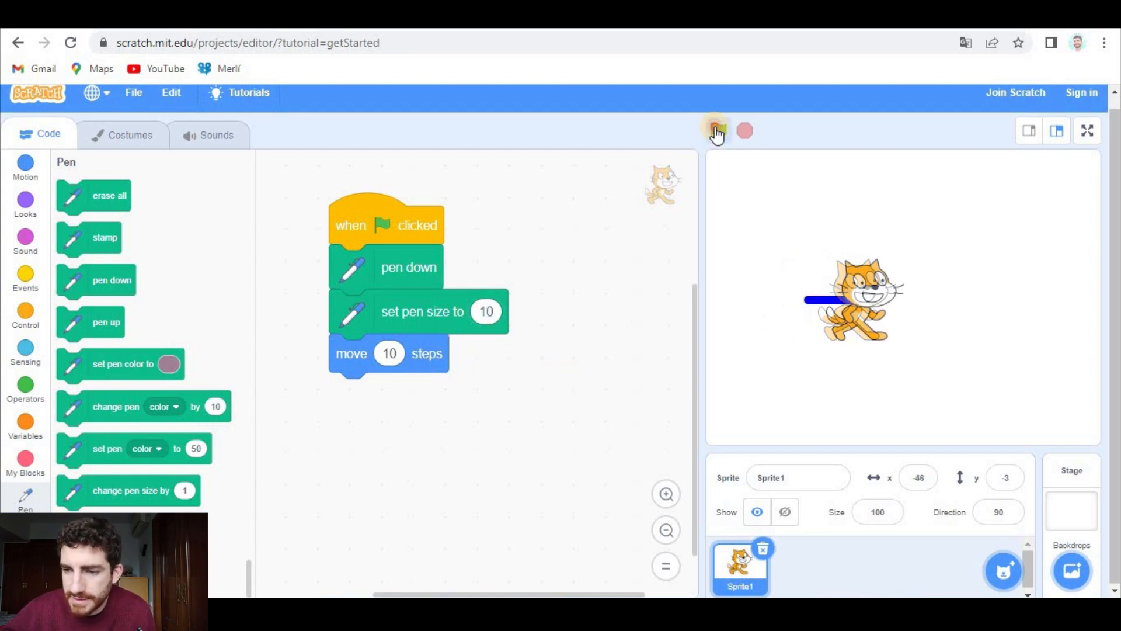
pyautogui.click(717, 130)
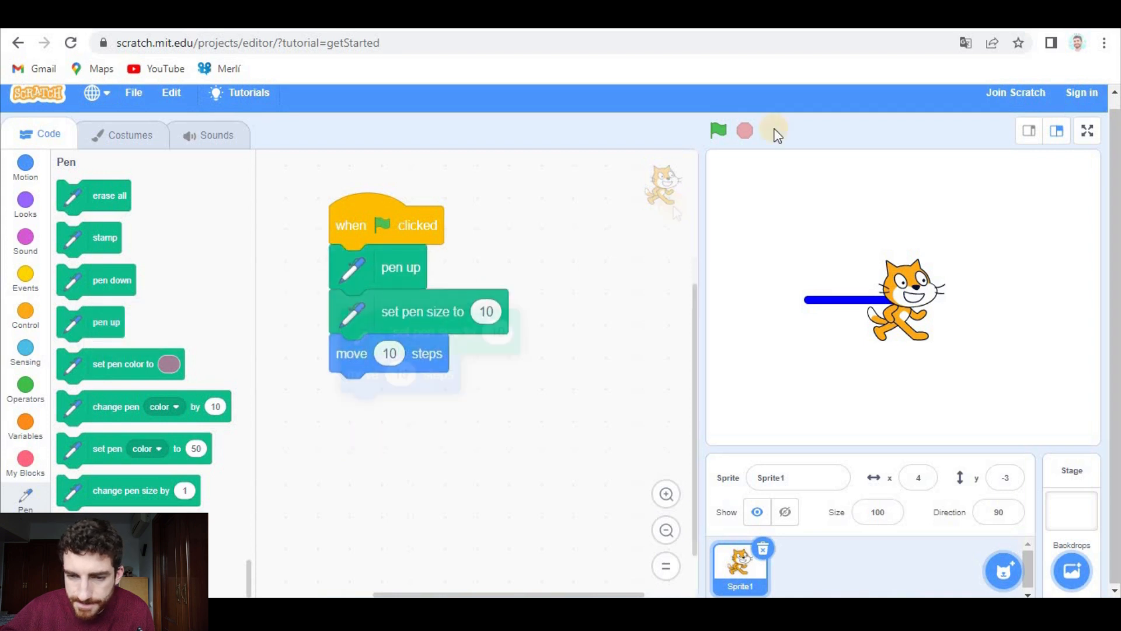
pyautogui.click(717, 130)
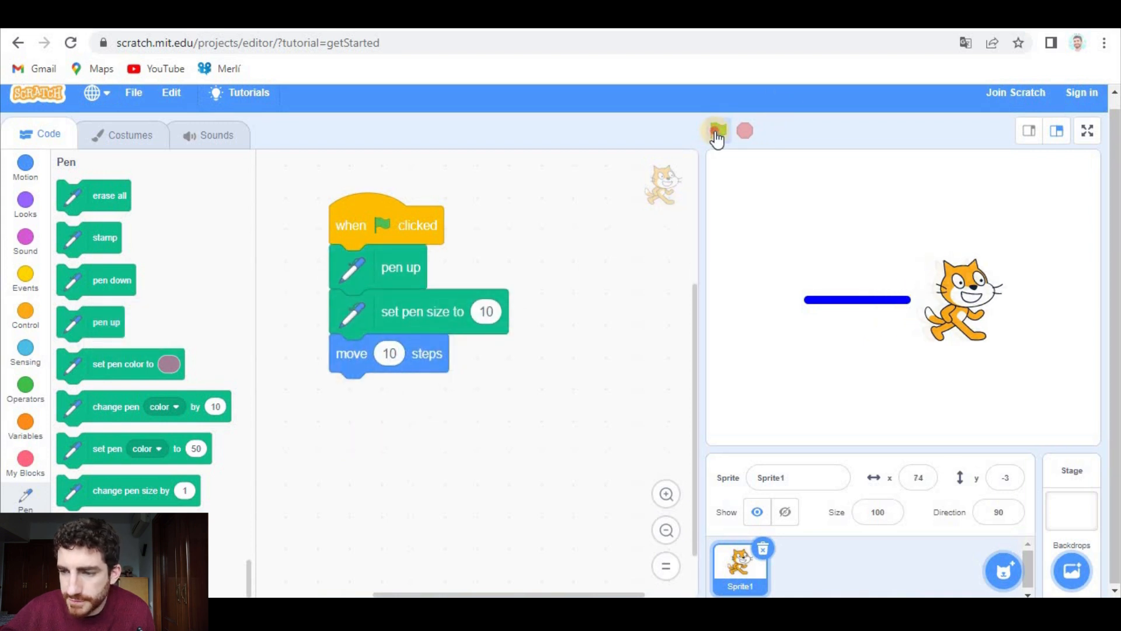
# Clear the stage, preview it full screen and return to the editor.
pyautogui.click(717, 131)
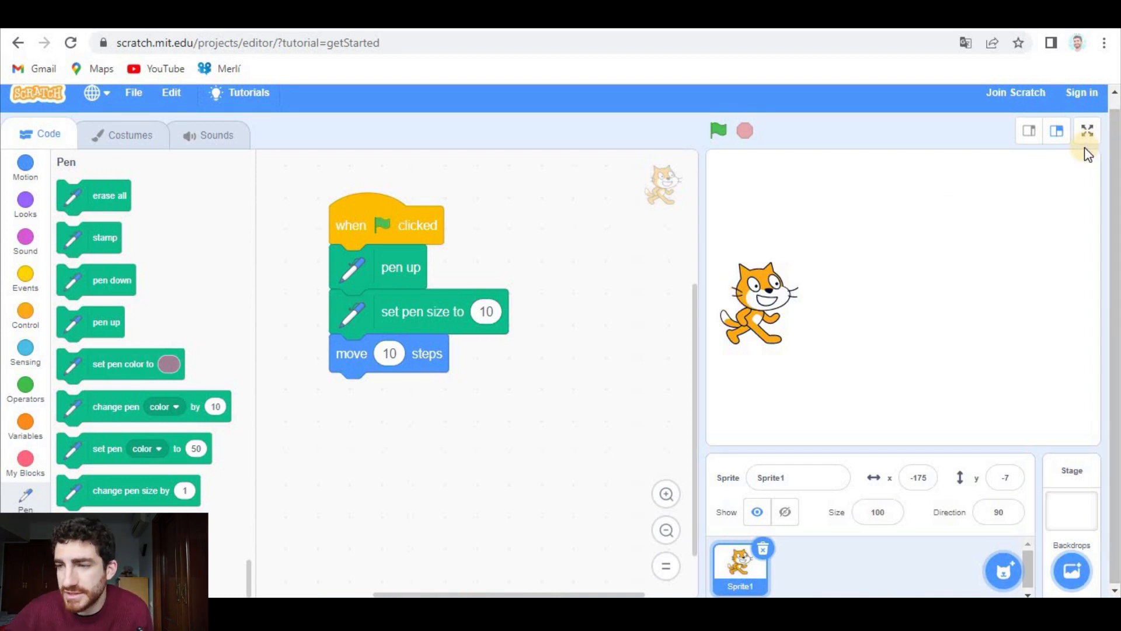
pyautogui.click(1087, 131)
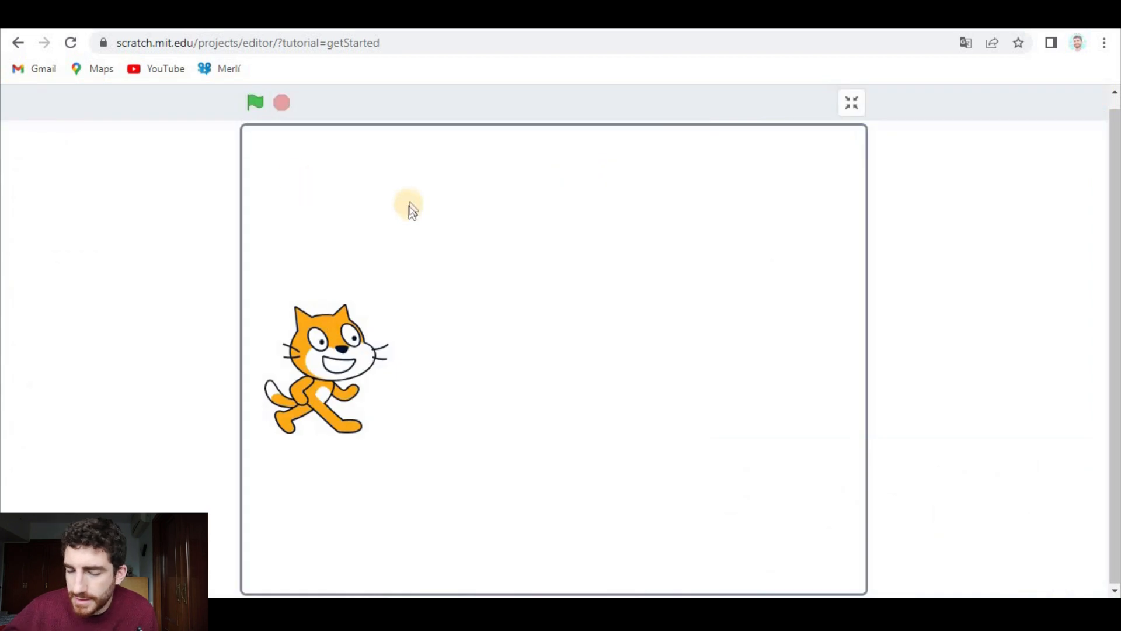
pyautogui.moveTo(434, 195)
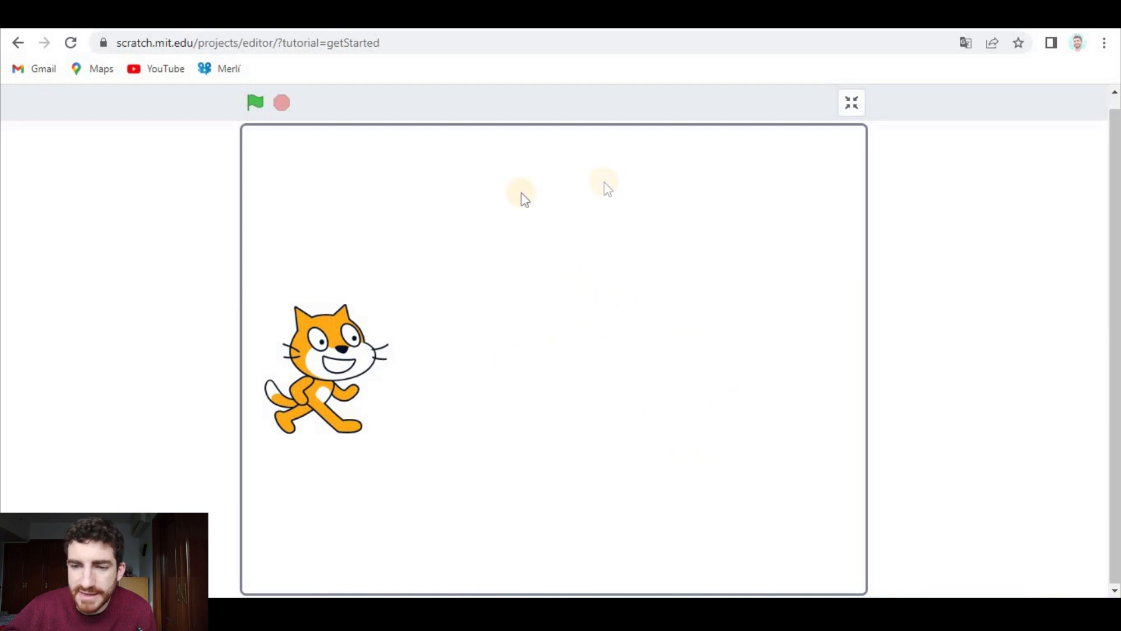
pyautogui.moveTo(533, 336)
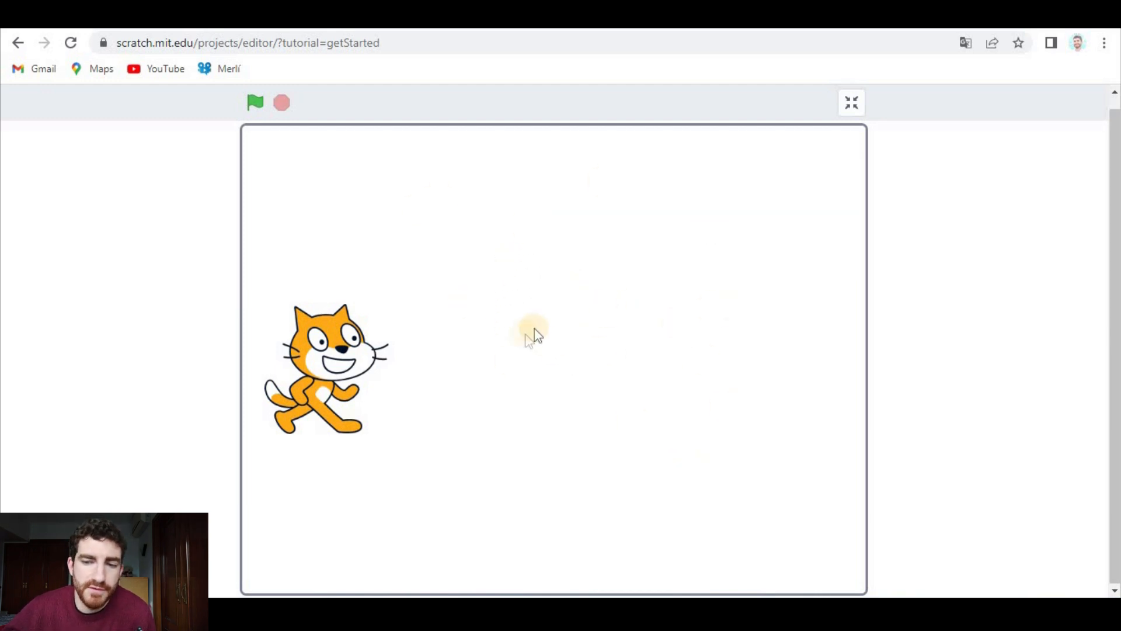
pyautogui.moveTo(740, 246)
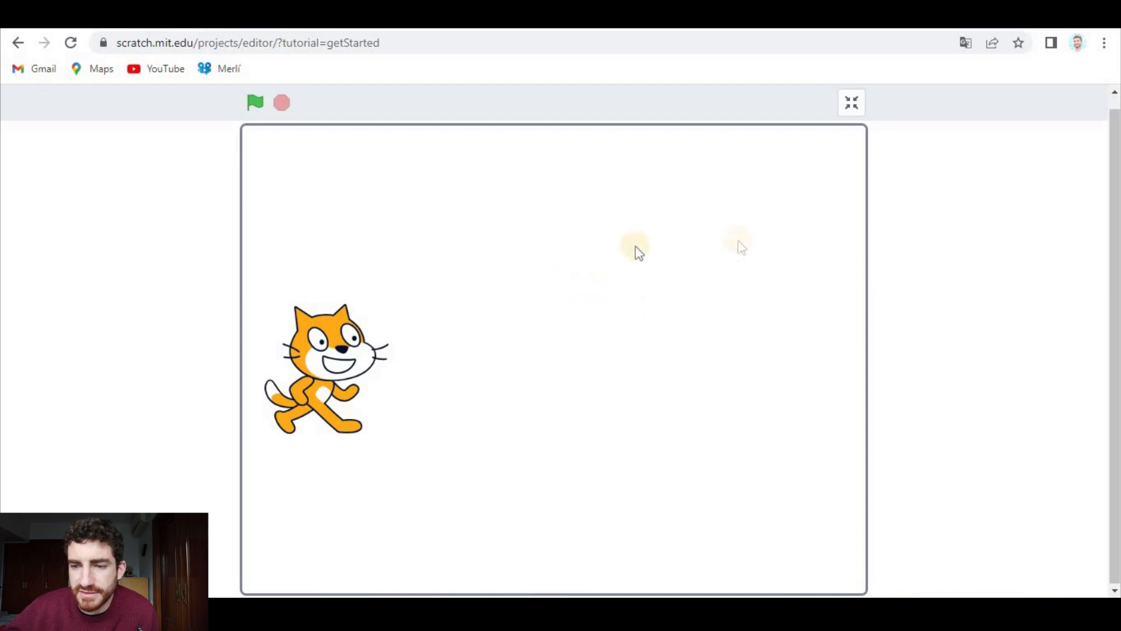
pyautogui.click(852, 103)
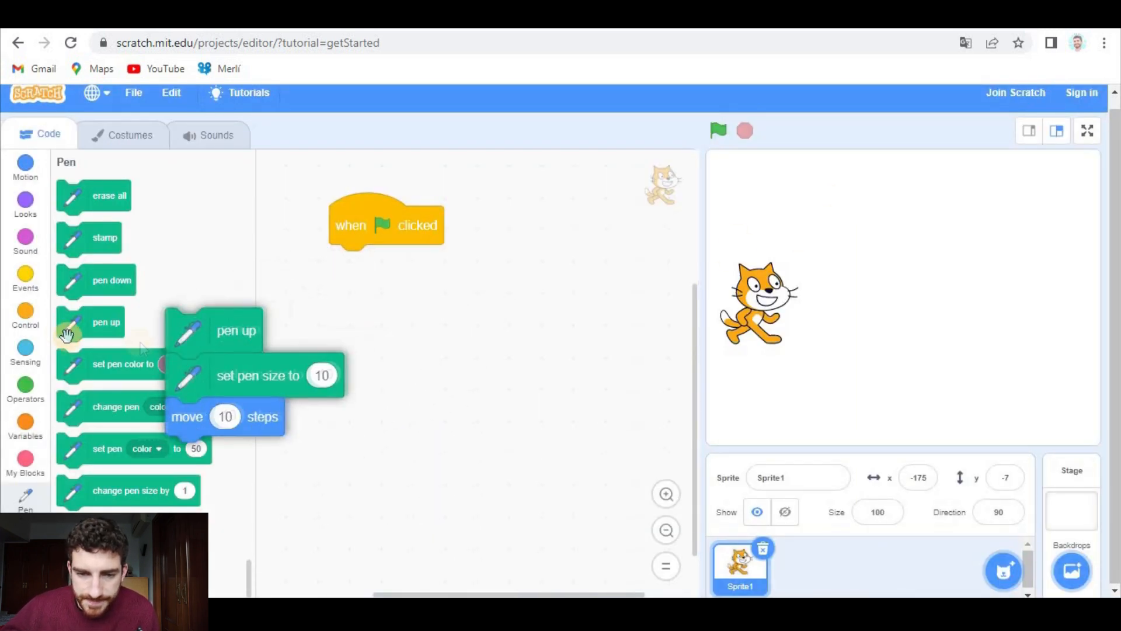
# Make the script forever go to the mouse pointer and test it.
pyautogui.click(24, 314)
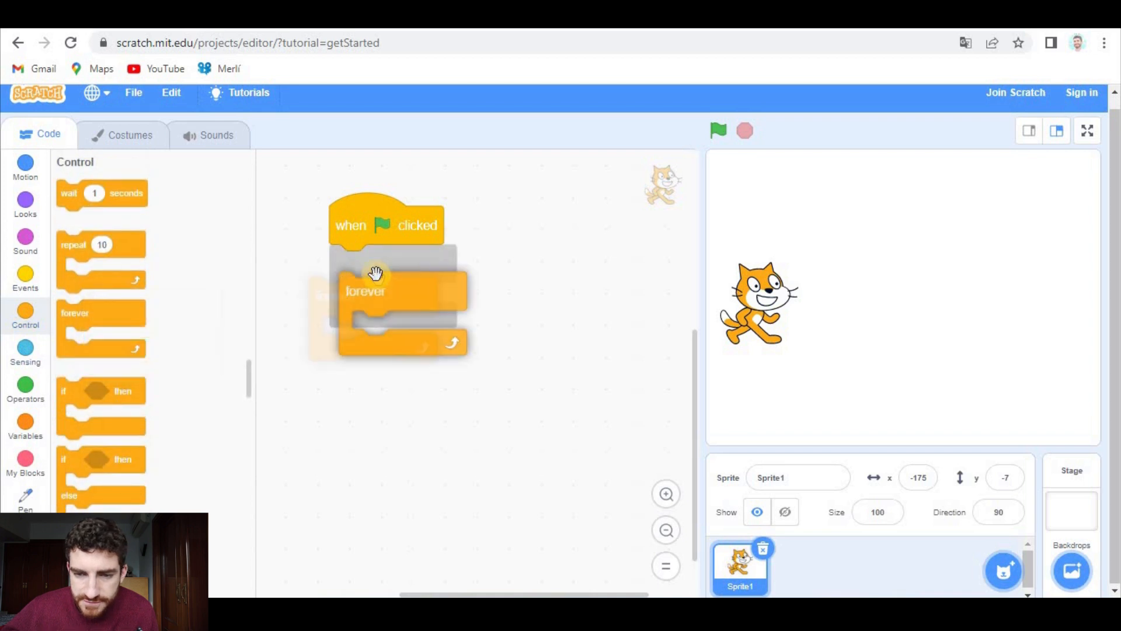
pyautogui.click(25, 168)
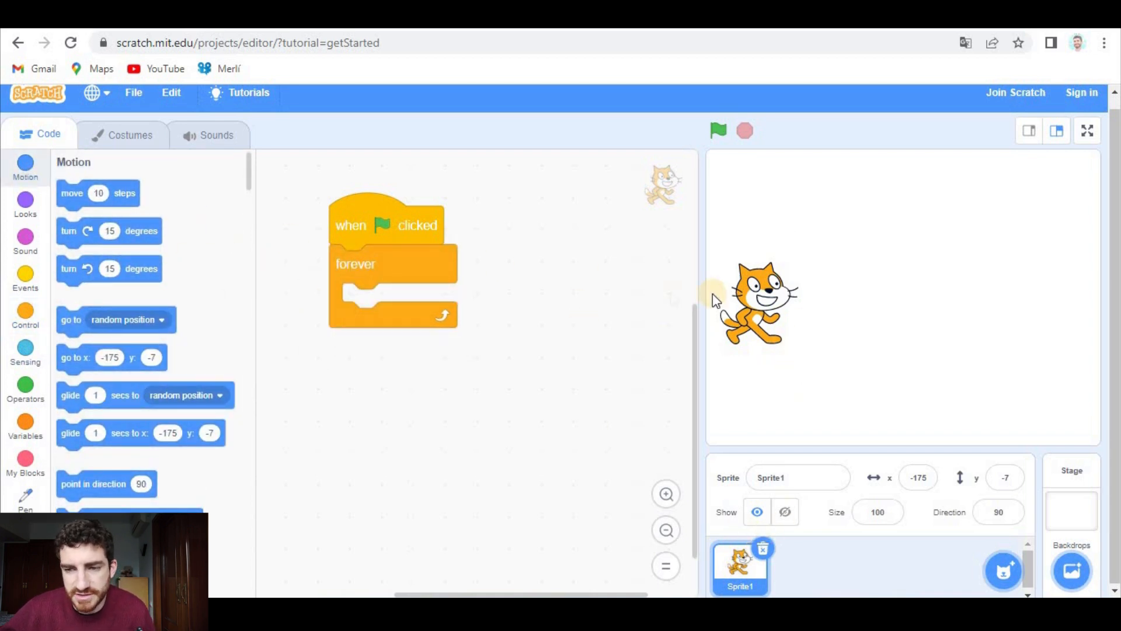
pyautogui.moveTo(4, 193)
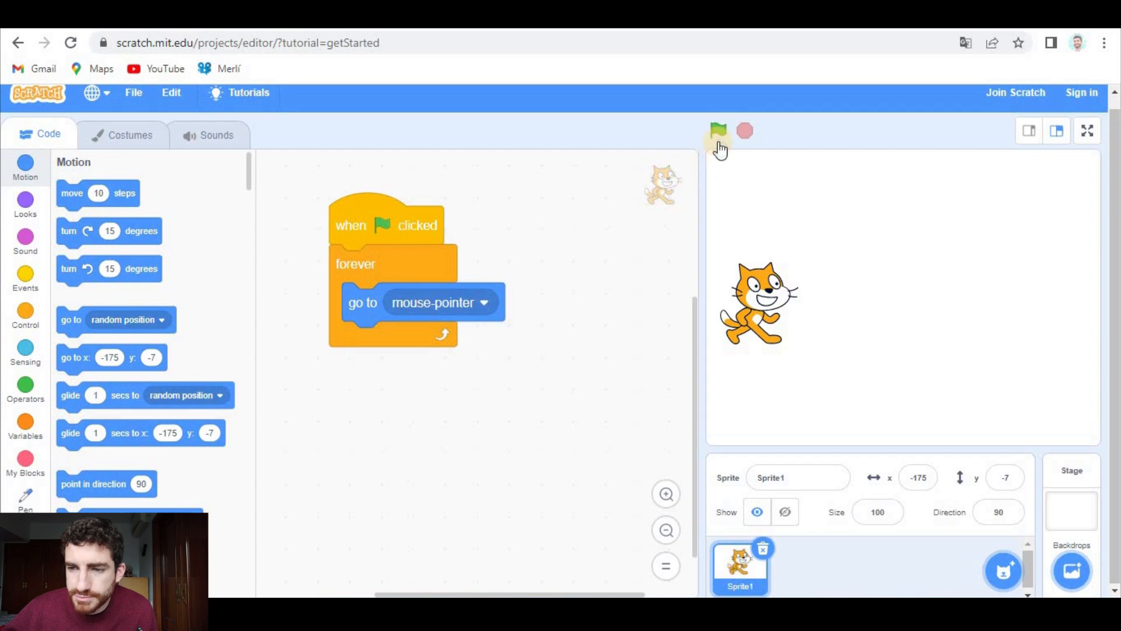
pyautogui.click(716, 131)
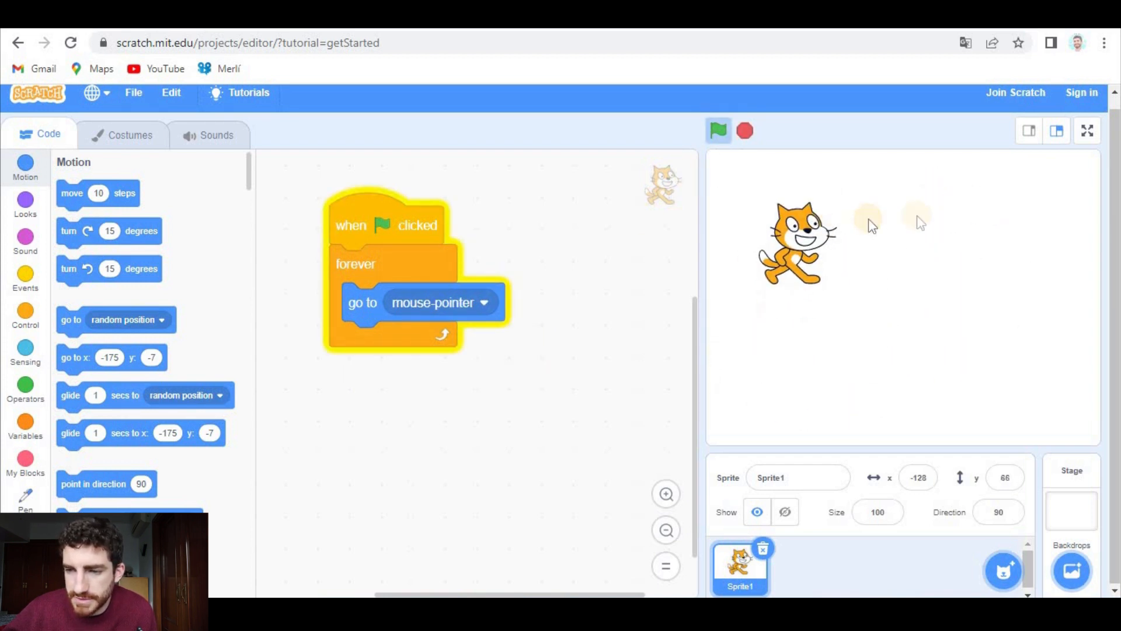
pyautogui.click(718, 130)
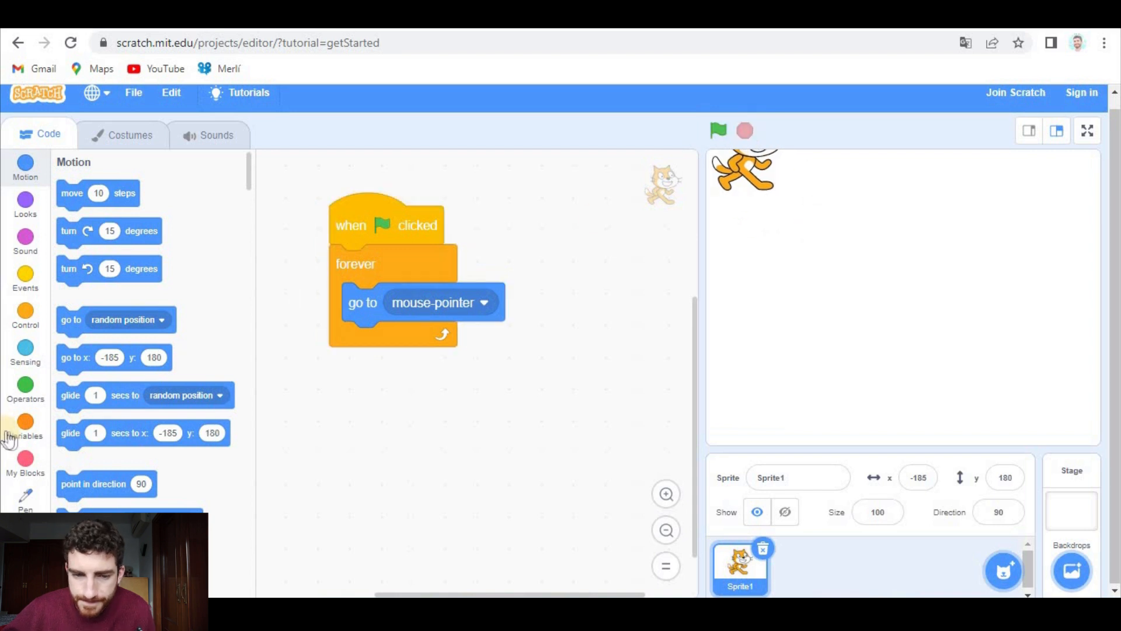
# Add if mouse down then pen down else pen up inside the loop and run it.
pyautogui.click(25, 314)
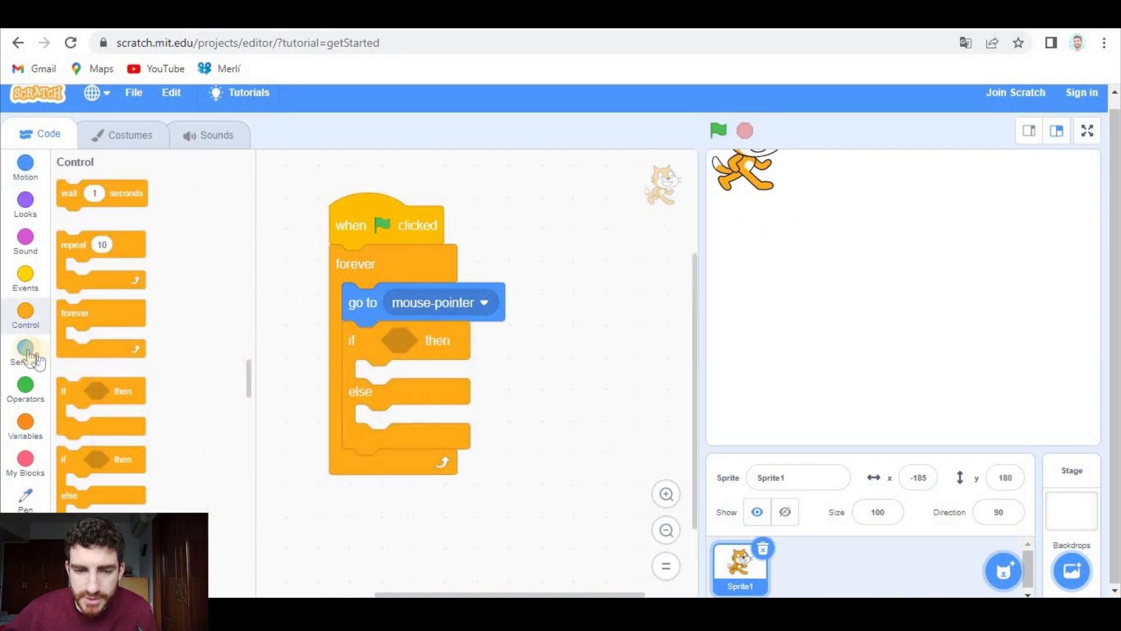
pyautogui.click(25, 349)
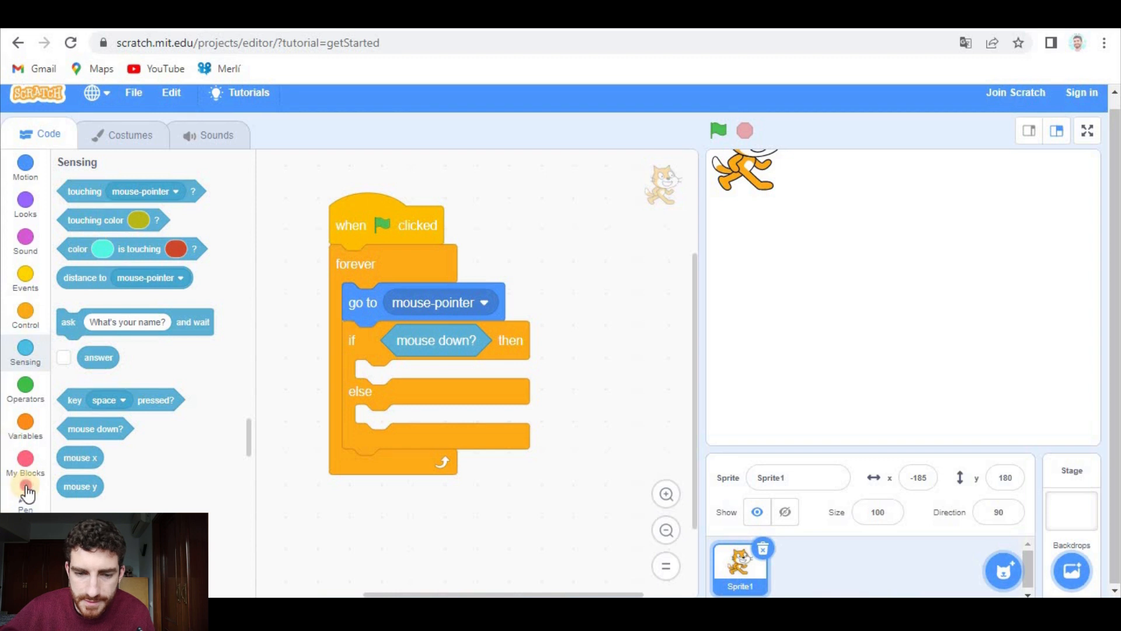
pyautogui.click(25, 493)
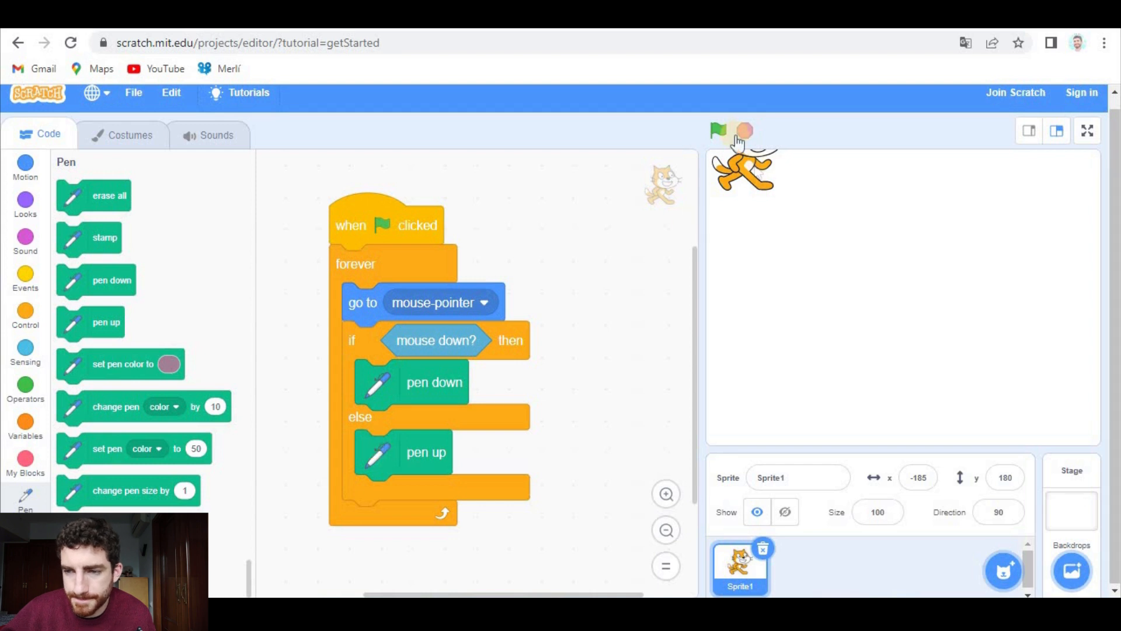
pyautogui.click(718, 130)
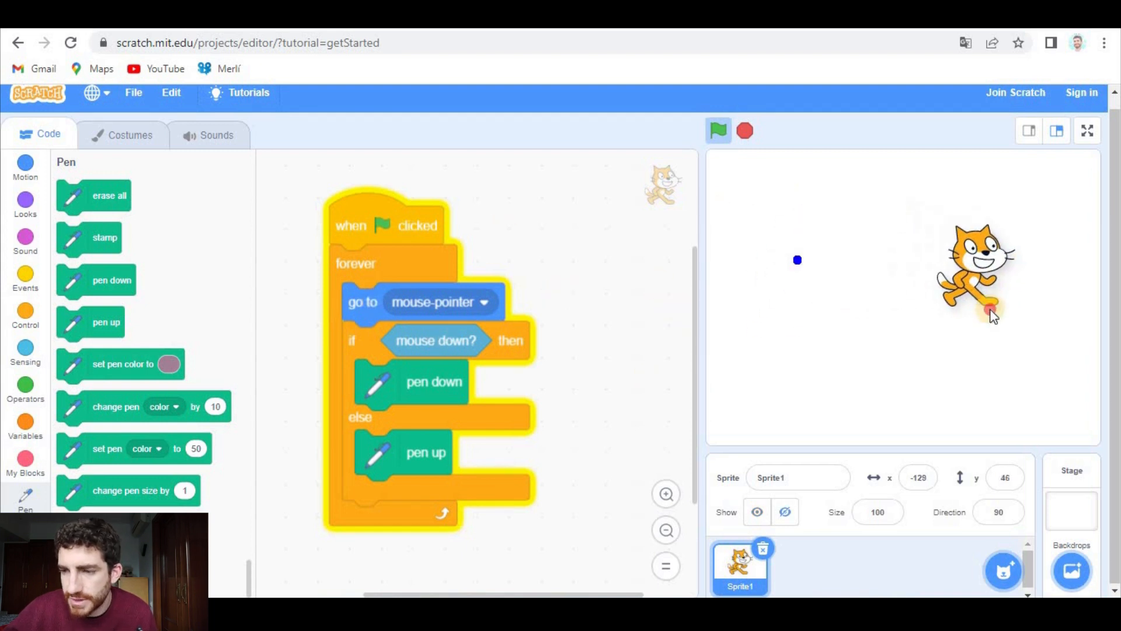
pyautogui.moveTo(944, 293)
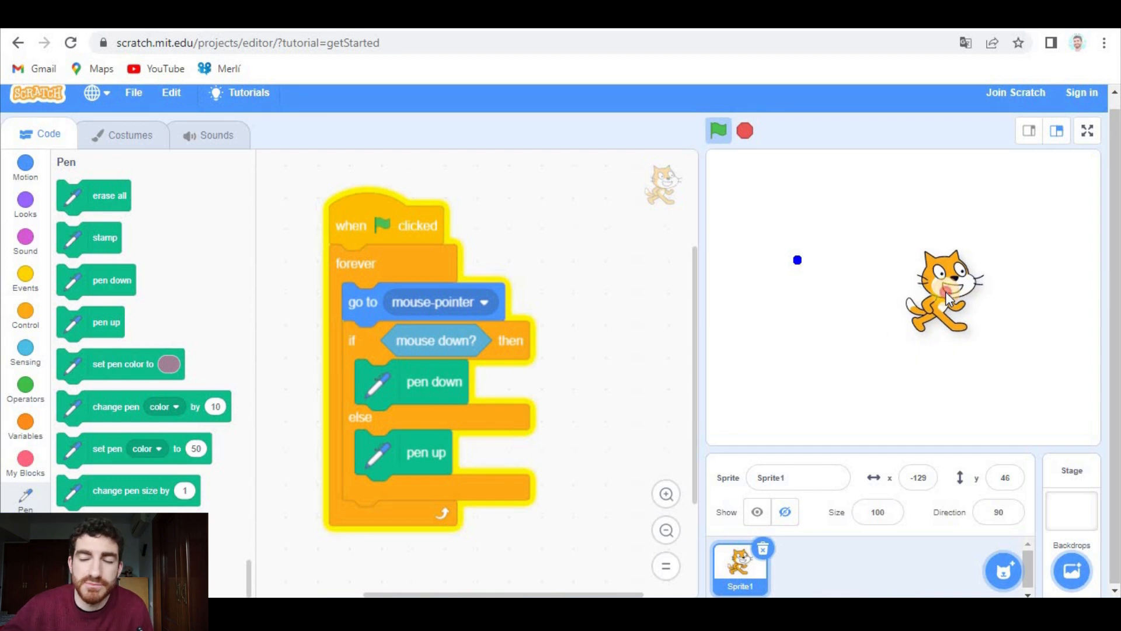
pyautogui.moveTo(951, 332)
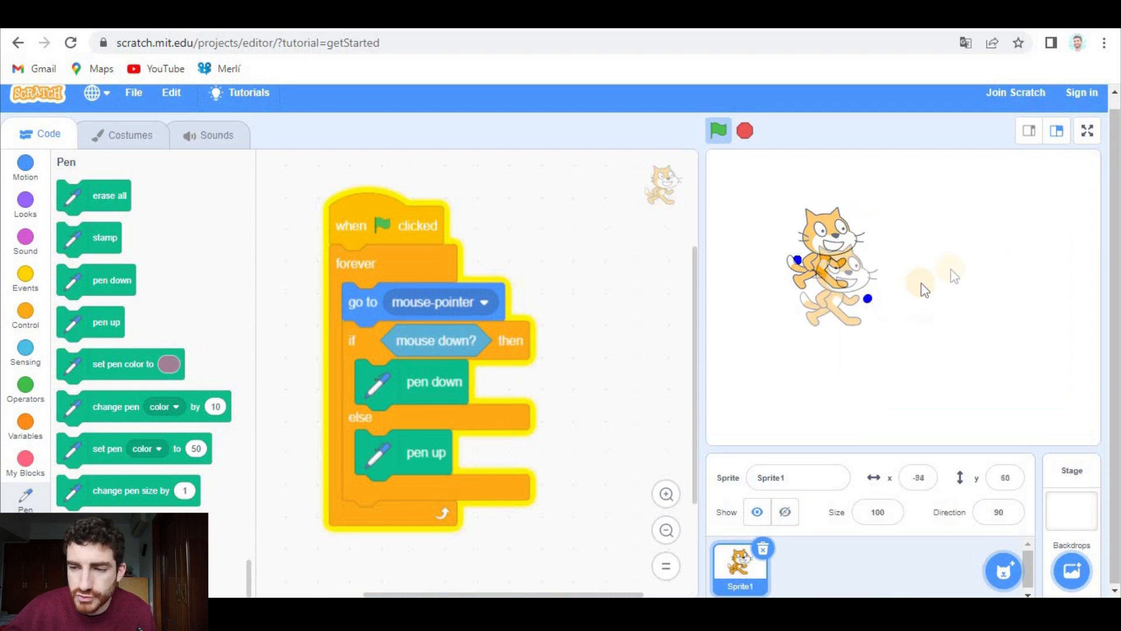
# Draw freehand blue lines with the script full screen, stop it and return to the editor.
pyautogui.click(1086, 129)
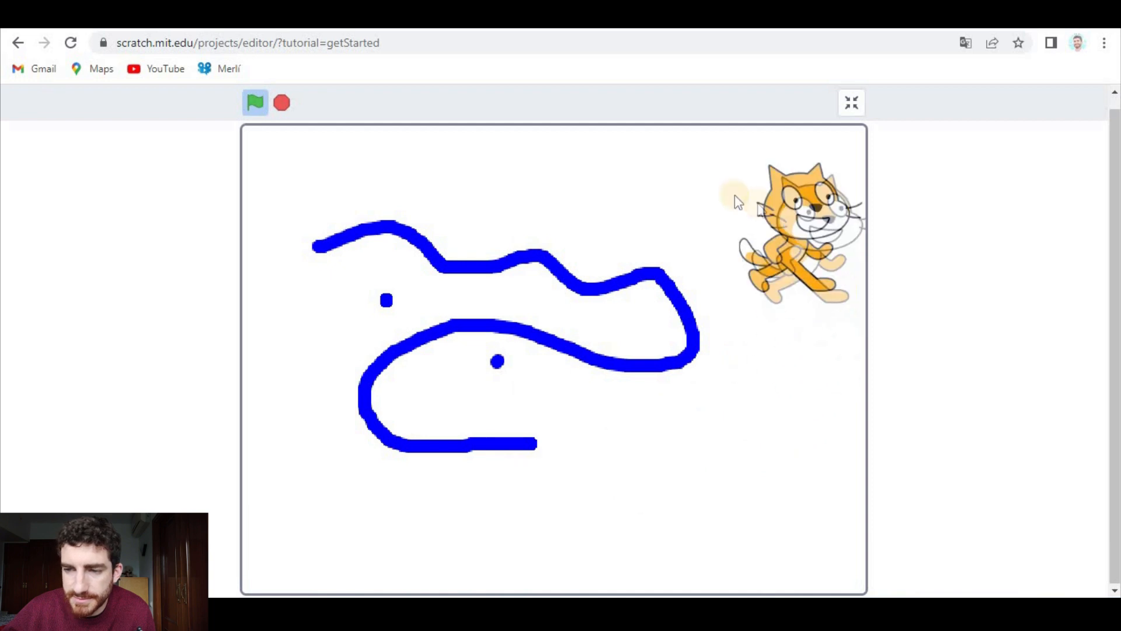
pyautogui.click(255, 103)
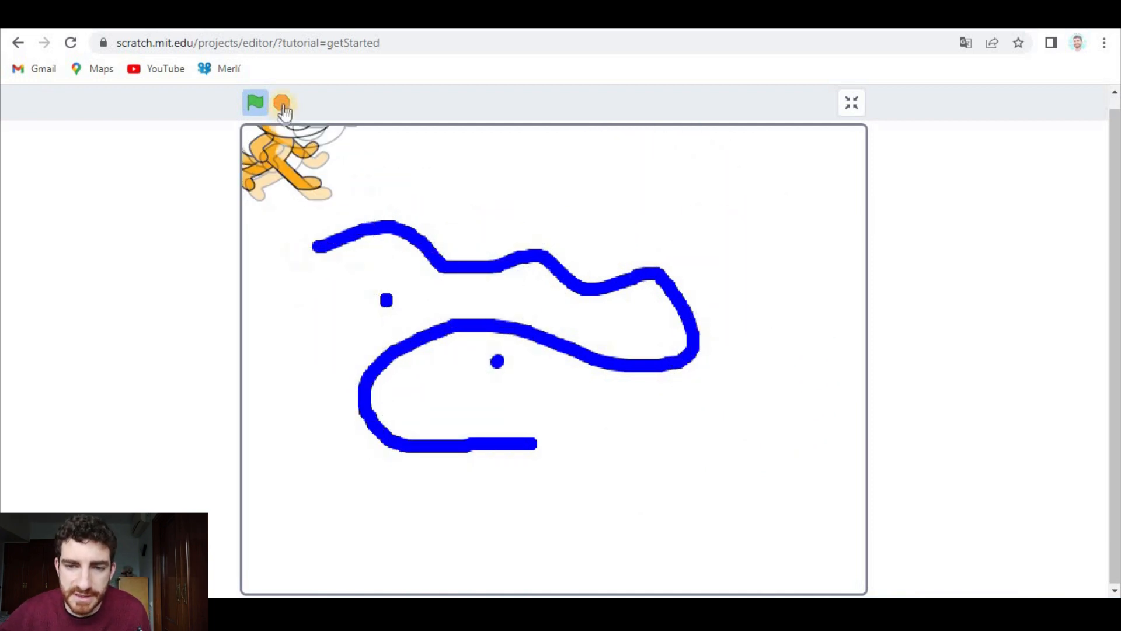
pyautogui.click(851, 103)
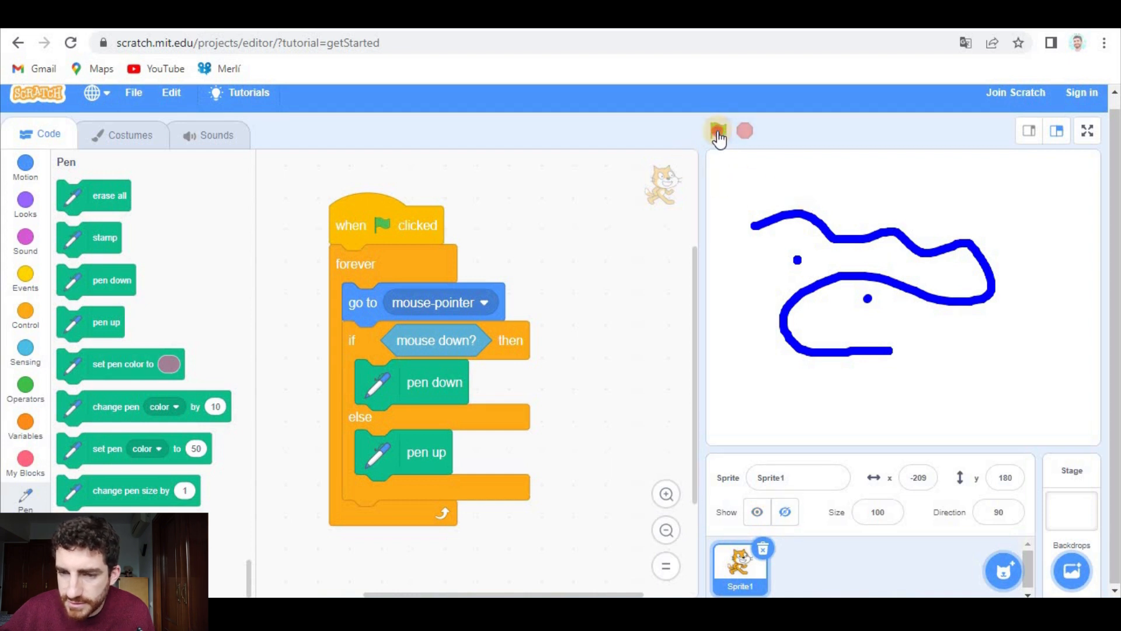
# Run the drawing program again, adding a second wavy blue line on the stage.
pyautogui.click(718, 129)
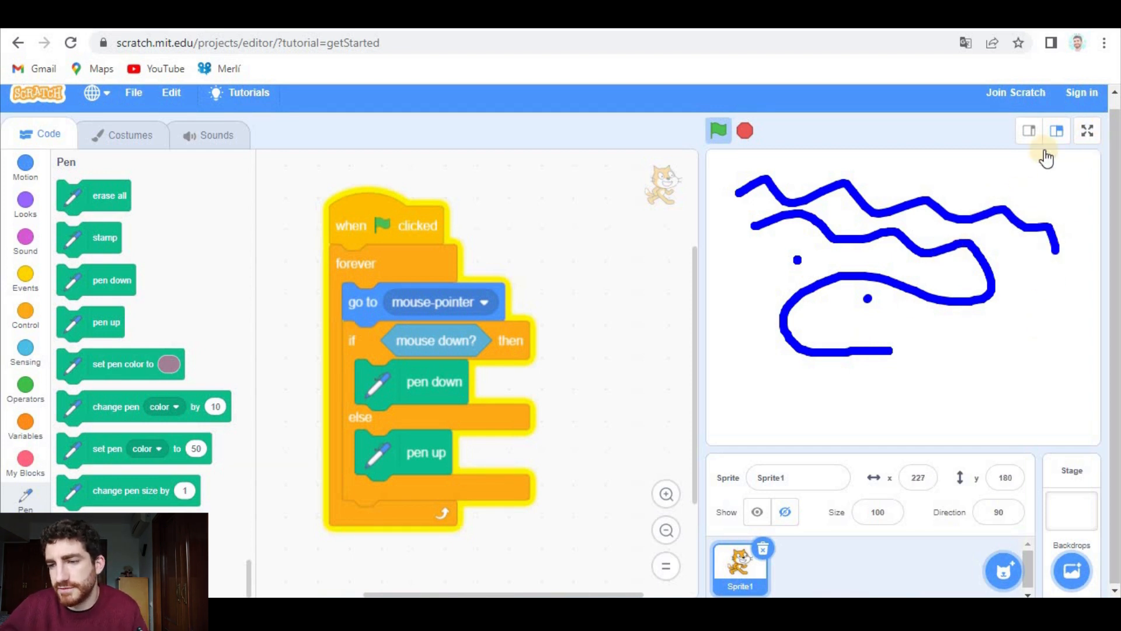
pyautogui.moveTo(740, 320)
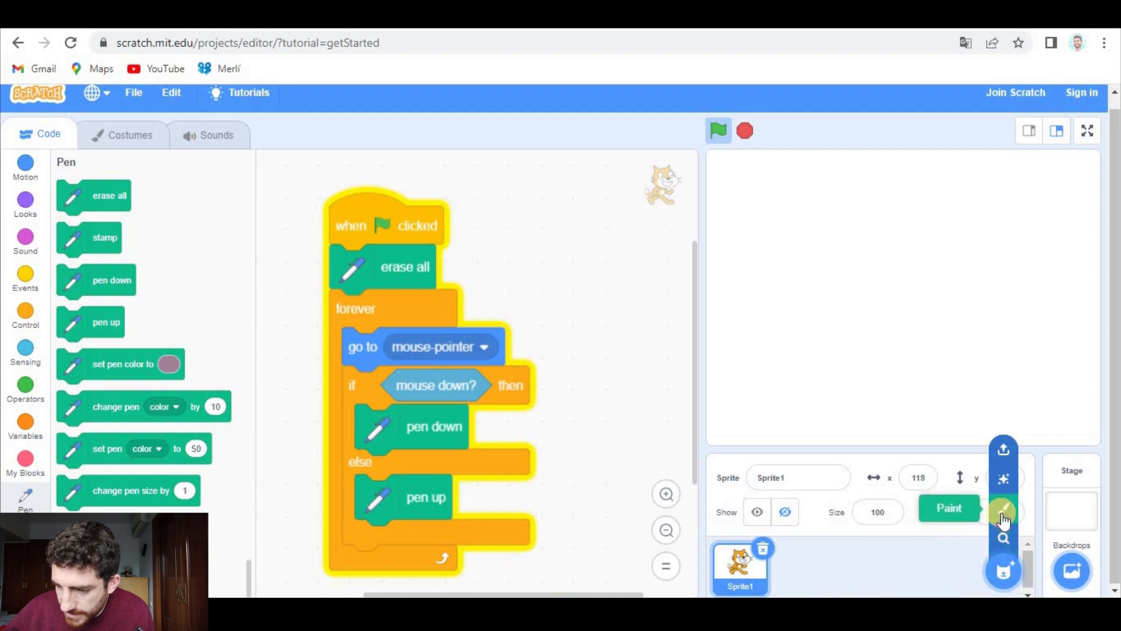
# Create a new painted sprite and start a purple text box on its blank costume.
pyautogui.click(1003, 509)
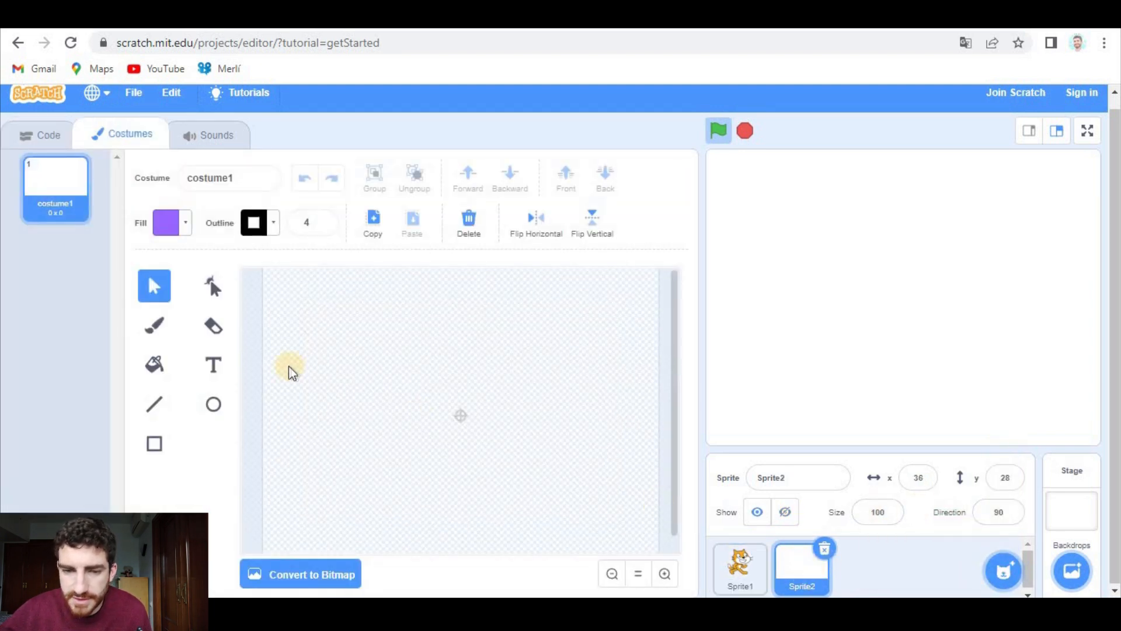
pyautogui.click(212, 364)
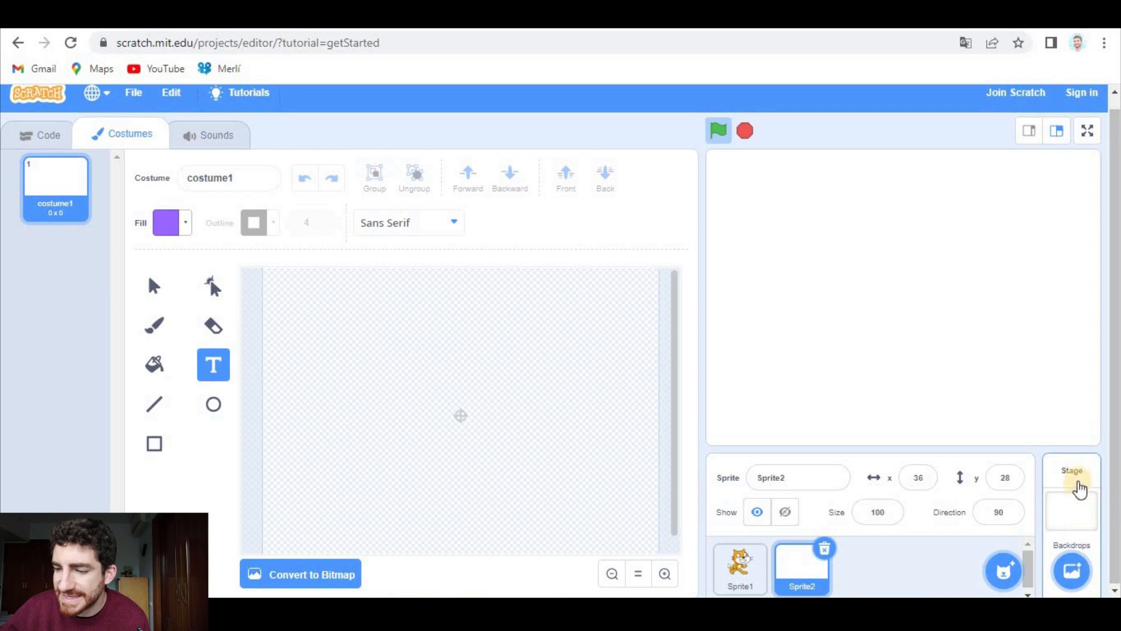
pyautogui.moveTo(351, 372)
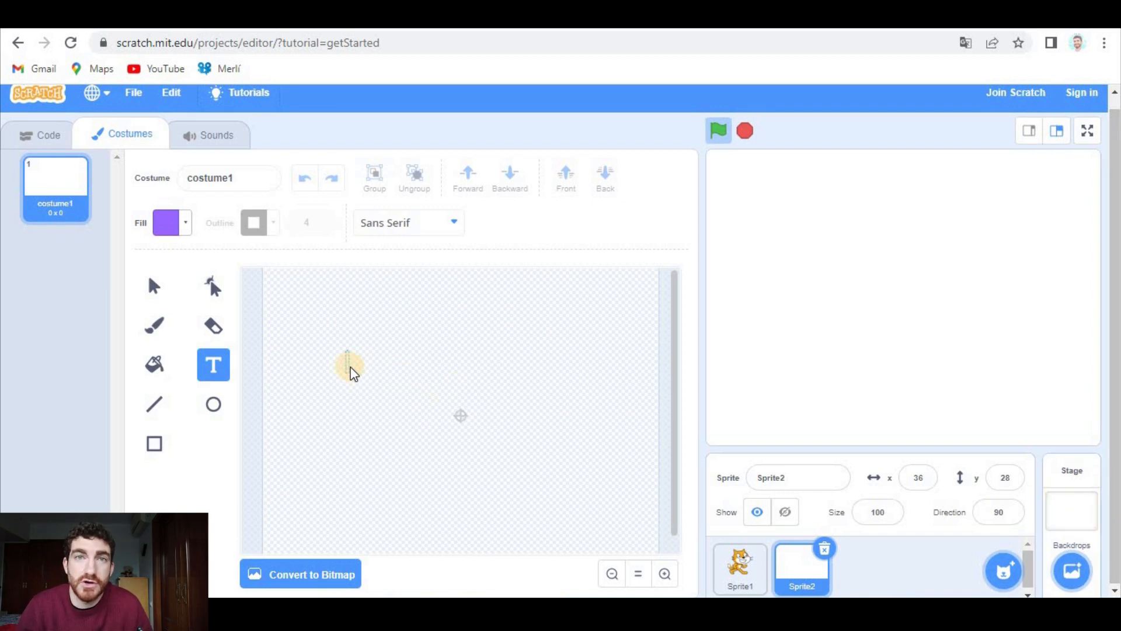
pyautogui.click(347, 362)
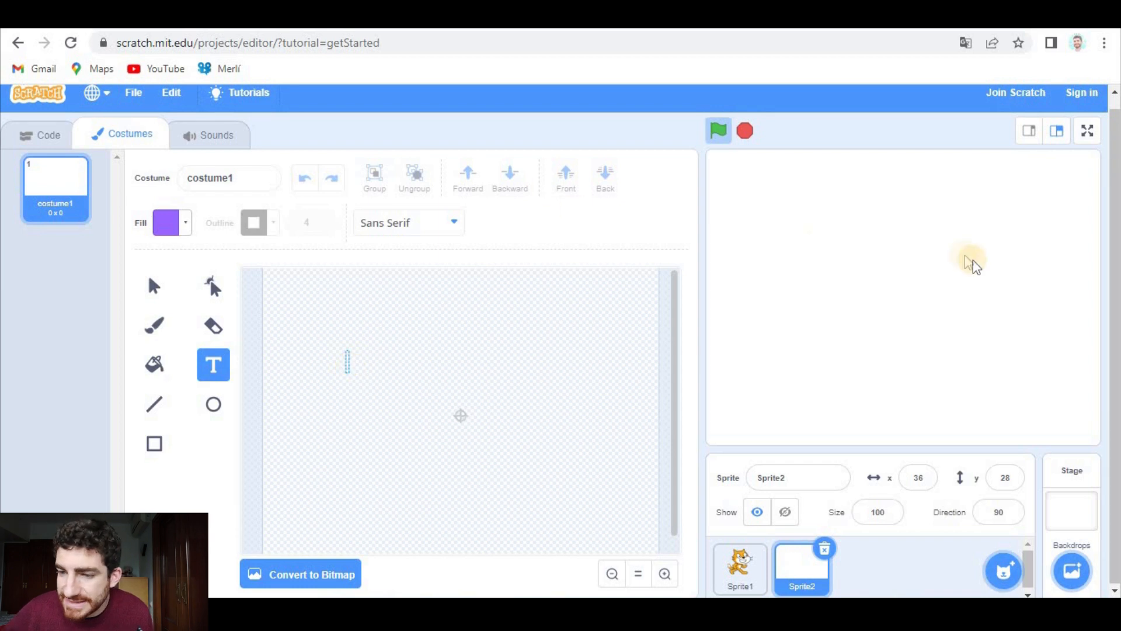
pyautogui.moveTo(918, 324)
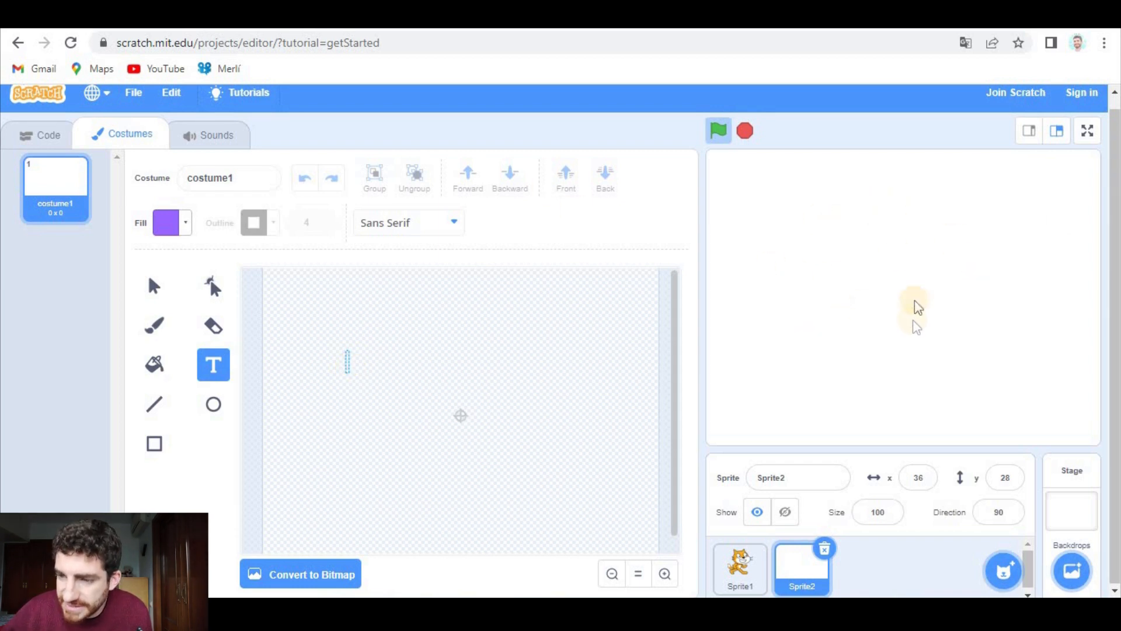
pyautogui.moveTo(384, 398)
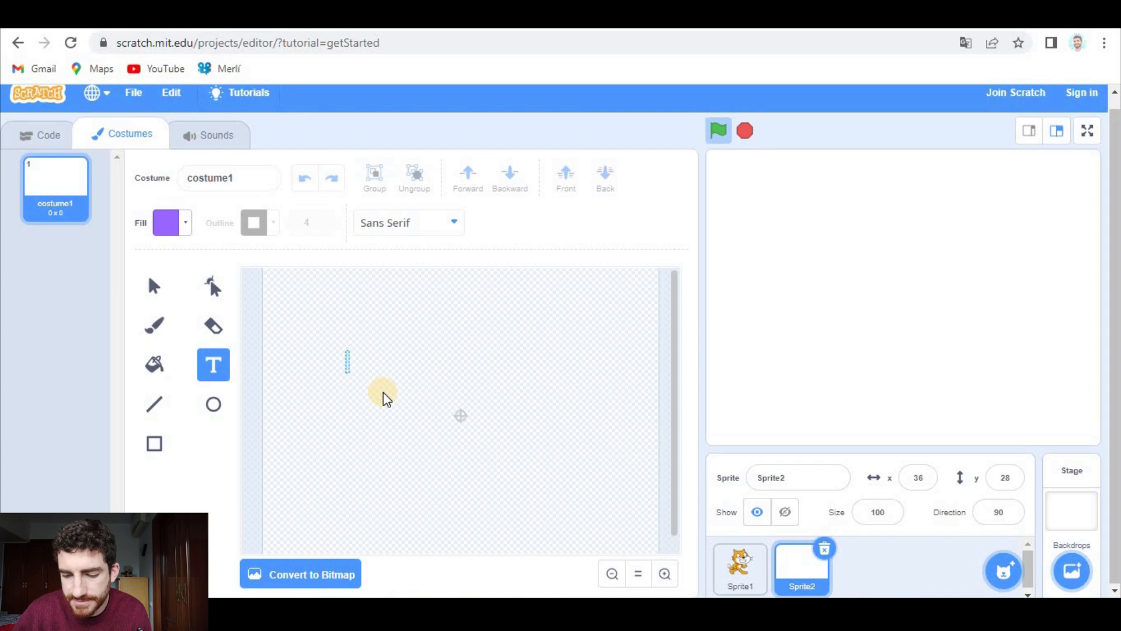
# Write 'CONGRATULATIONS! You won a plane ticket to Mexico.' with correct spacing.
pyautogui.write('cong')
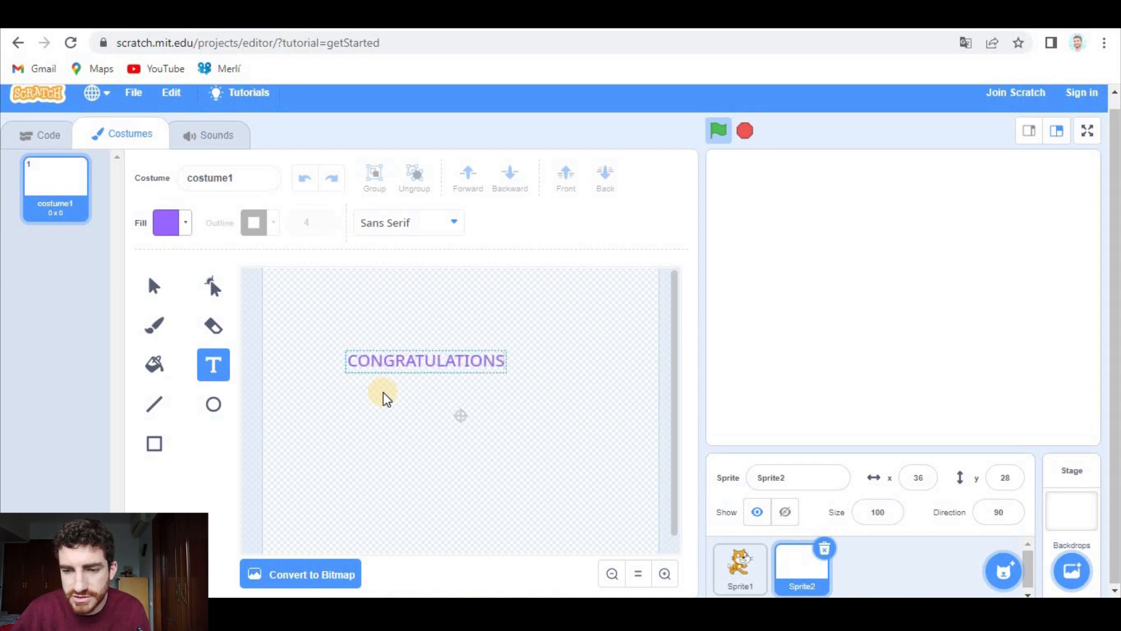
pyautogui.write('!')
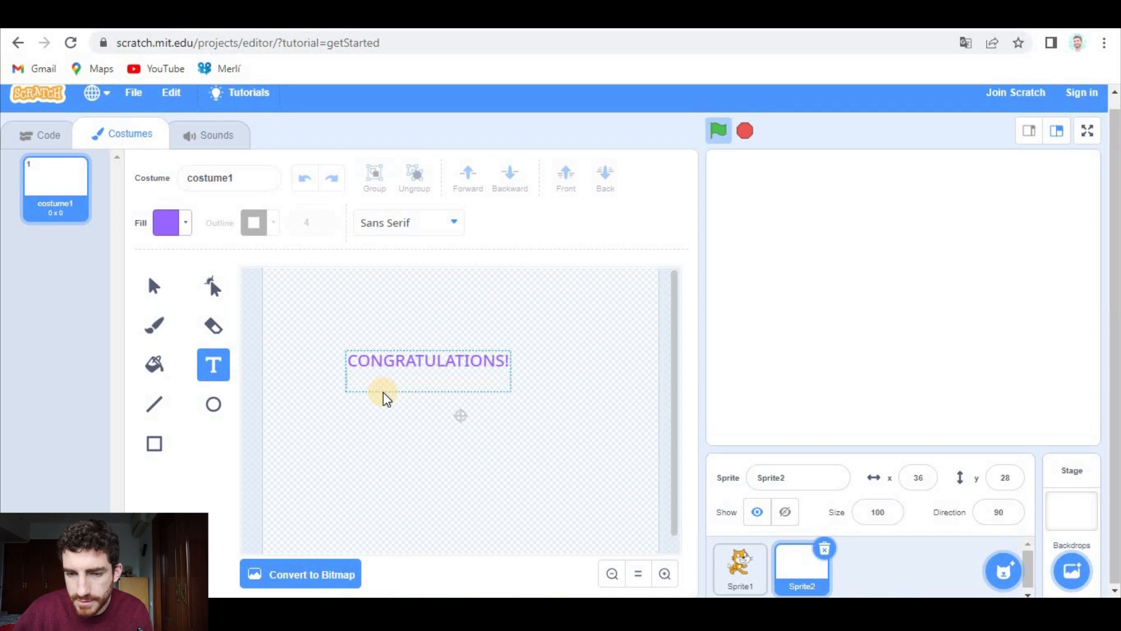
pyautogui.write('You won a ple')
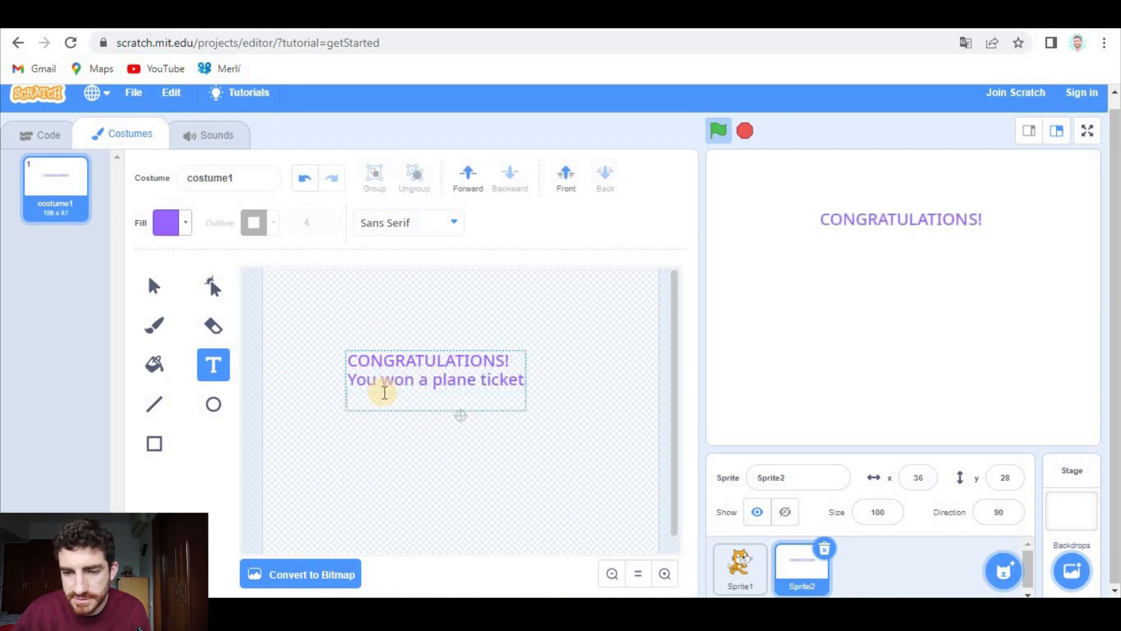
pyautogui.write('to Mexico.')
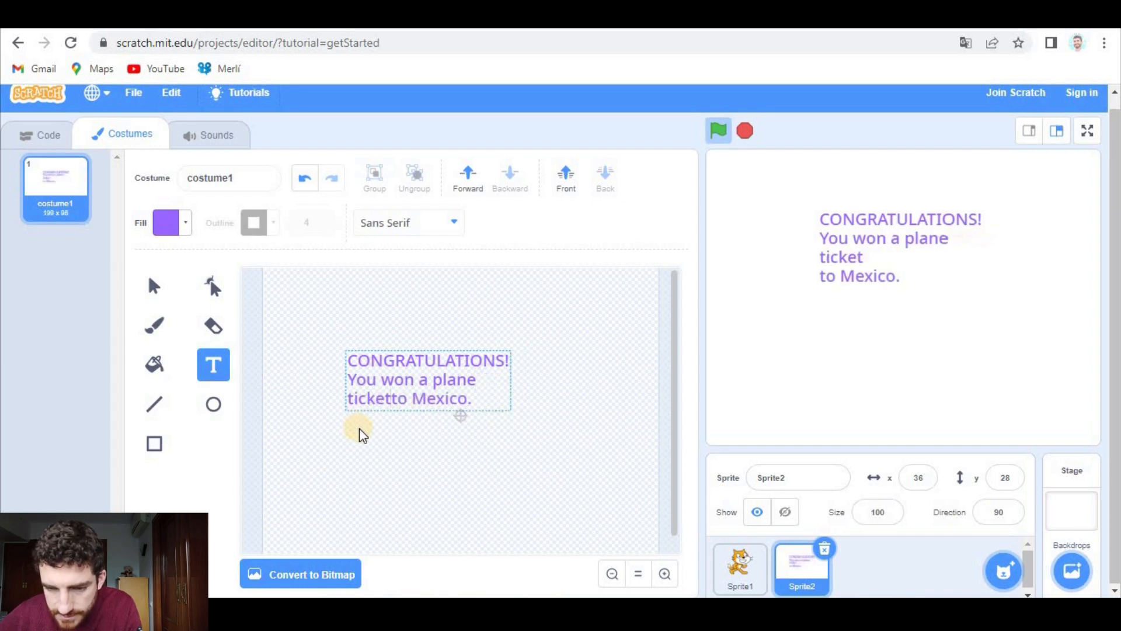
pyautogui.click(351, 398)
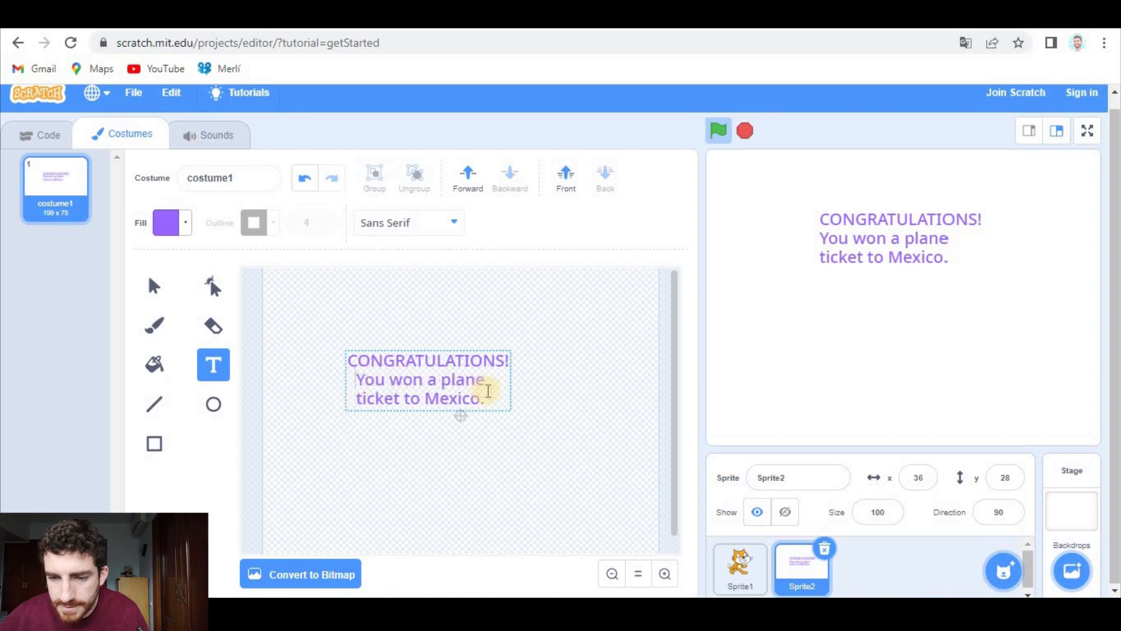
# Set the message font to Marker and scale the text up with the Select tool.
pyautogui.click(407, 222)
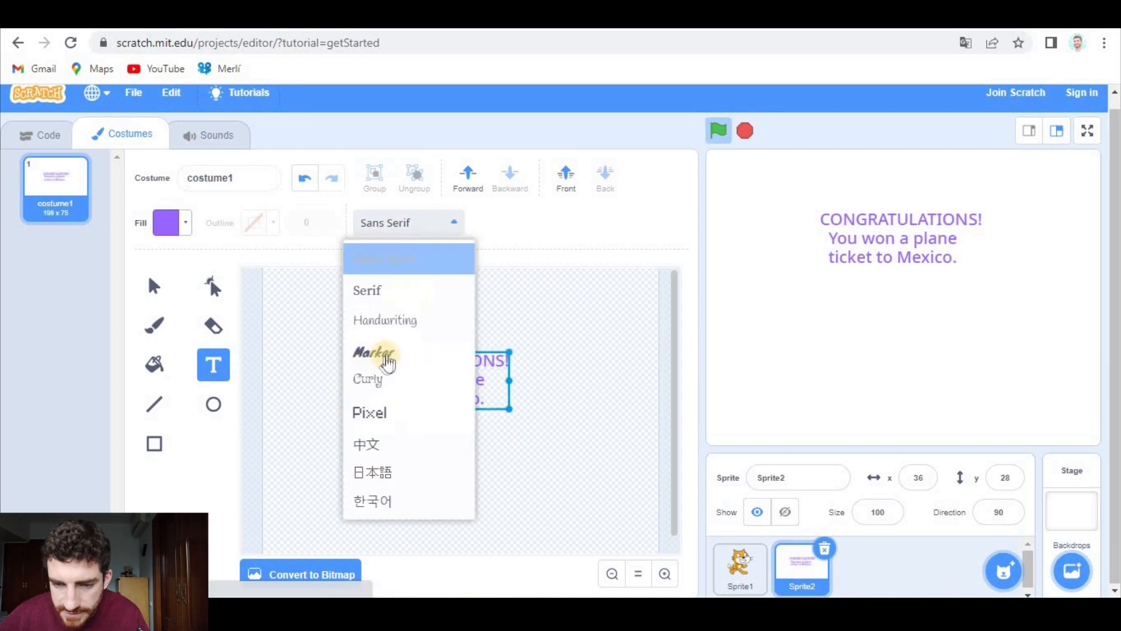
pyautogui.click(374, 352)
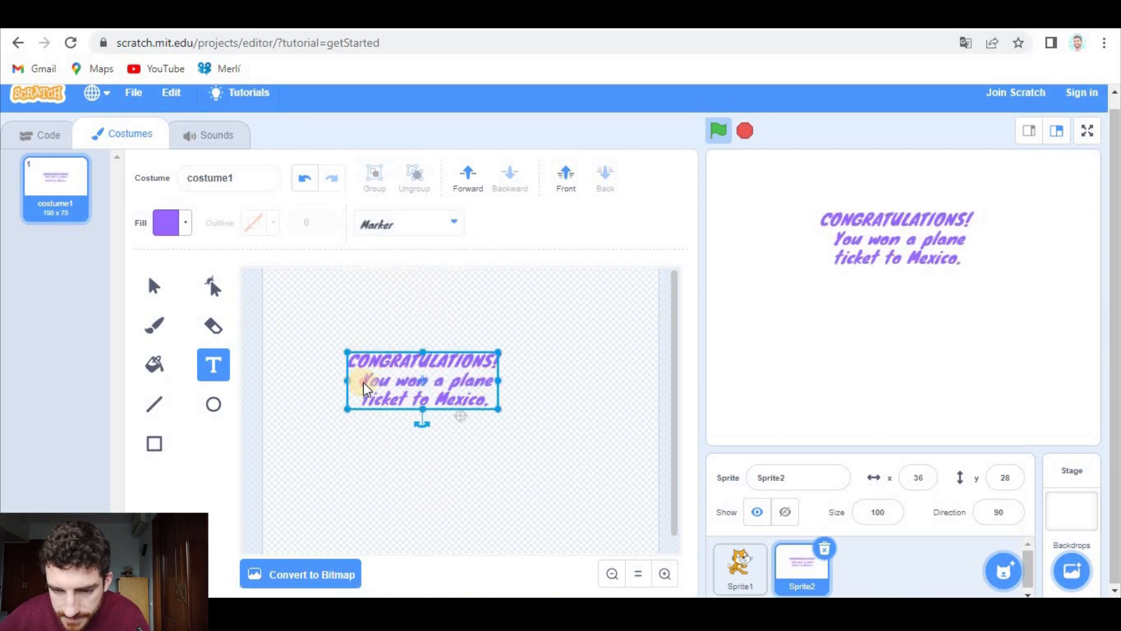
pyautogui.click(364, 381)
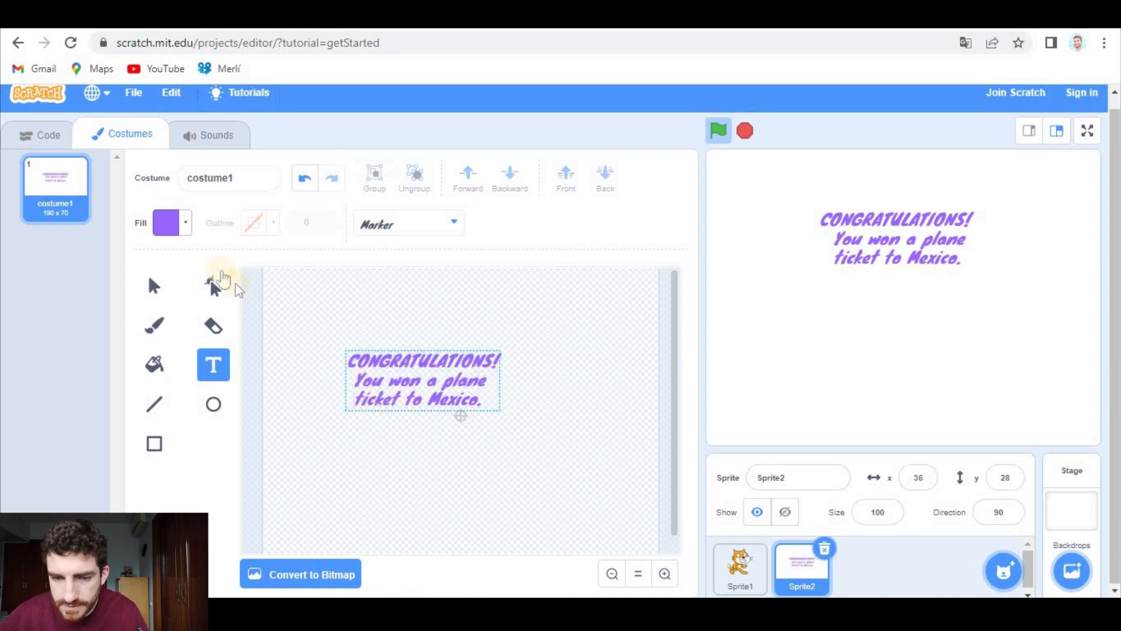
pyautogui.click(154, 284)
pyautogui.write('M')
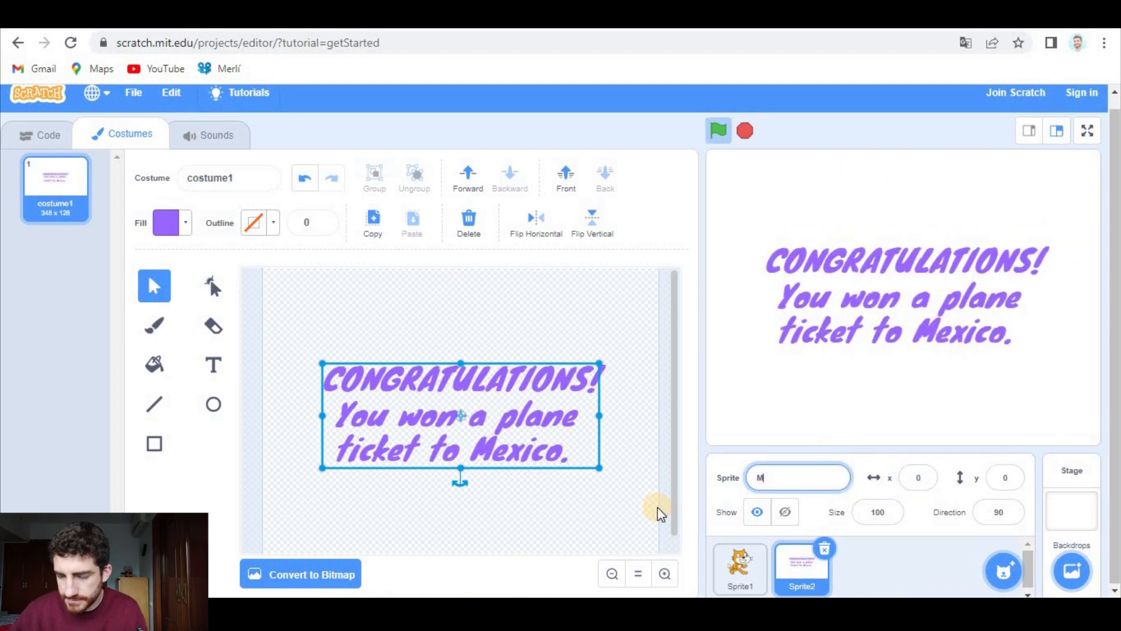
# Name the message sprite 'Message' and rename the cat sprite 'Pen'.
pyautogui.write('essage')
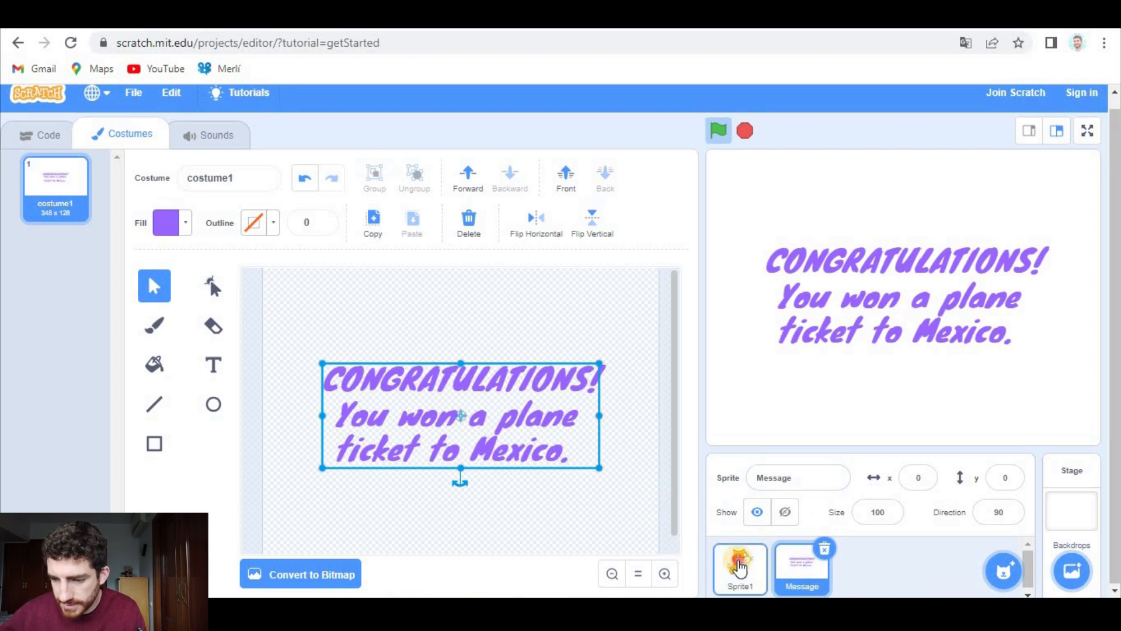
pyautogui.click(741, 568)
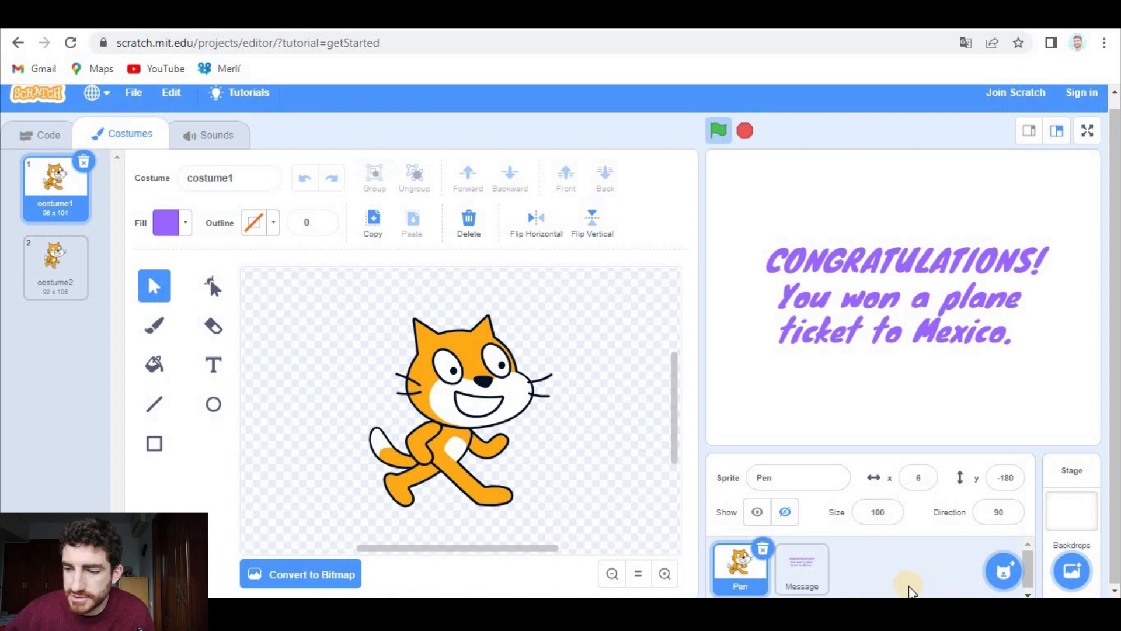
pyautogui.click(1071, 512)
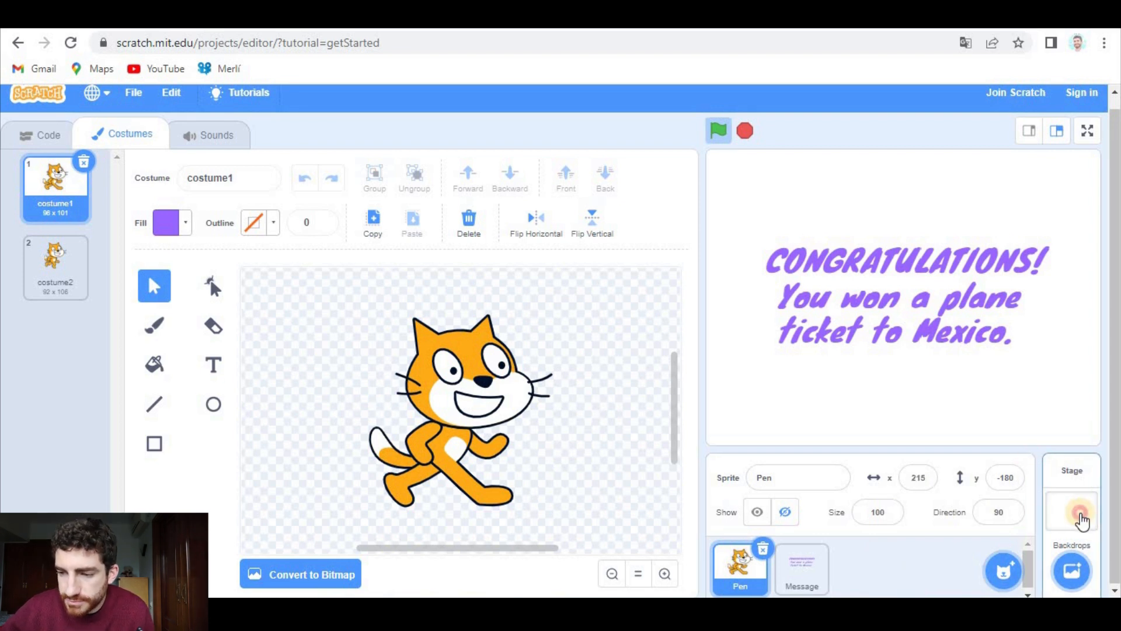
# Fill the stage backdrop with a solid purple rectangle and return to the Pen sprite's code.
pyautogui.click(1071, 508)
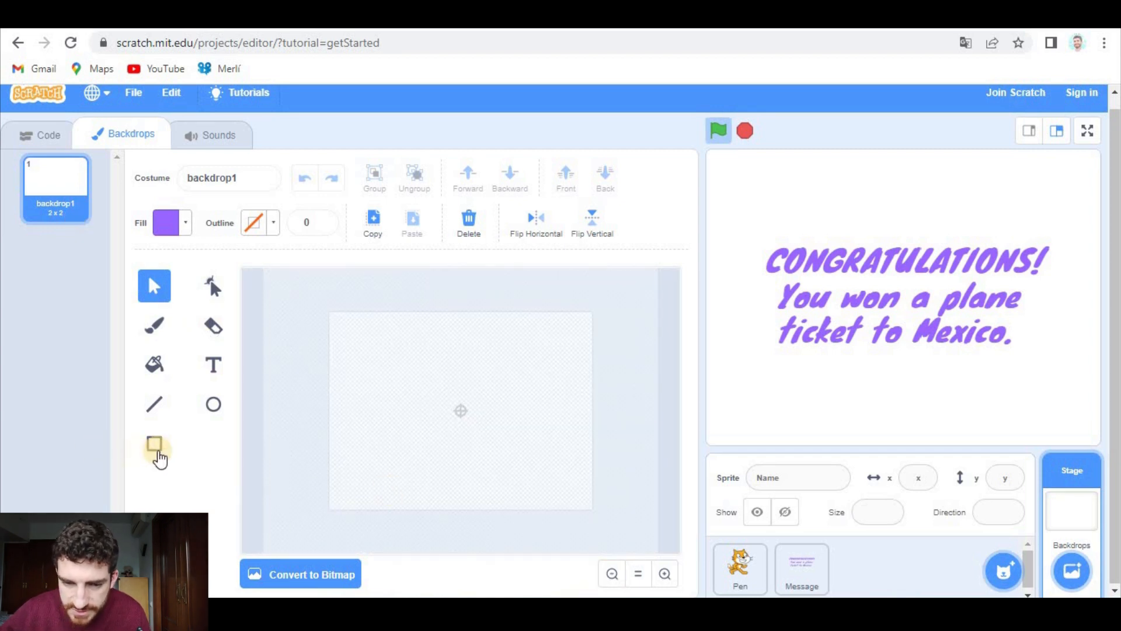
pyautogui.click(154, 444)
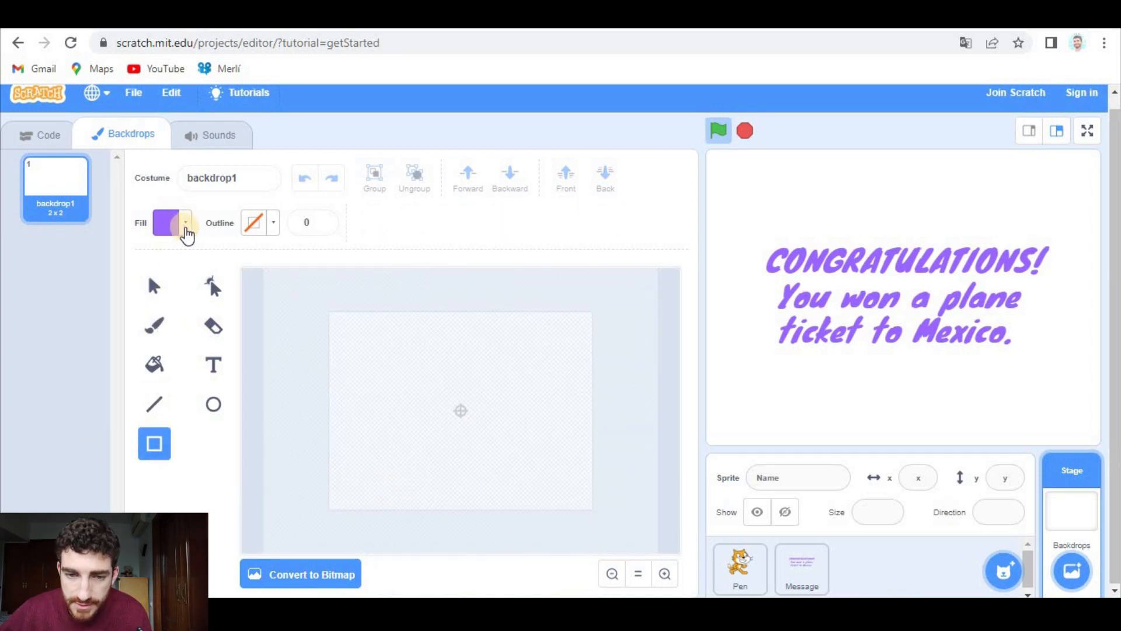
pyautogui.click(184, 222)
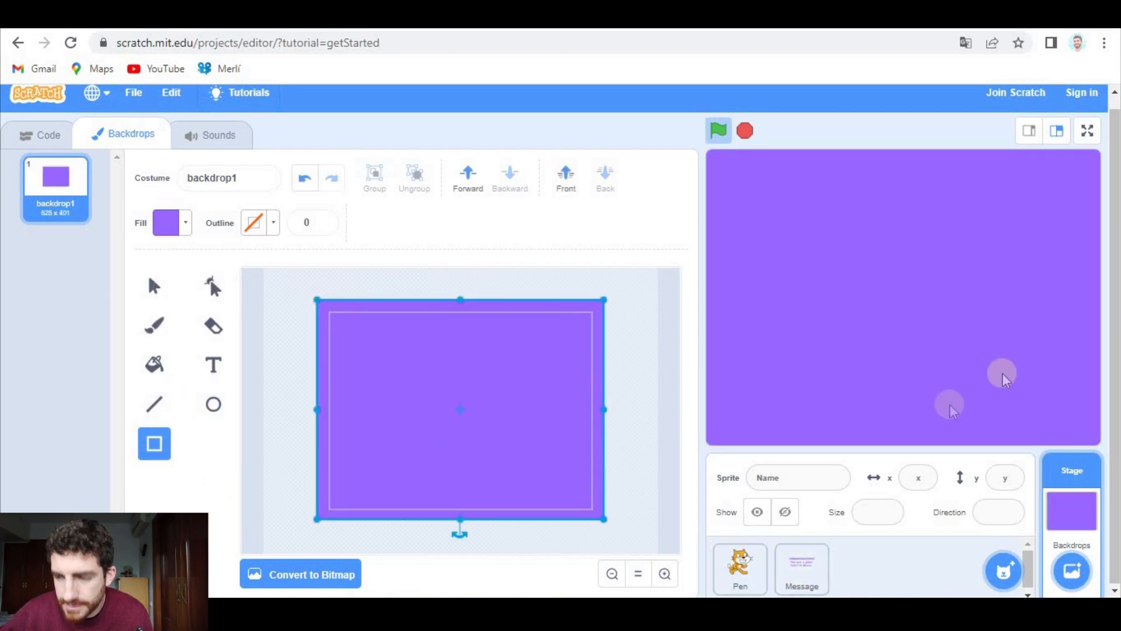
pyautogui.moveTo(816, 323)
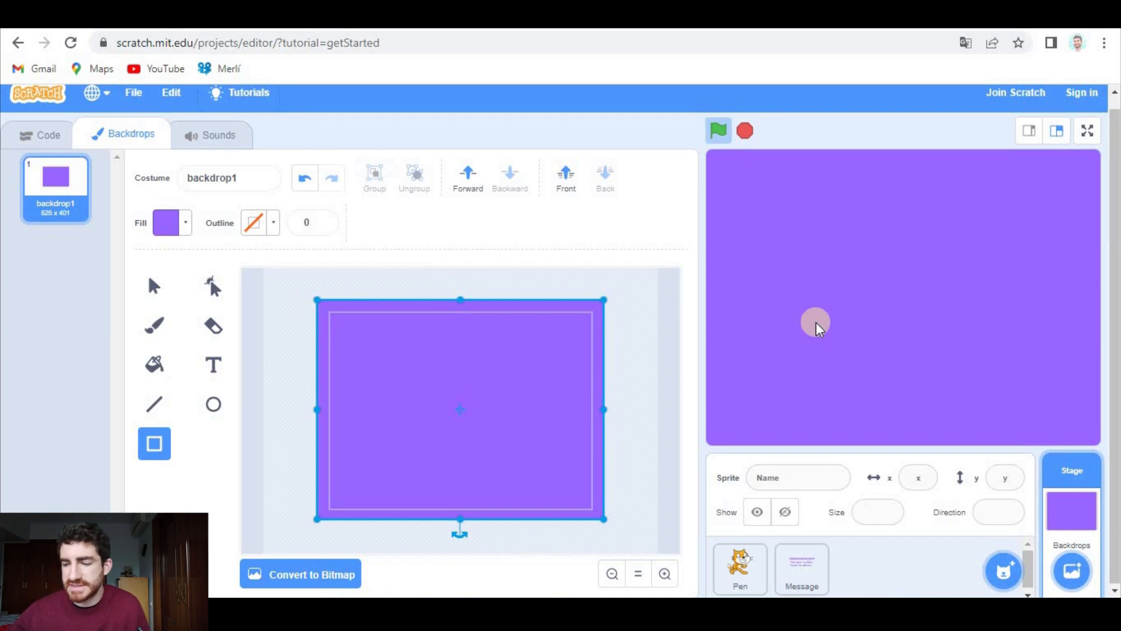
pyautogui.moveTo(957, 246)
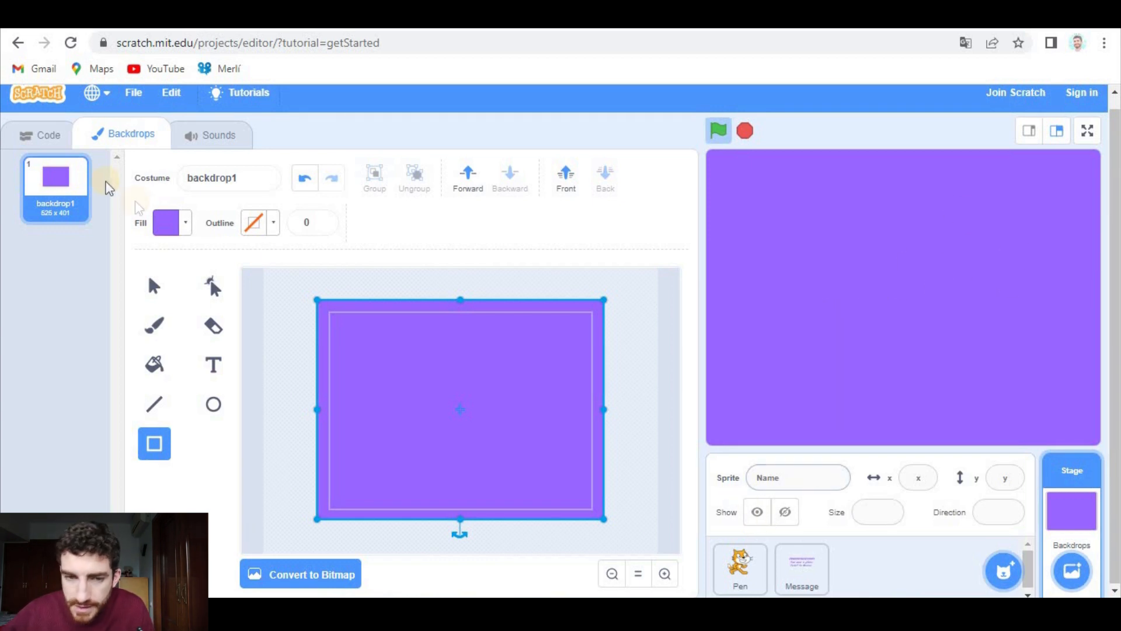
pyautogui.click(740, 568)
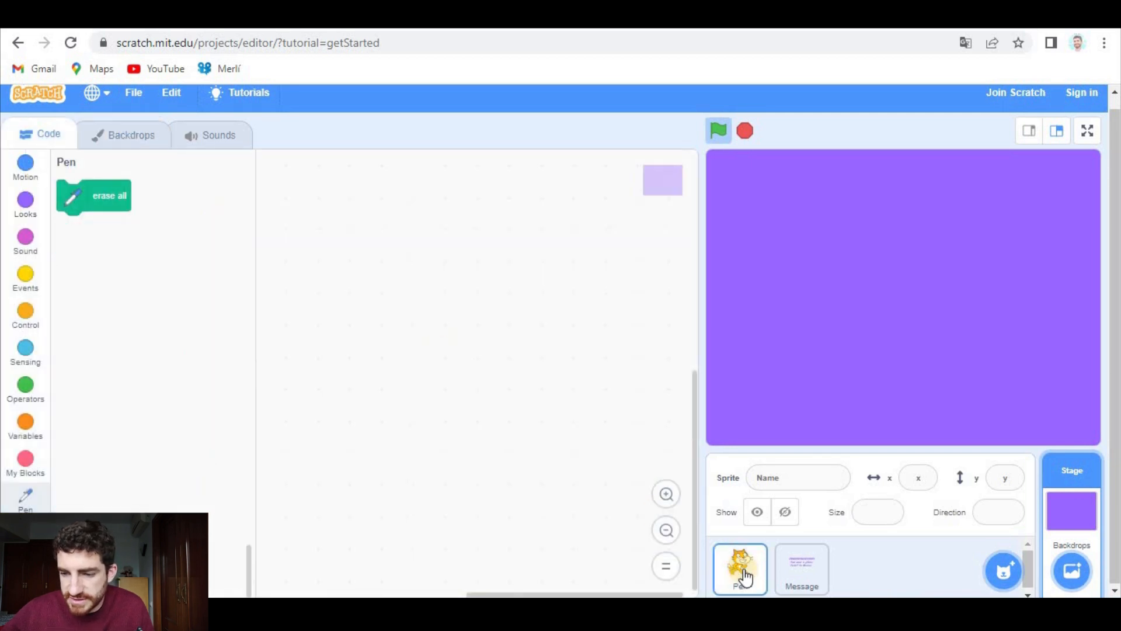
# Set the Pen sprite's pen colour to white and pen size to 40, then run the project.
pyautogui.click(740, 569)
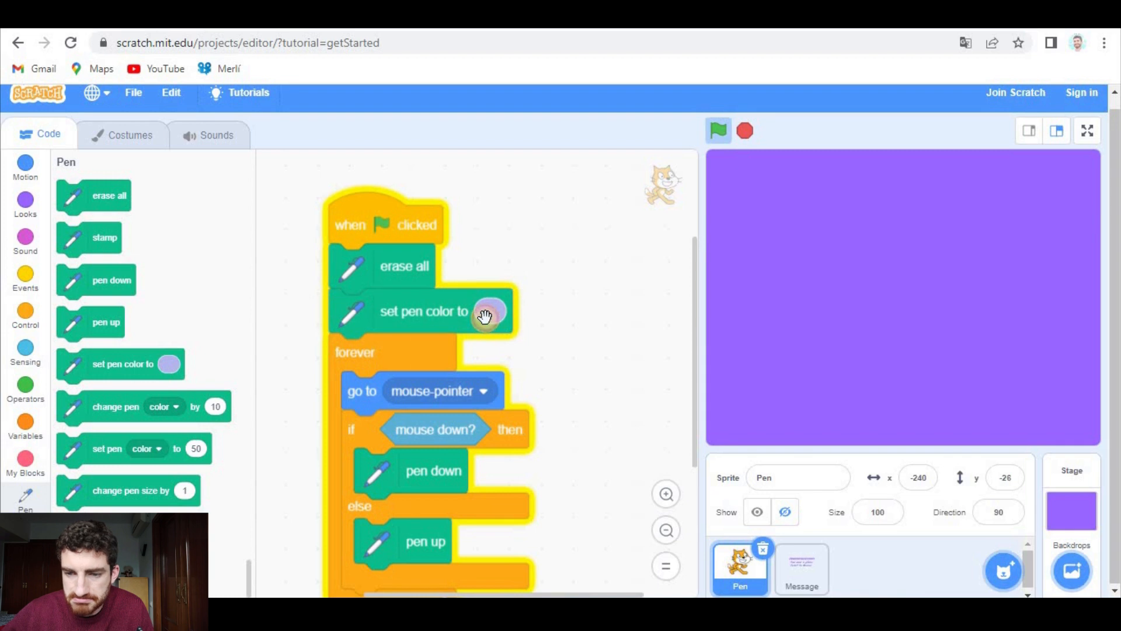
pyautogui.click(490, 310)
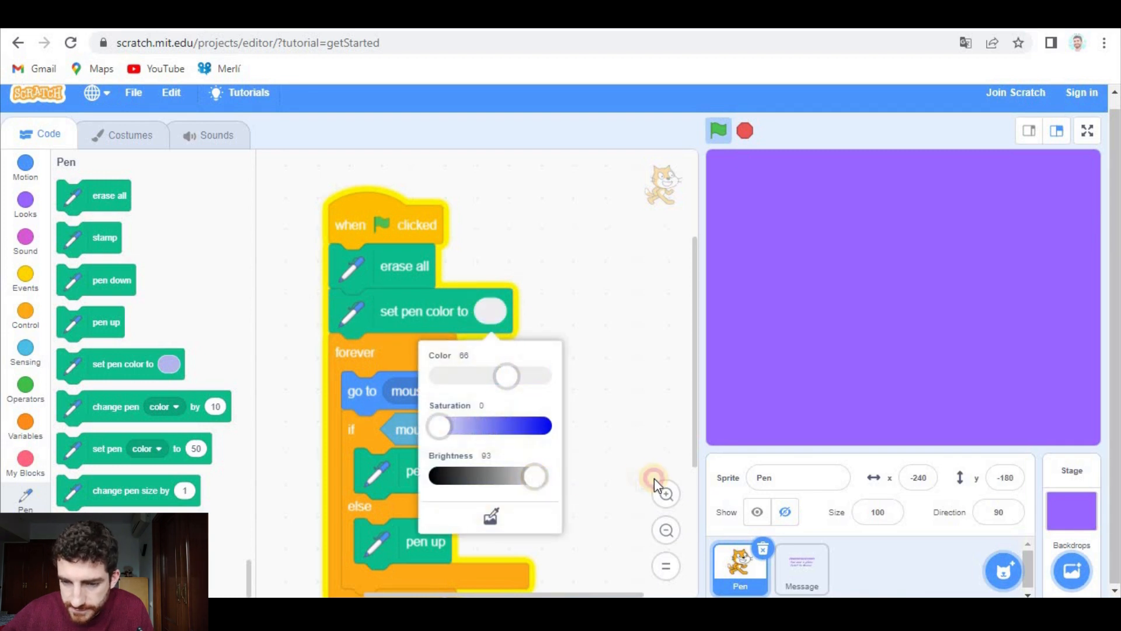
pyautogui.click(653, 468)
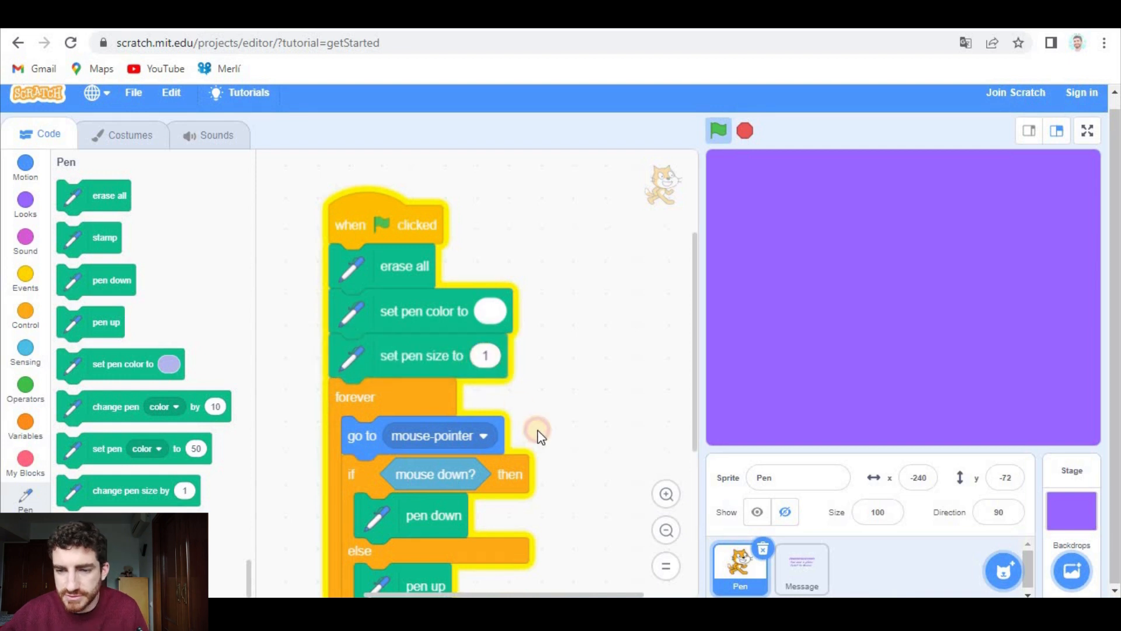
pyautogui.click(718, 130)
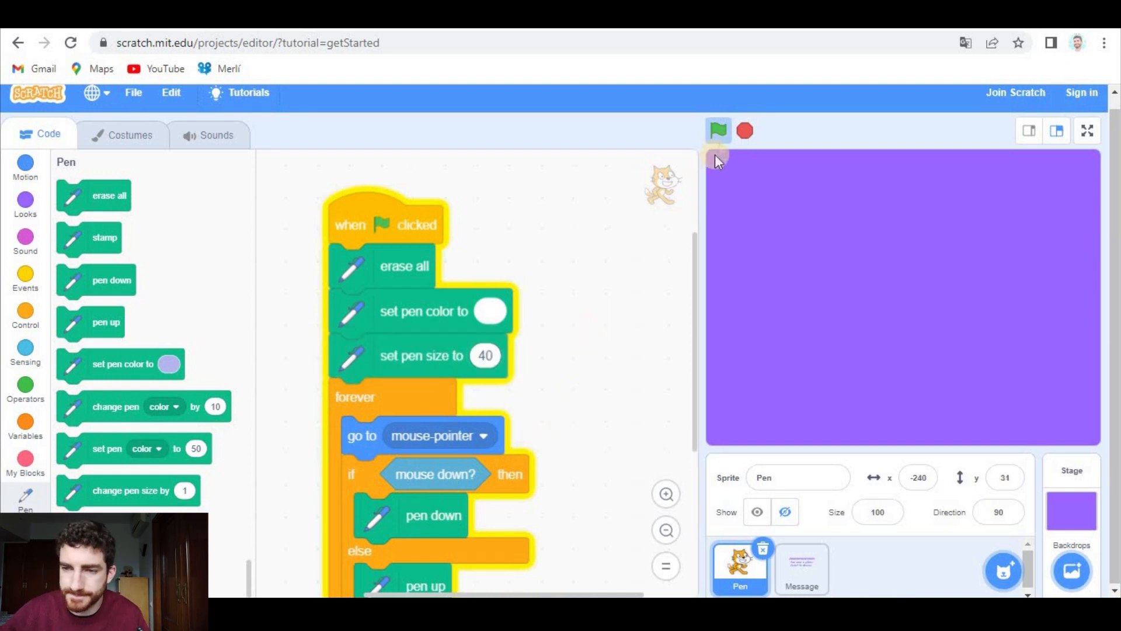
pyautogui.click(1087, 130)
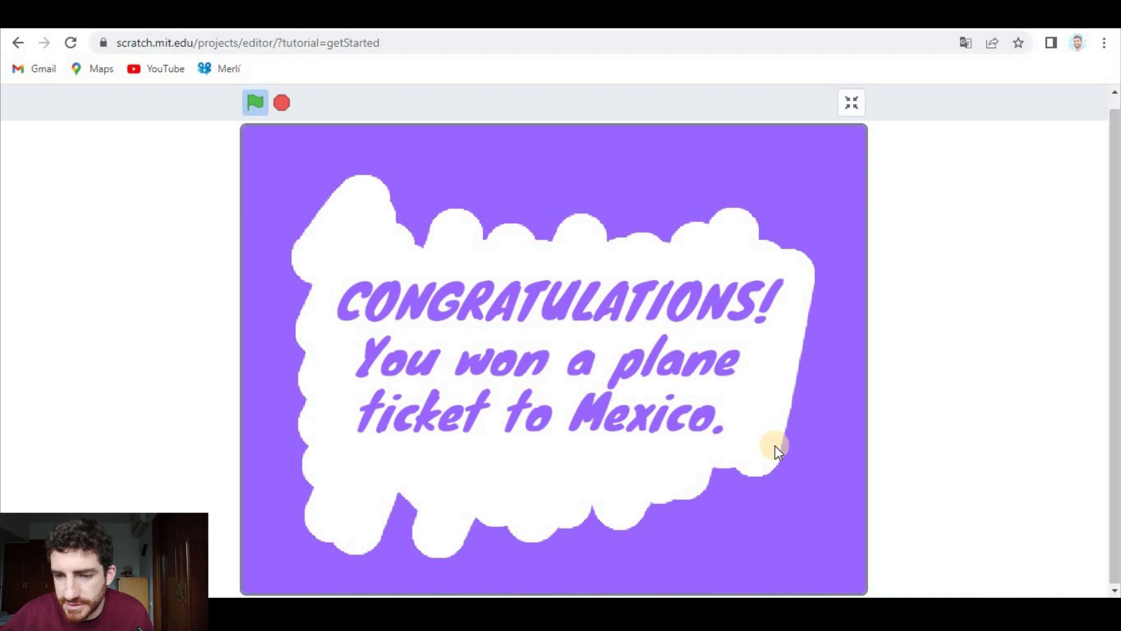
pyautogui.moveTo(254, 102)
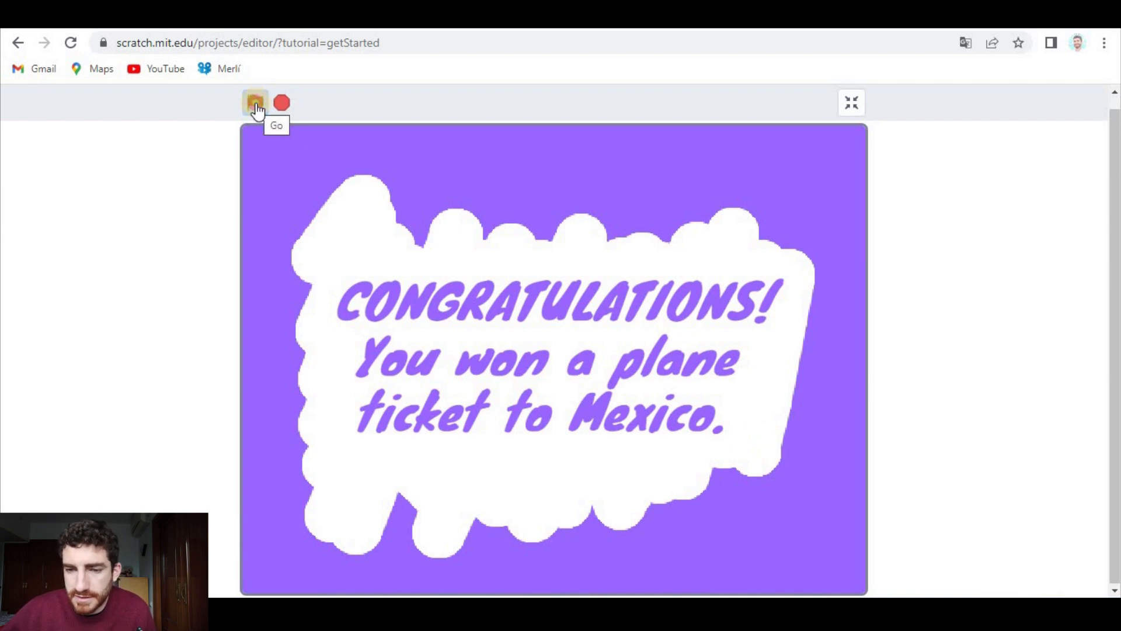
# Restart the project, scratch the whole Mexico message clear, and return to the editor.
pyautogui.click(255, 103)
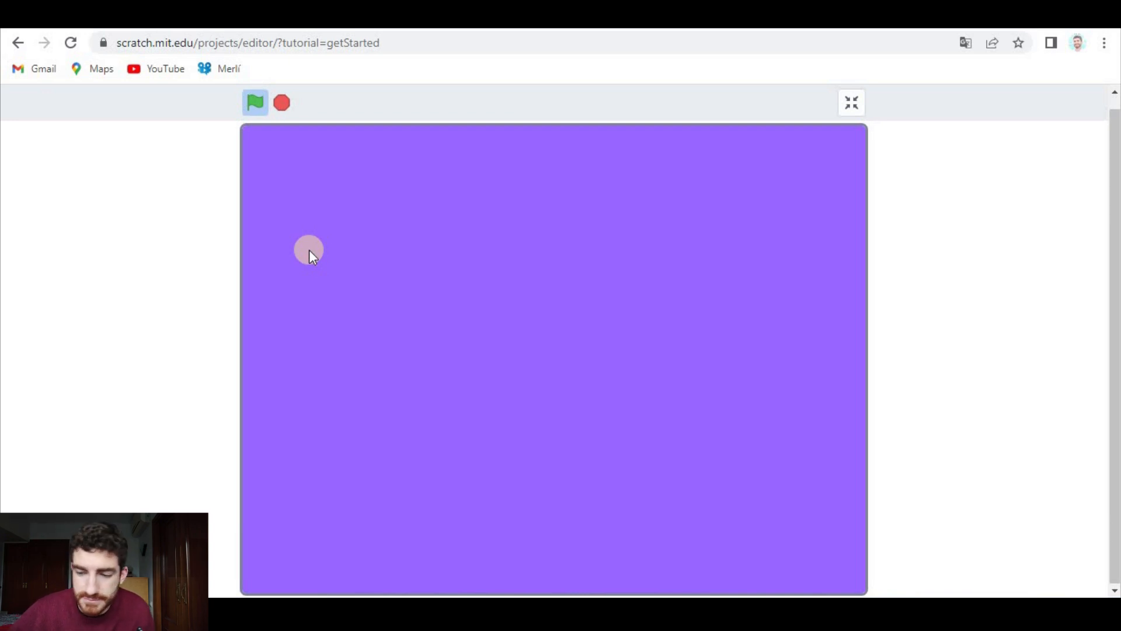
pyautogui.moveTo(515, 337)
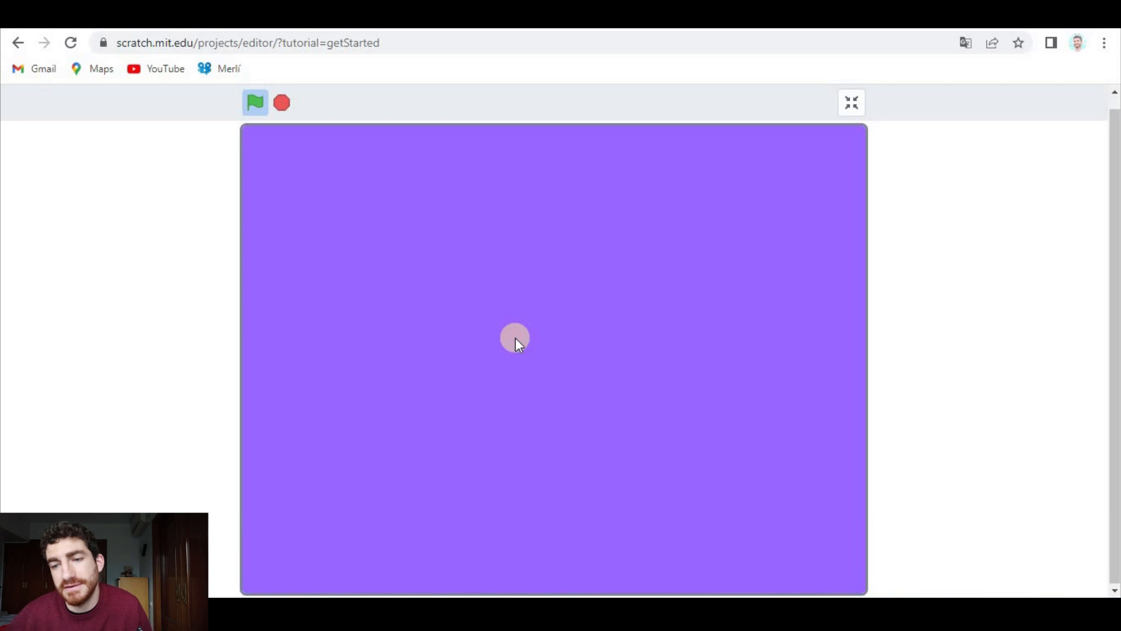
pyautogui.moveTo(543, 397)
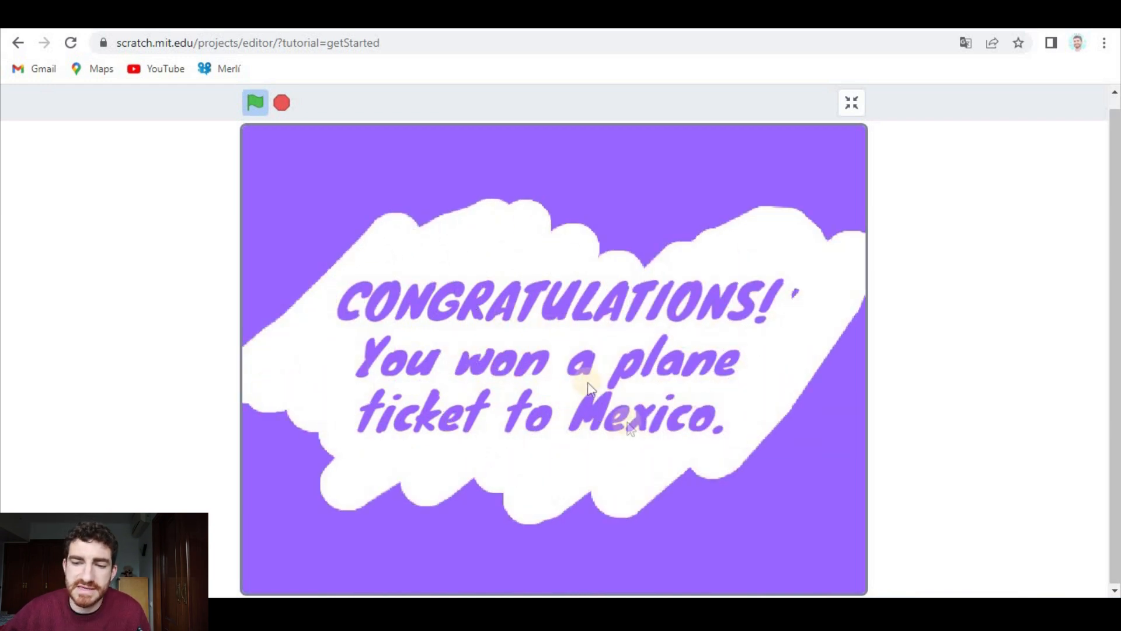
pyautogui.moveTo(606, 441)
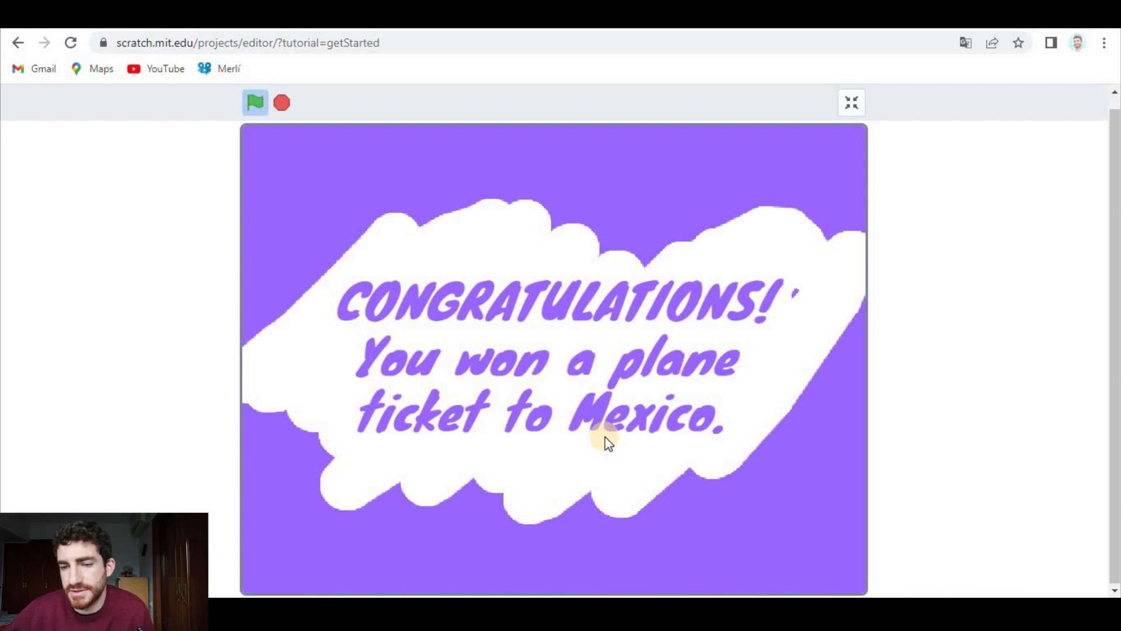
pyautogui.moveTo(505, 408)
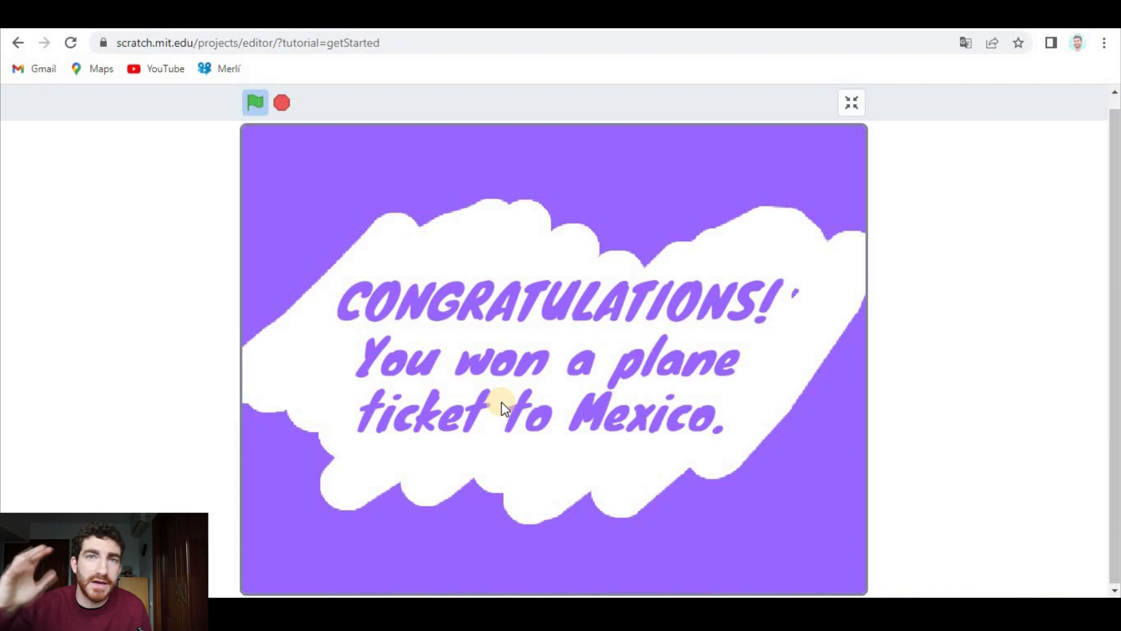
pyautogui.moveTo(565, 342)
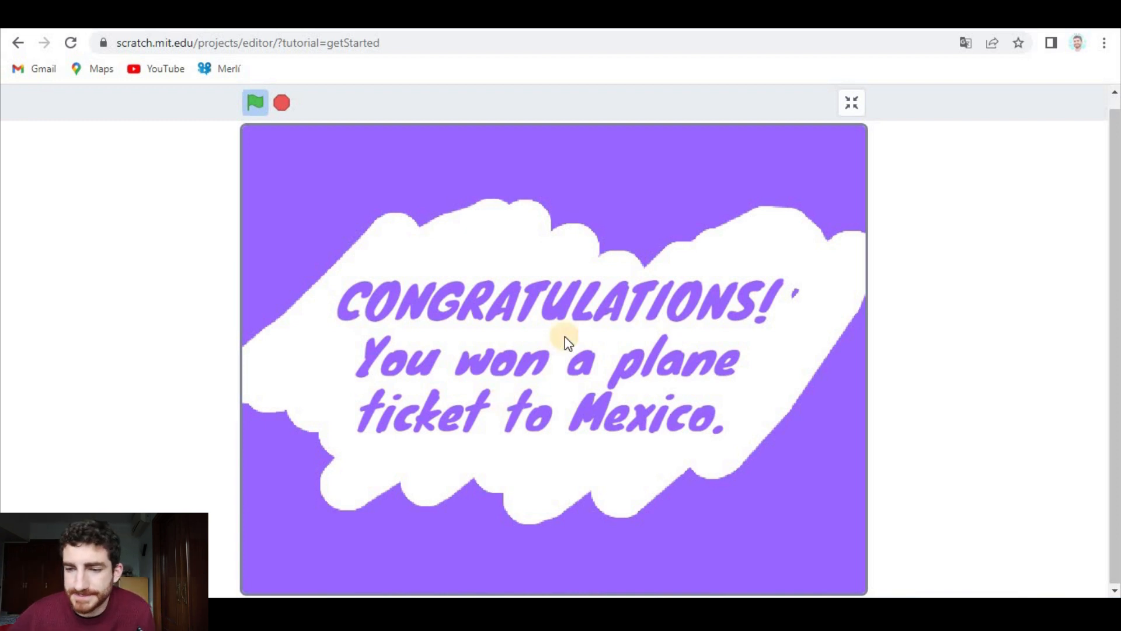
pyautogui.moveTo(721, 314)
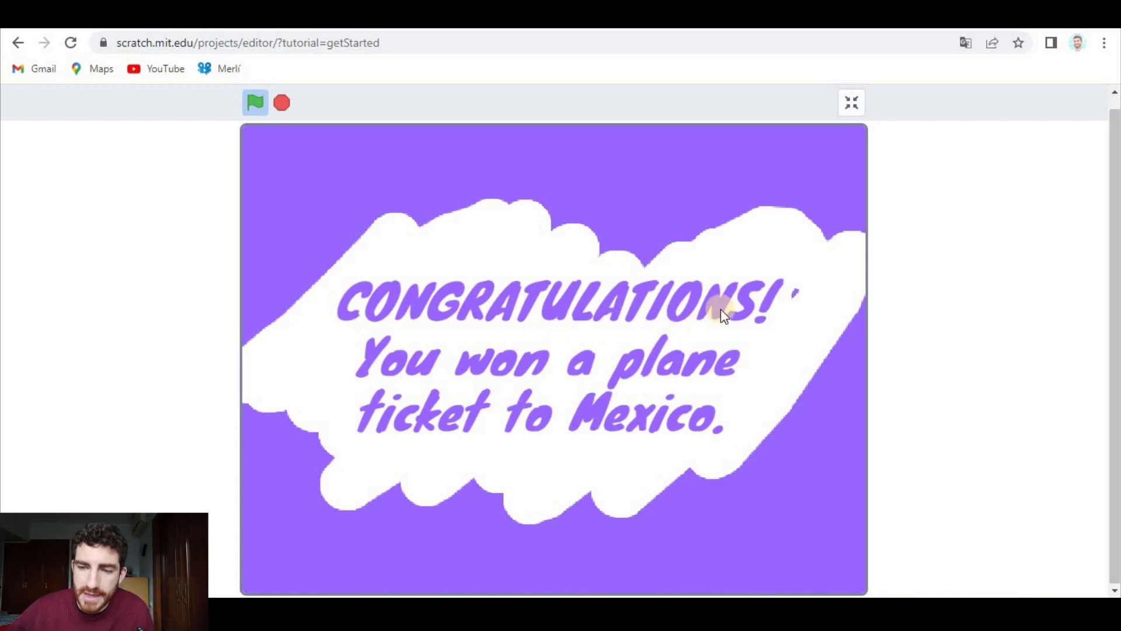
pyautogui.moveTo(640, 458)
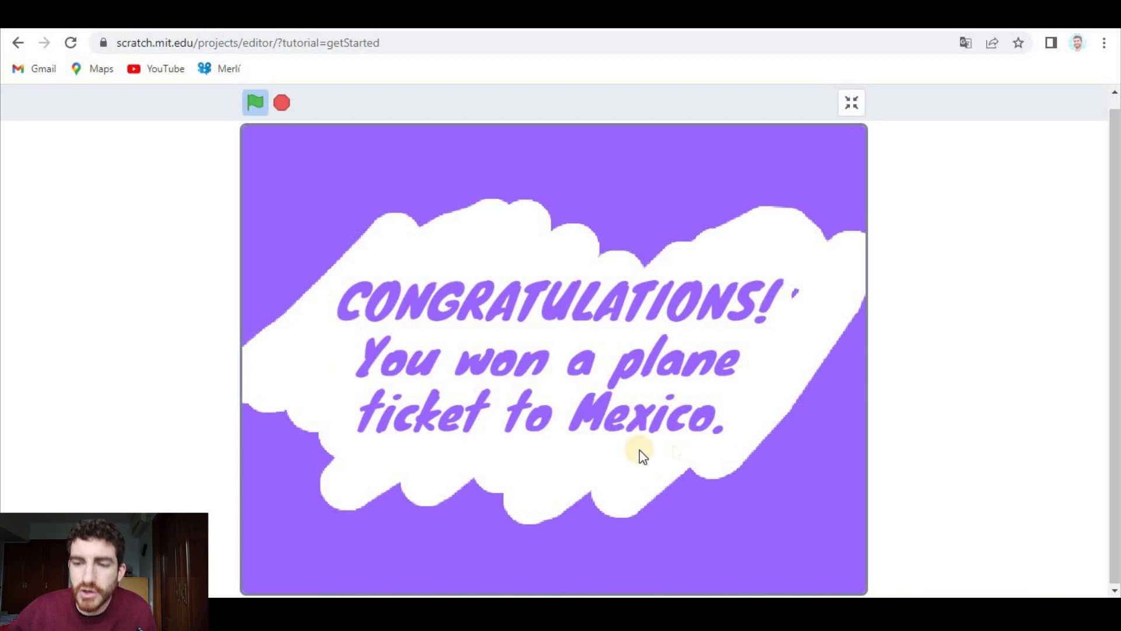
pyautogui.moveTo(661, 404)
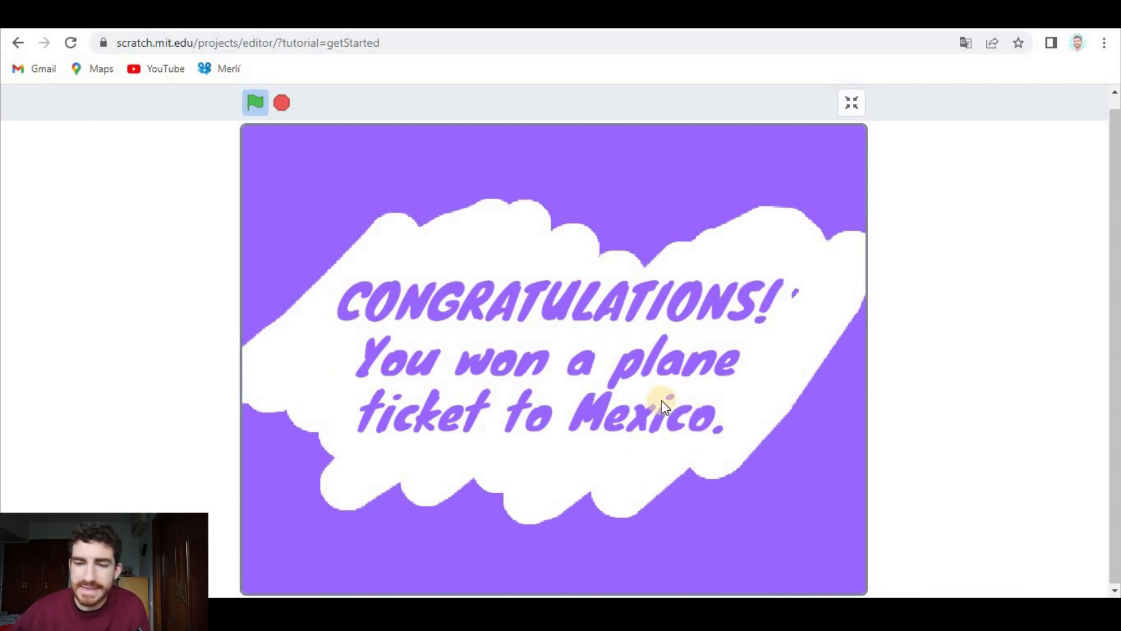
pyautogui.moveTo(740, 473)
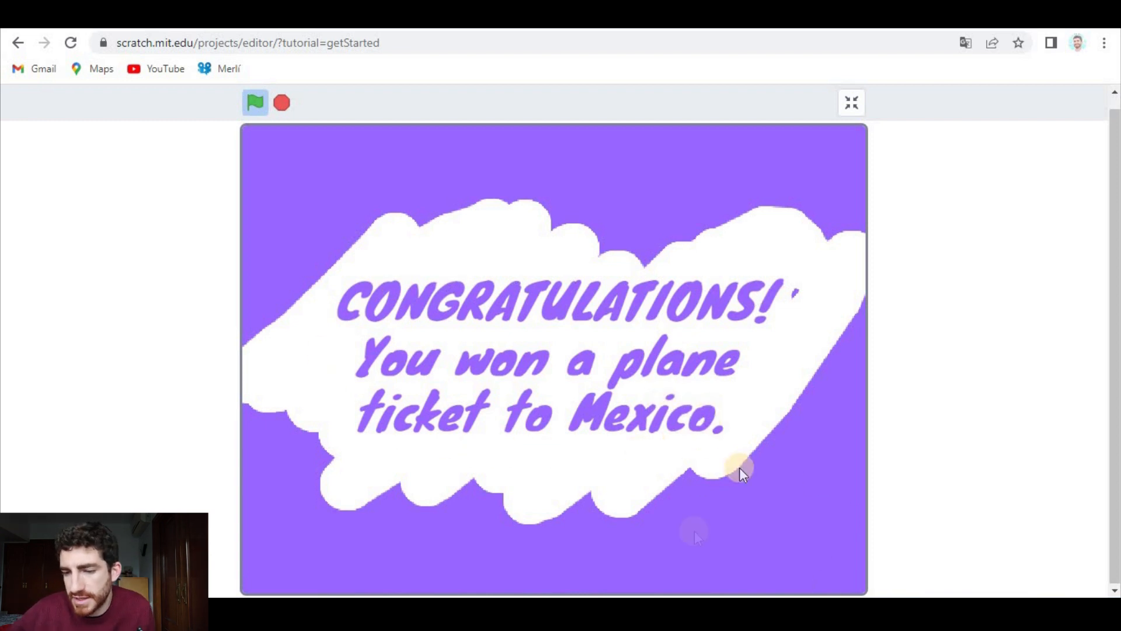
pyautogui.moveTo(725, 493)
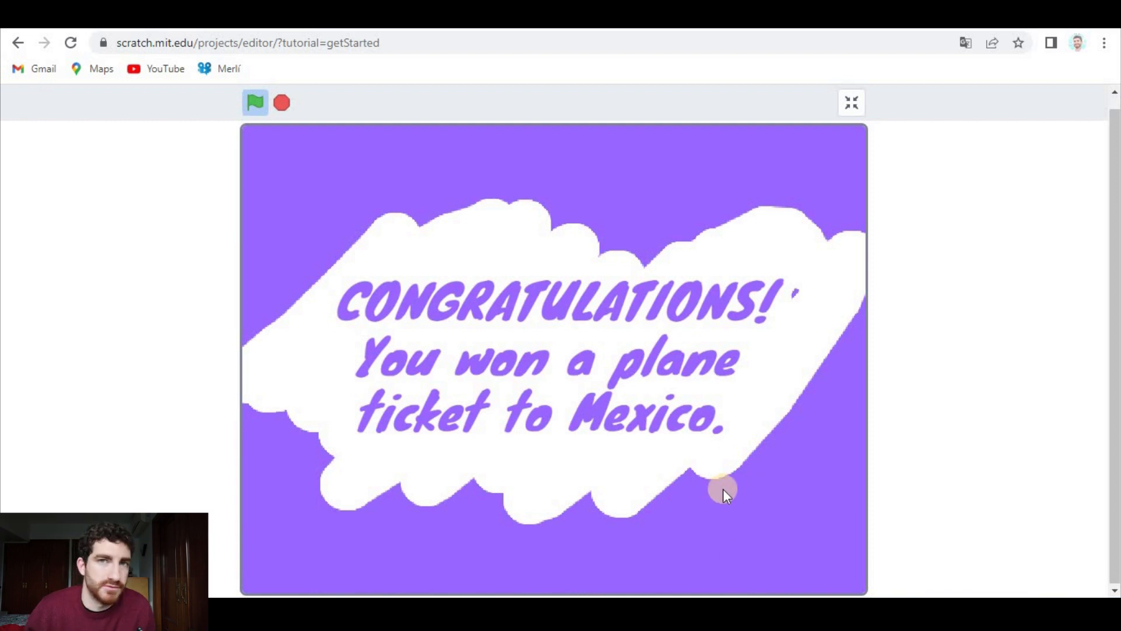
pyautogui.moveTo(736, 432)
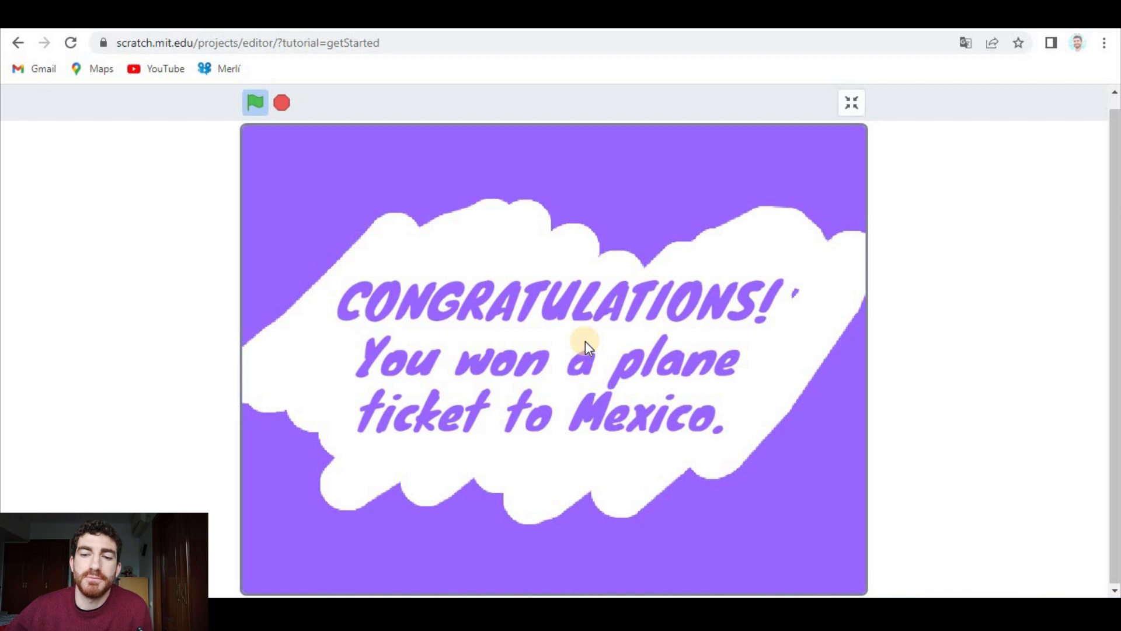
pyautogui.moveTo(364, 300)
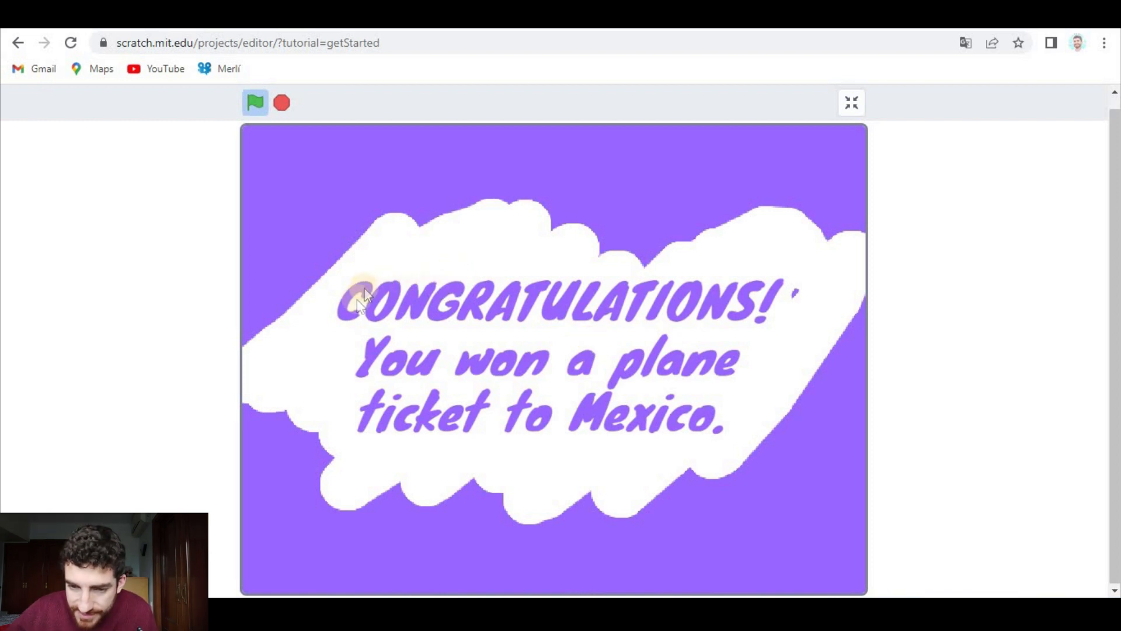
pyautogui.moveTo(586, 313)
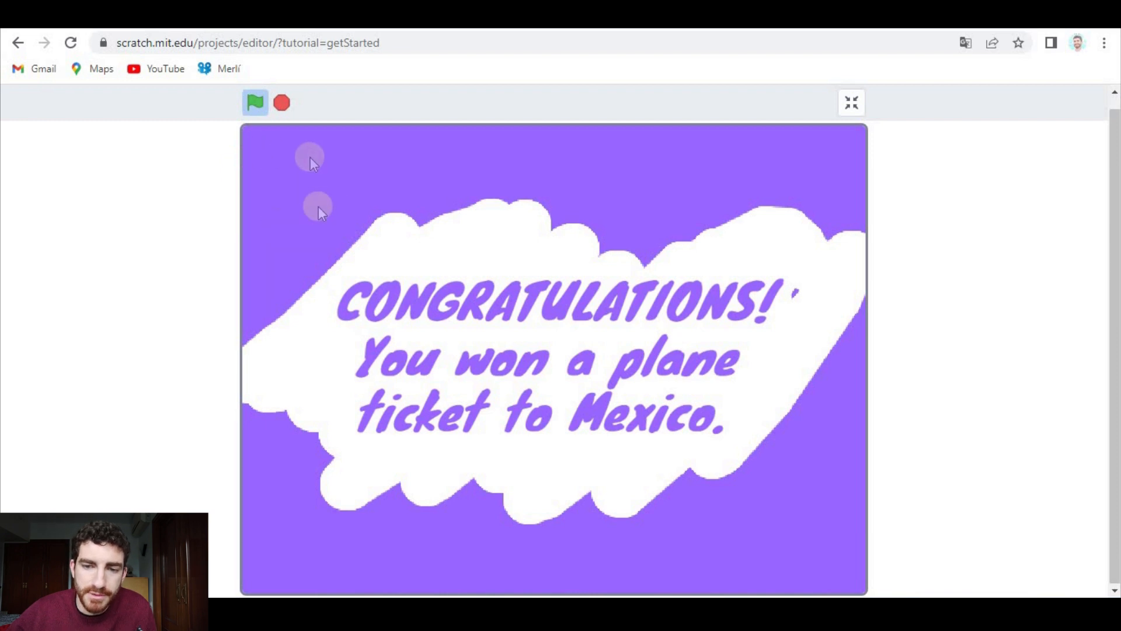
pyautogui.moveTo(297, 213)
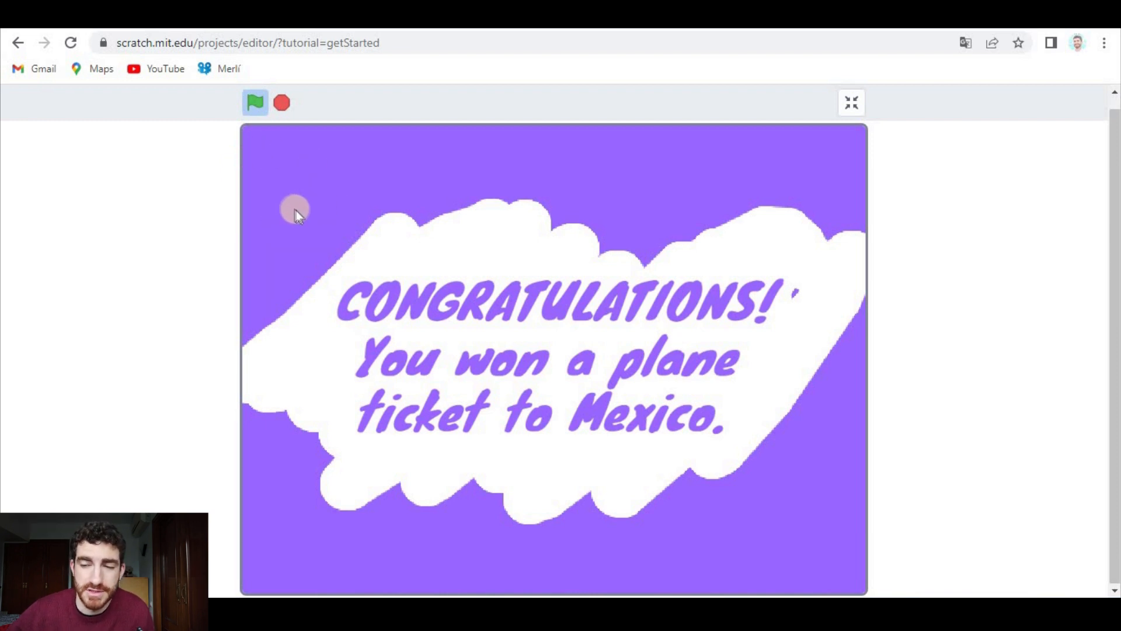
pyautogui.click(852, 103)
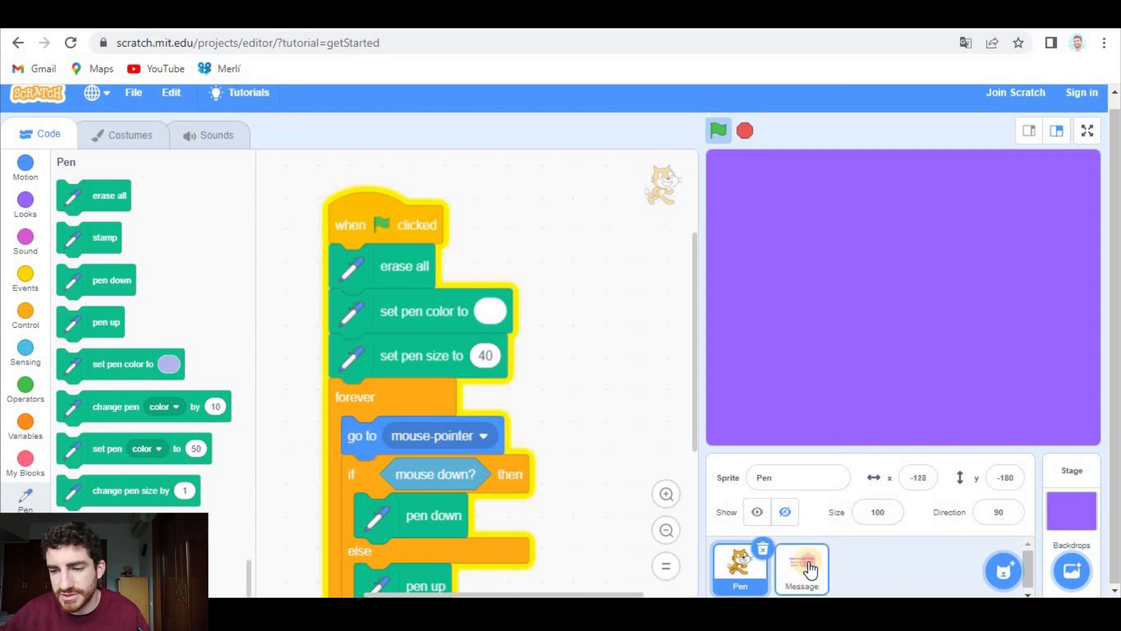
# Start a green-flag forever loop with an if block on the Message sprite.
pyautogui.click(801, 569)
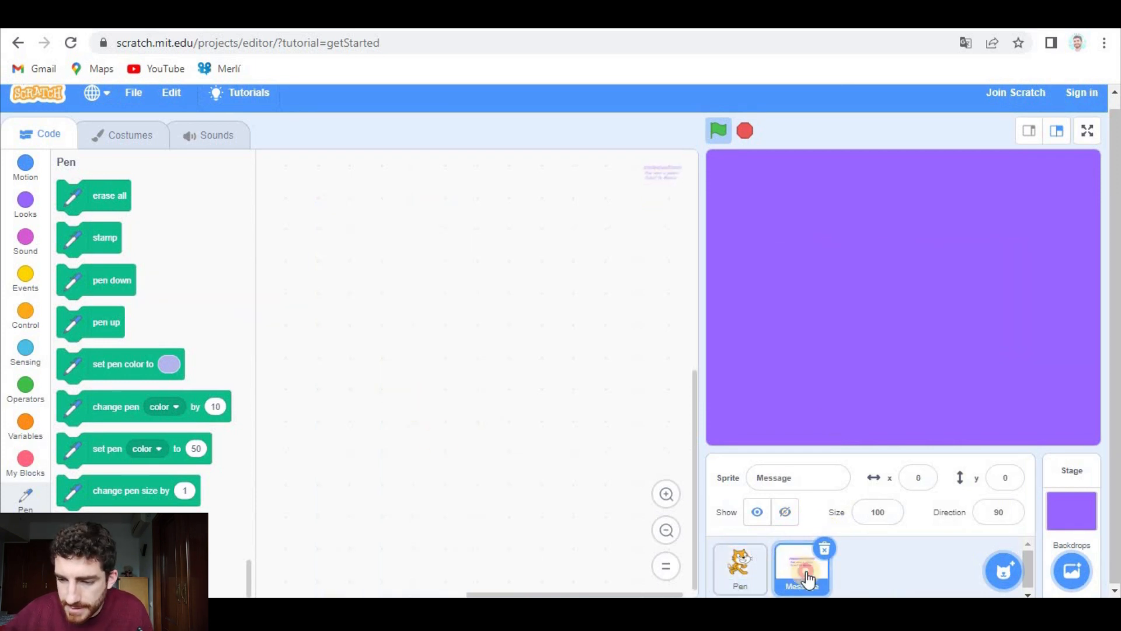
pyautogui.click(24, 279)
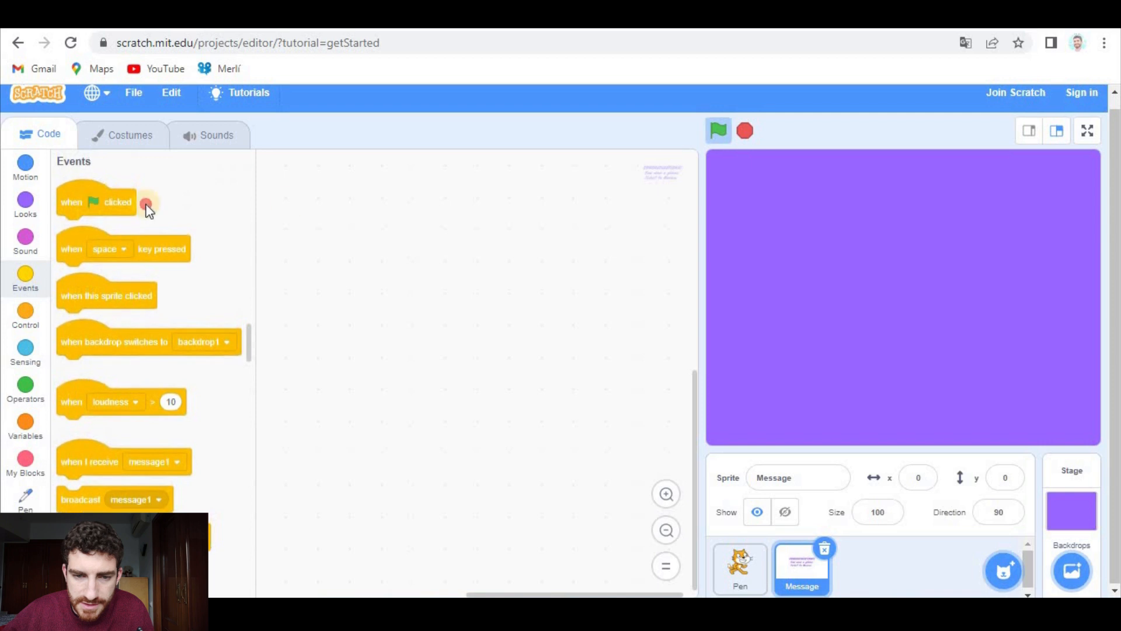
pyautogui.moveTo(97, 202); pyautogui.dragTo(363, 208)
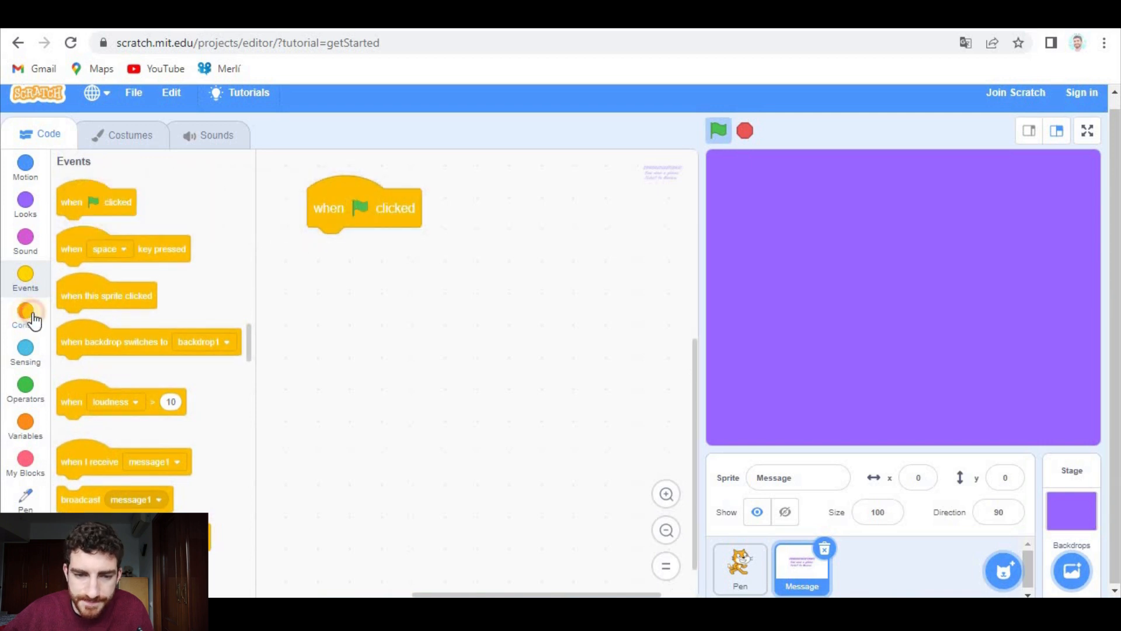
pyautogui.click(25, 314)
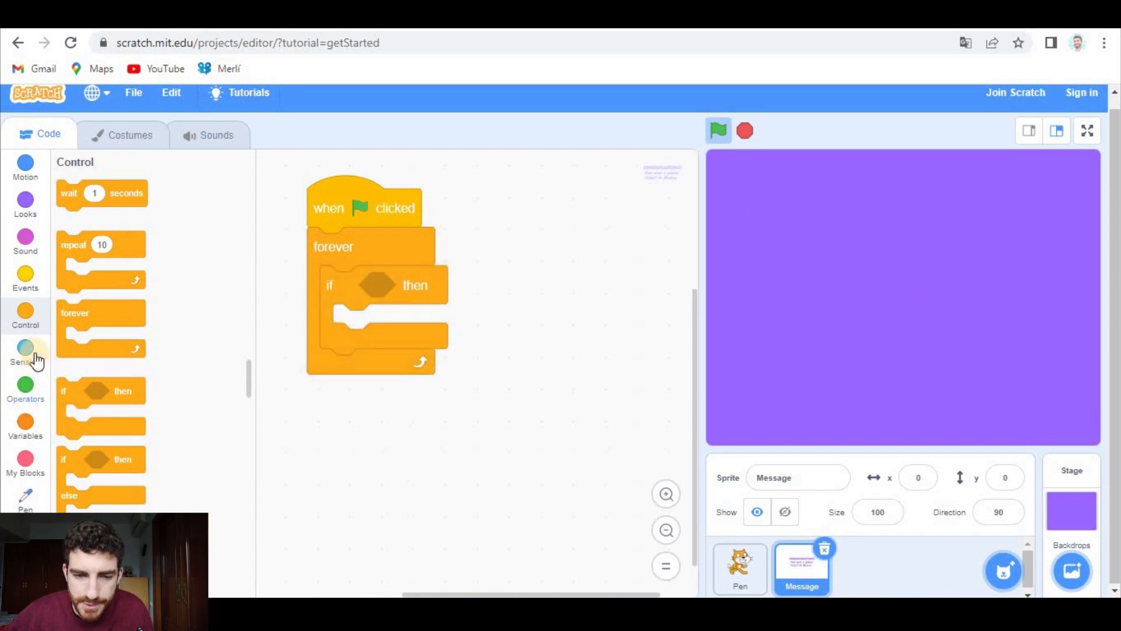
pyautogui.click(24, 390)
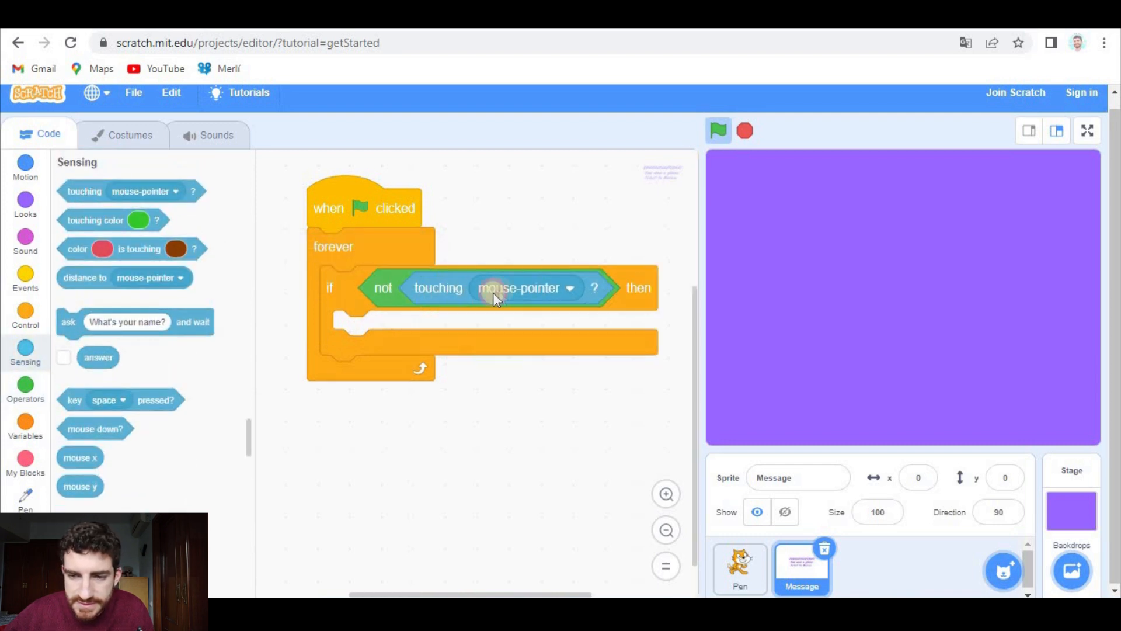
# Make the if condition 'not touching purple colour', ready for a broadcast block.
pyautogui.click(568, 287)
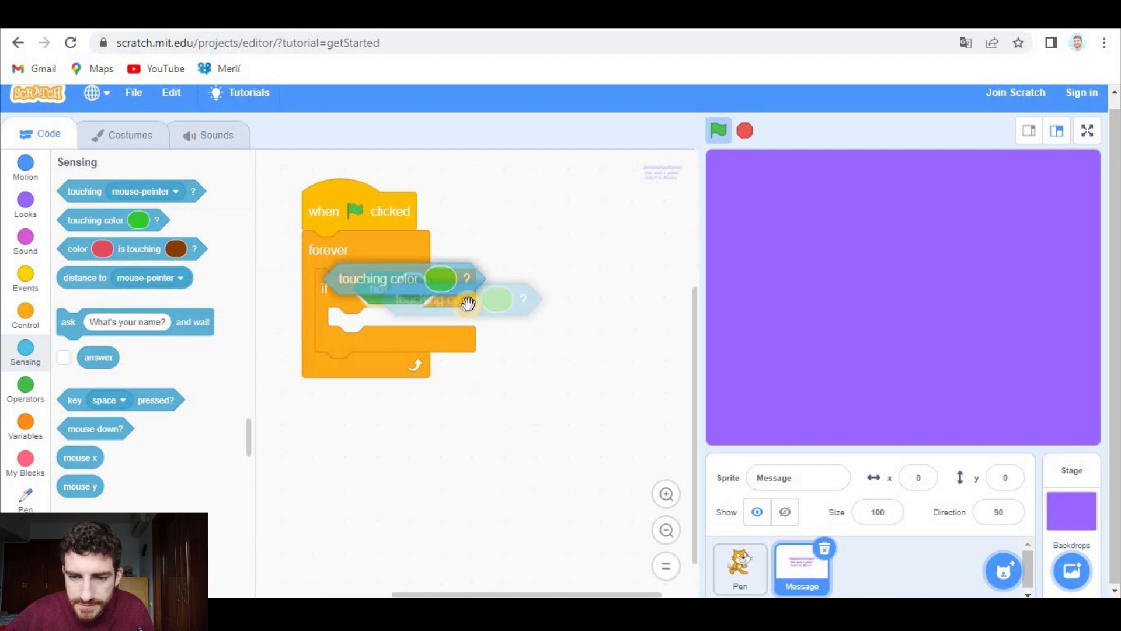
pyautogui.click(508, 291)
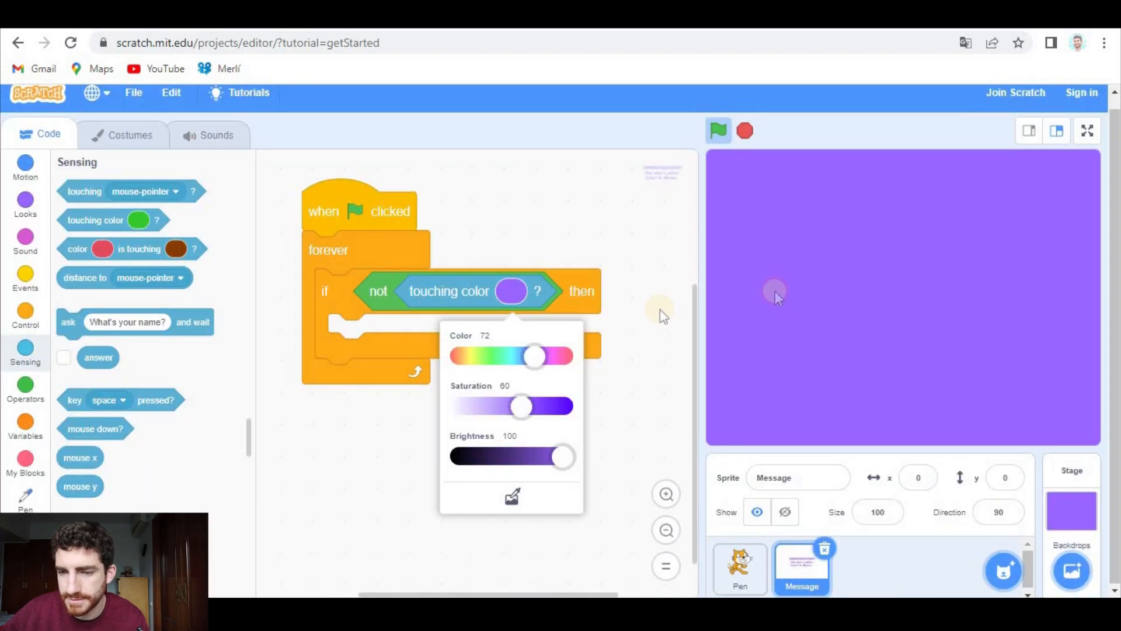
pyautogui.moveTo(522, 444)
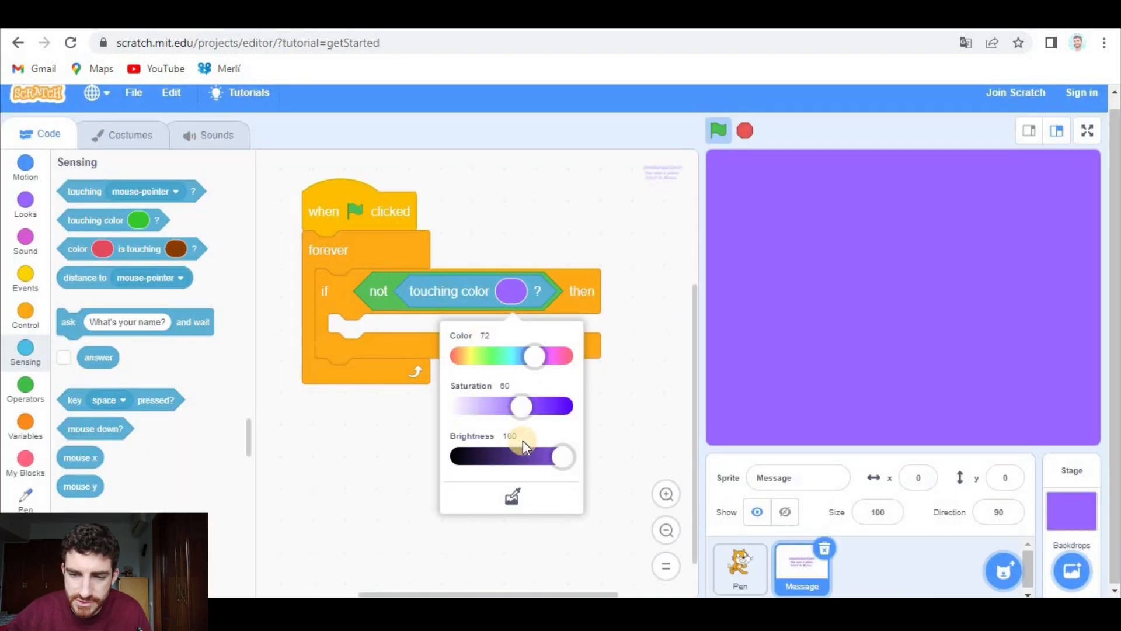
pyautogui.click(342, 326)
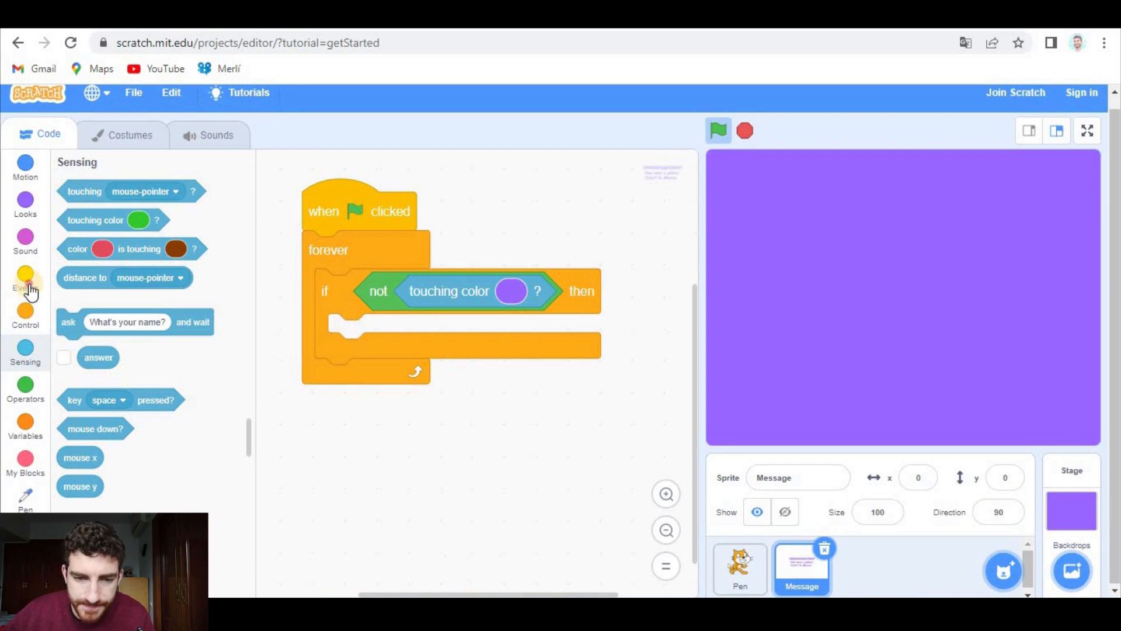
pyautogui.click(25, 279)
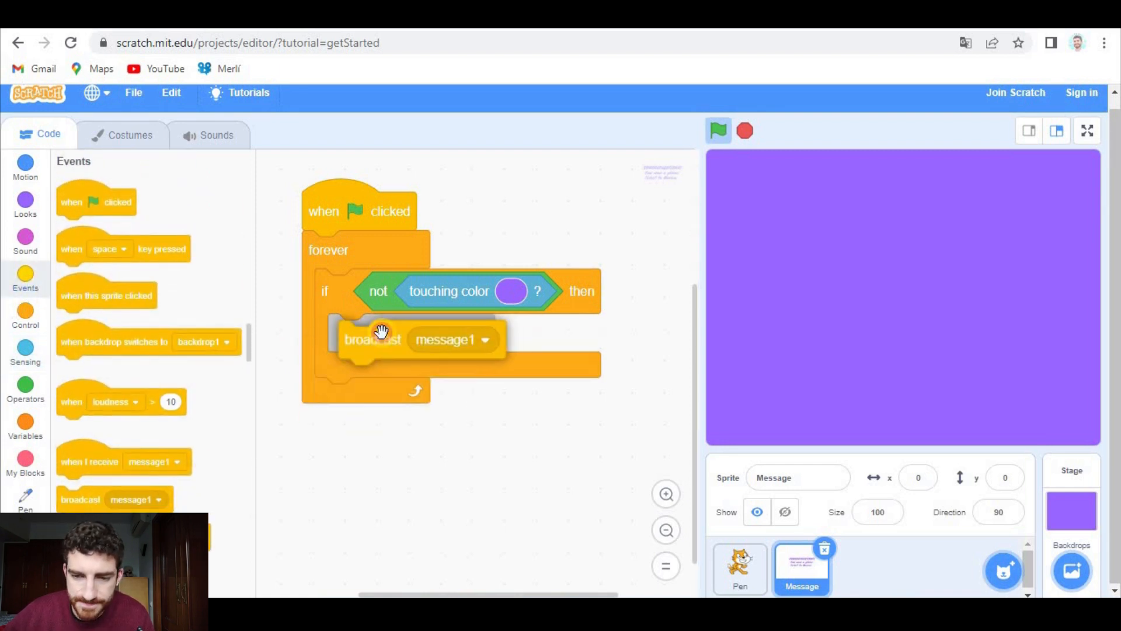
# Add the Taco sprite from the sprite library.
pyautogui.click(474, 339)
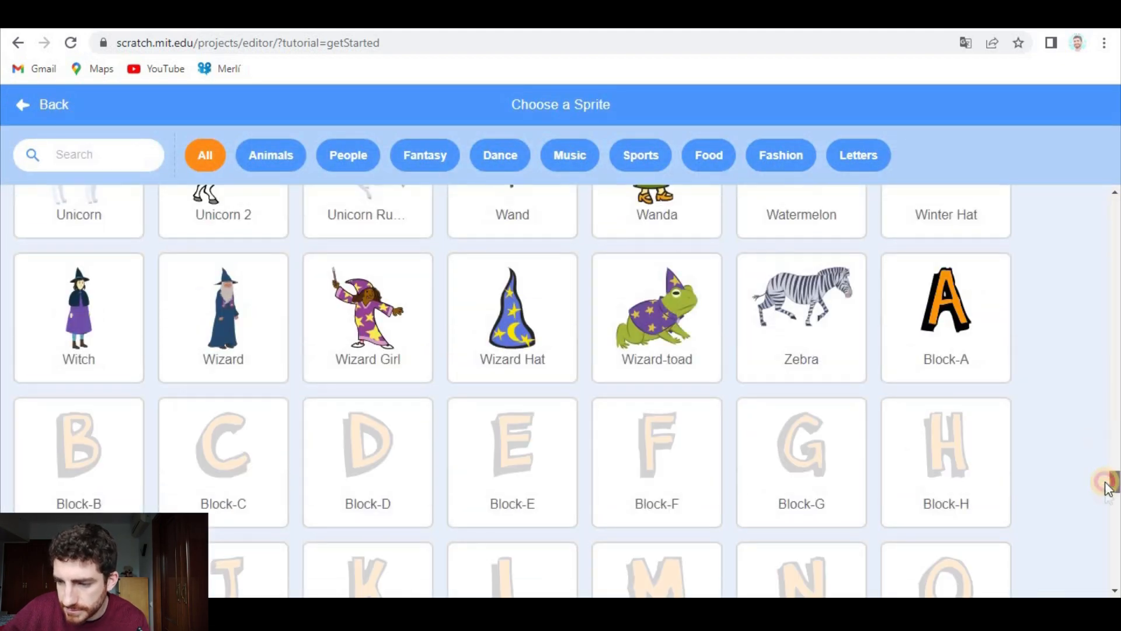
pyautogui.scroll(3)
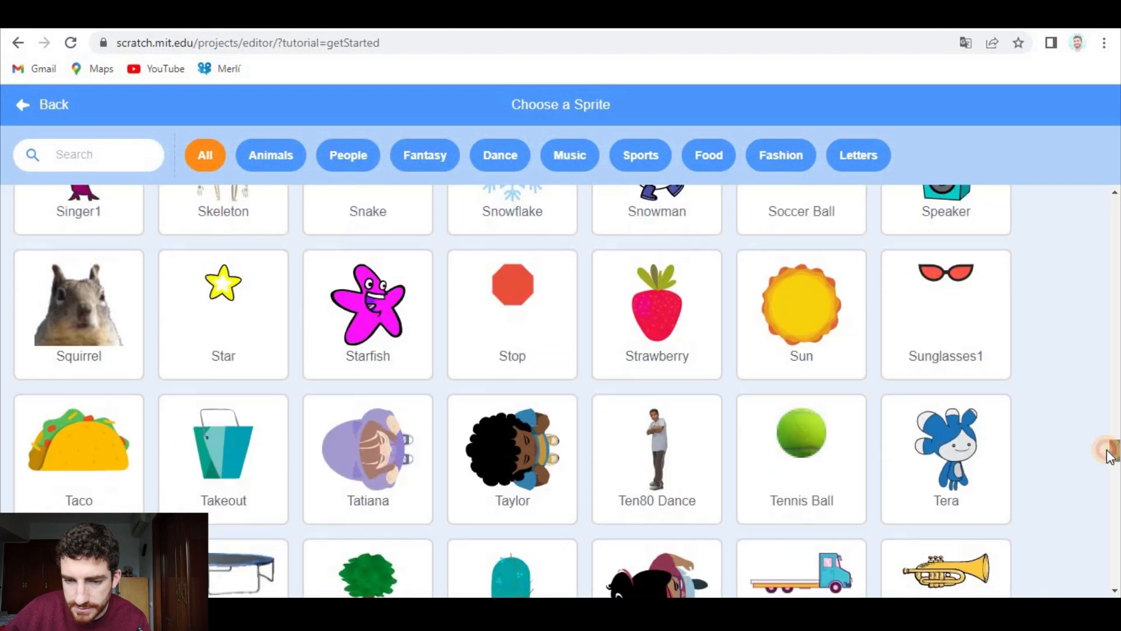
pyautogui.click(78, 443)
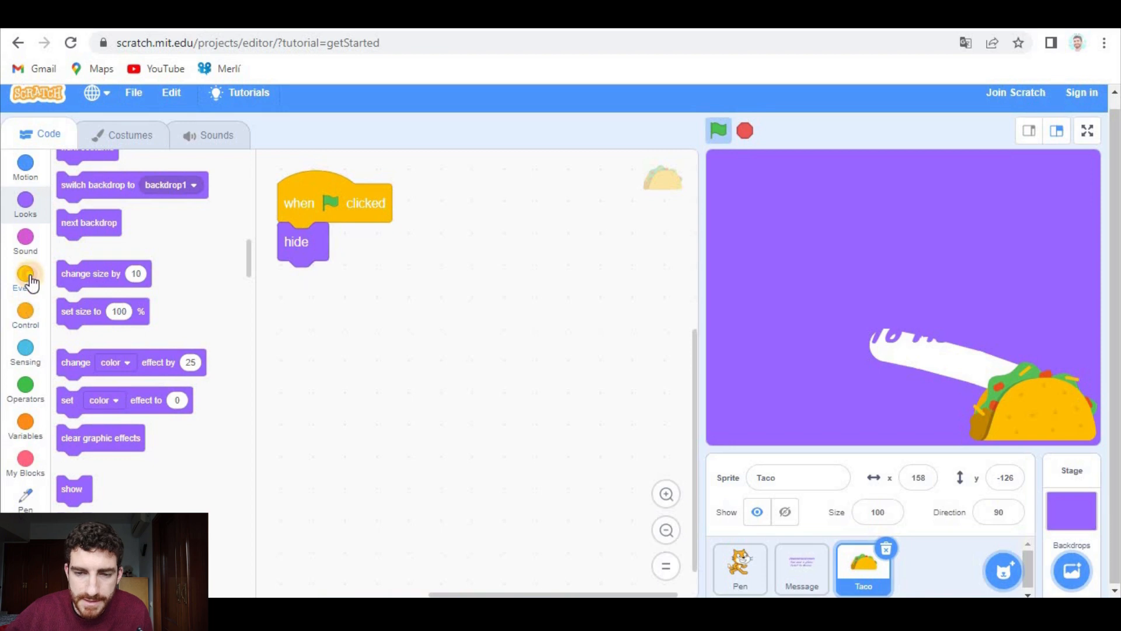
# Give the Taco sprite a 'when I receive Taco' script that shows it.
pyautogui.click(25, 279)
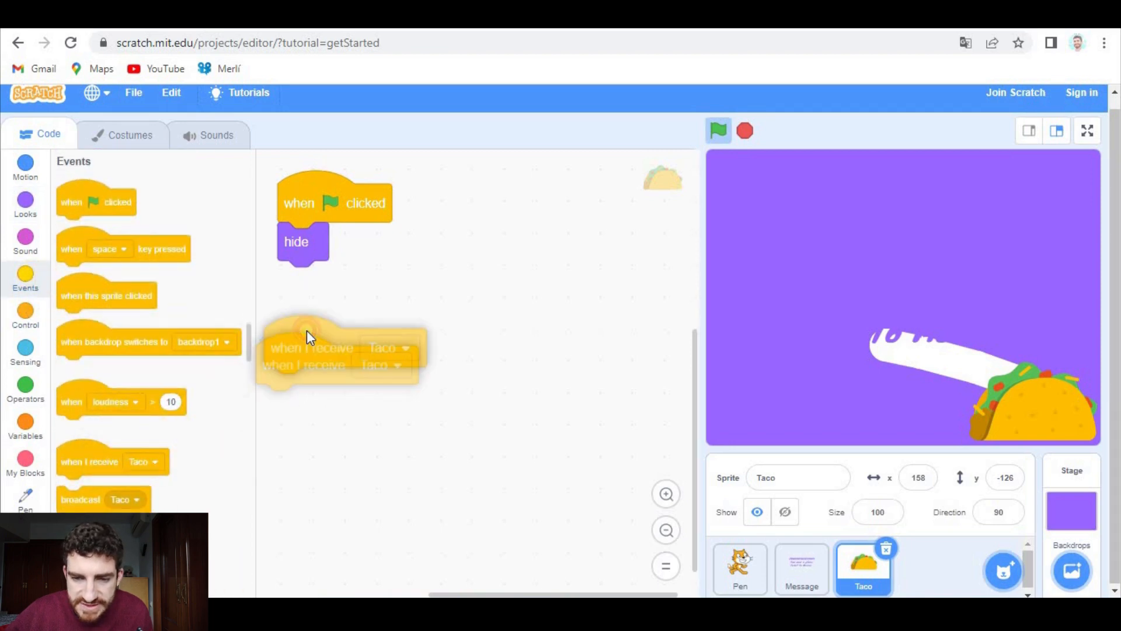
pyautogui.click(25, 202)
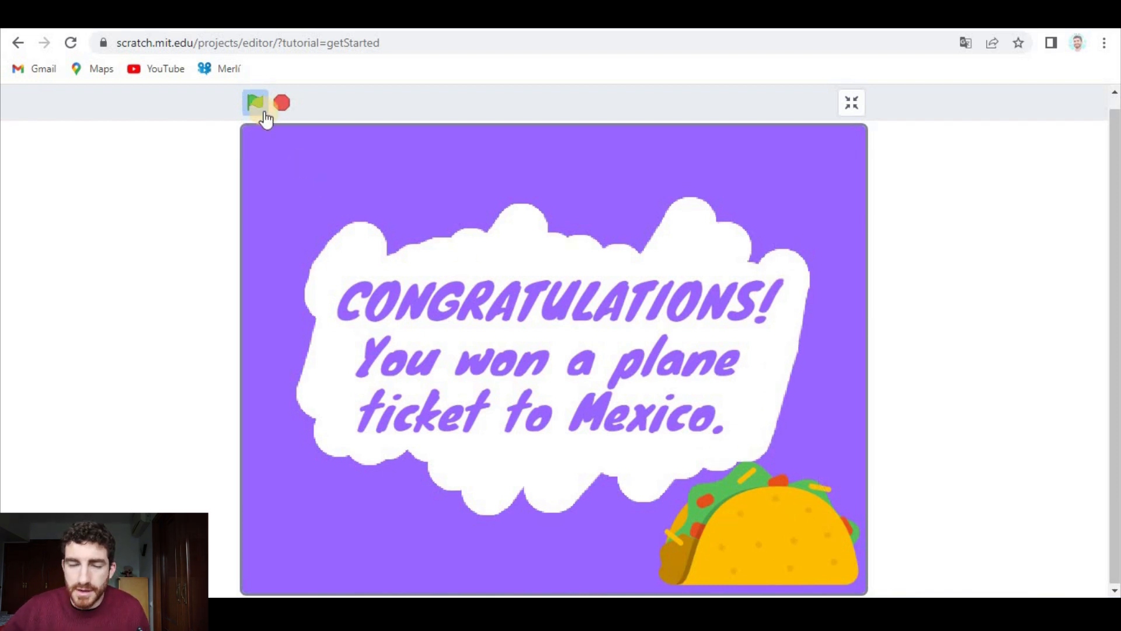
# Restart the project and leave full screen for the Taco sprite's code.
pyautogui.click(255, 102)
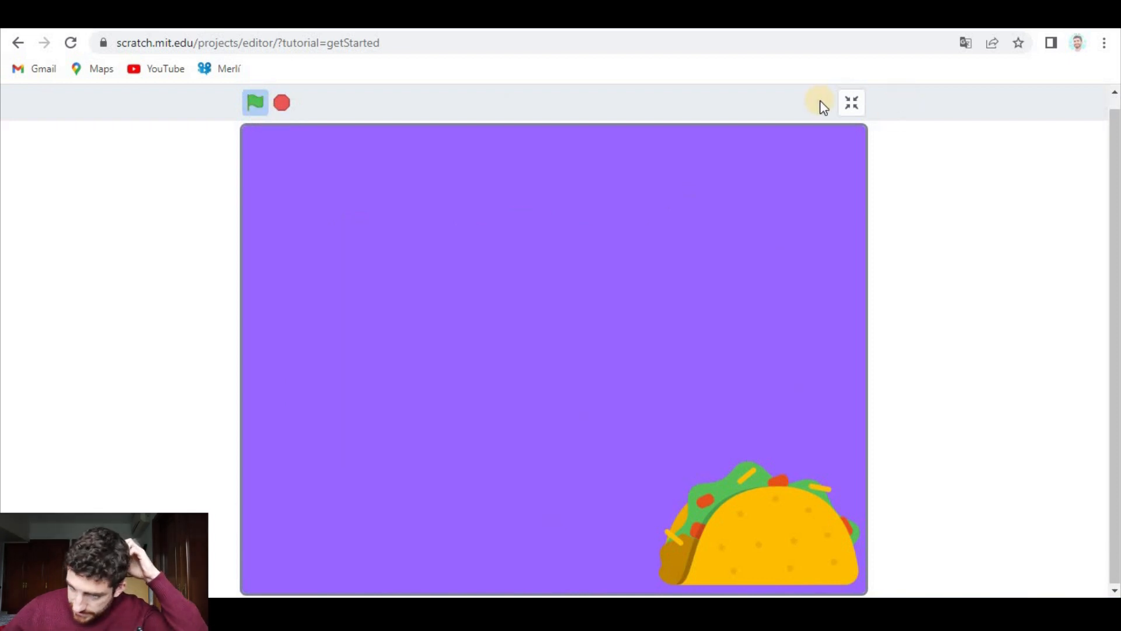
pyautogui.click(851, 103)
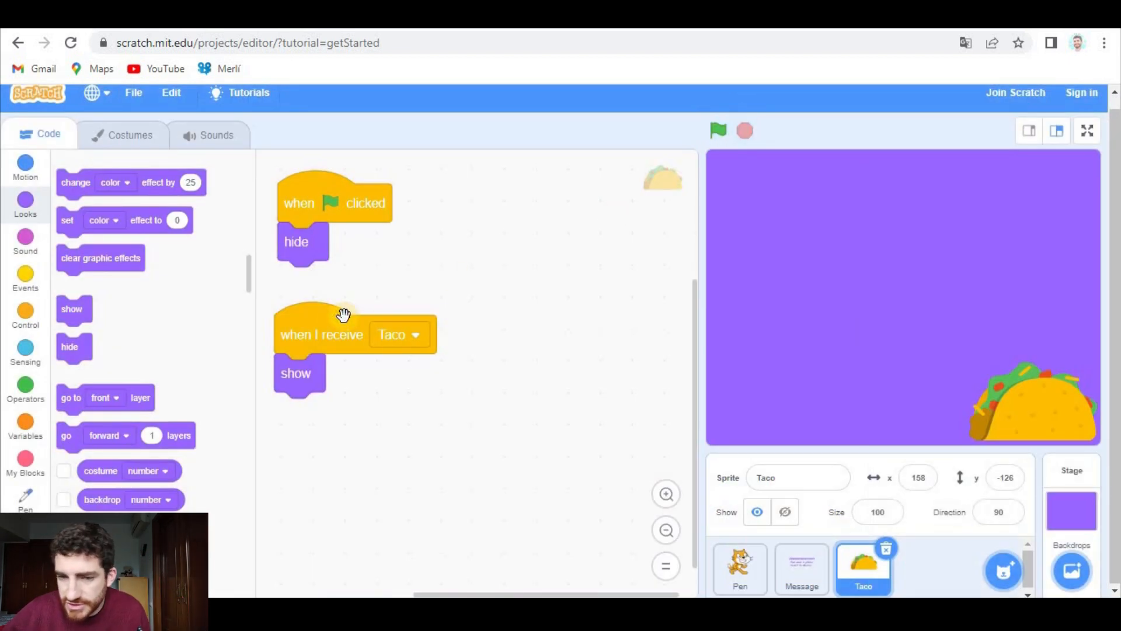
pyautogui.moveTo(438, 379)
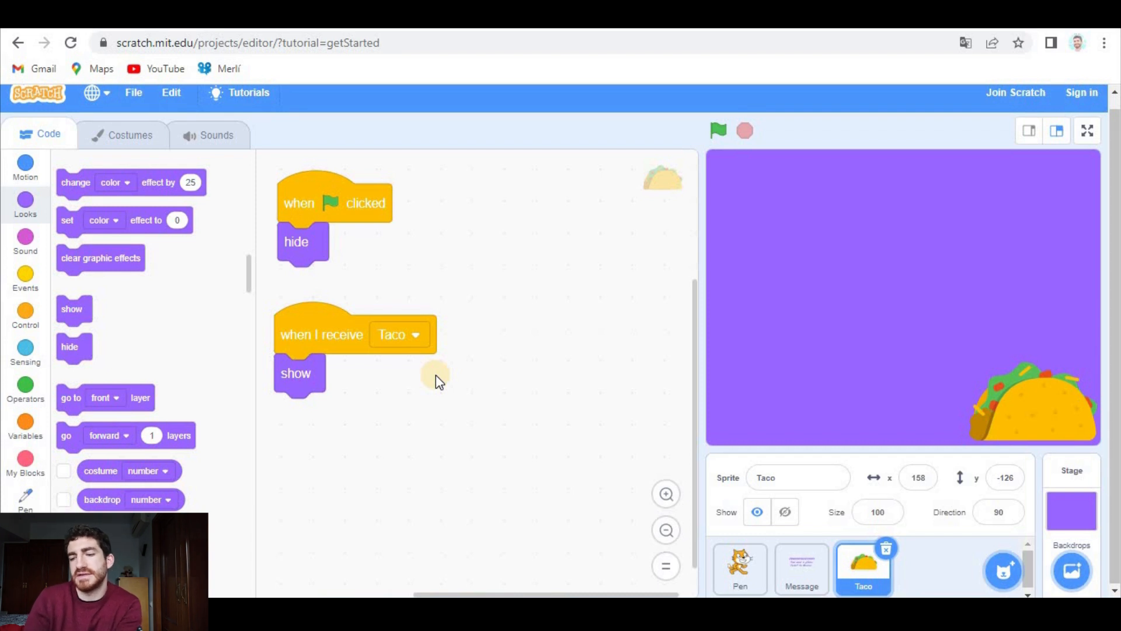
pyautogui.moveTo(108, 322)
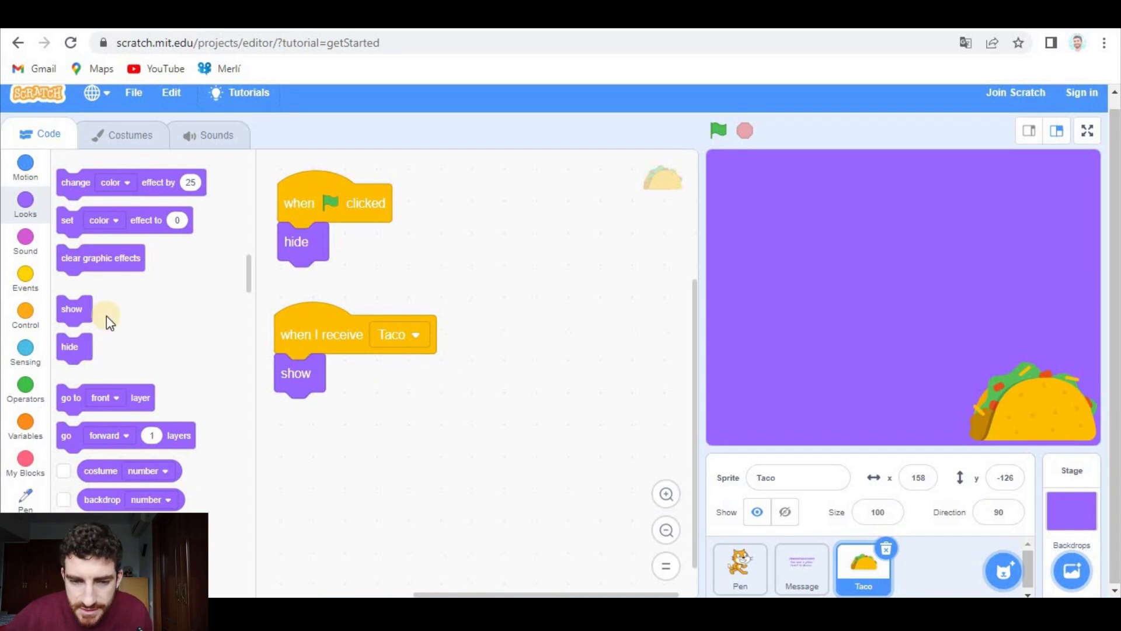
pyautogui.moveTo(112, 366)
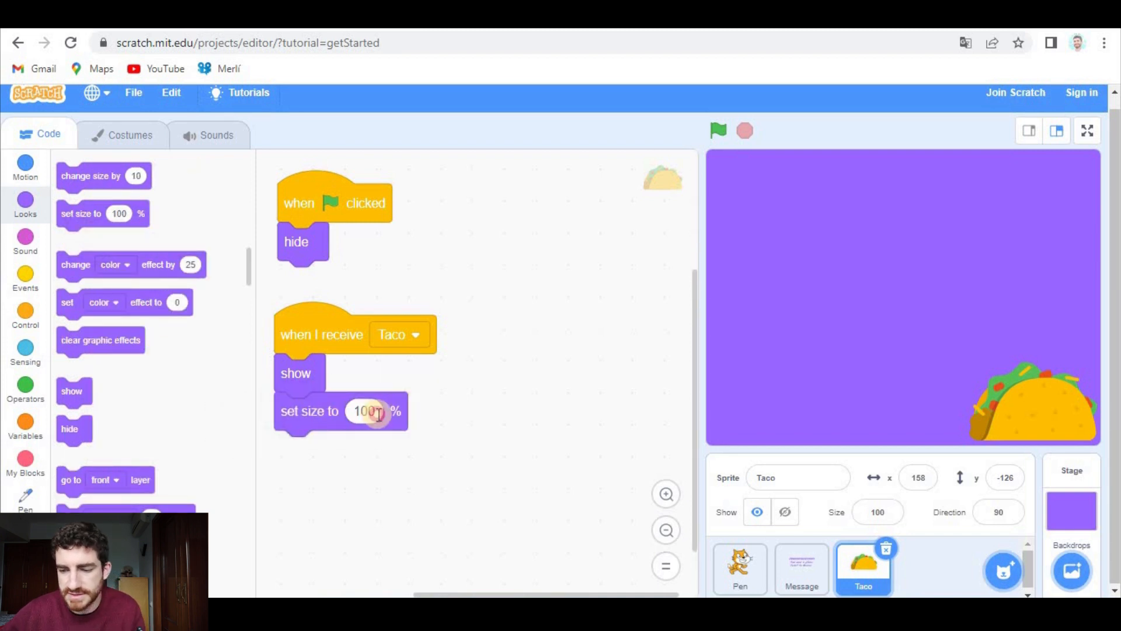
# Set the taco's size to 0% then repeat 20 times changing size by 5, and test it.
pyautogui.click(24, 316)
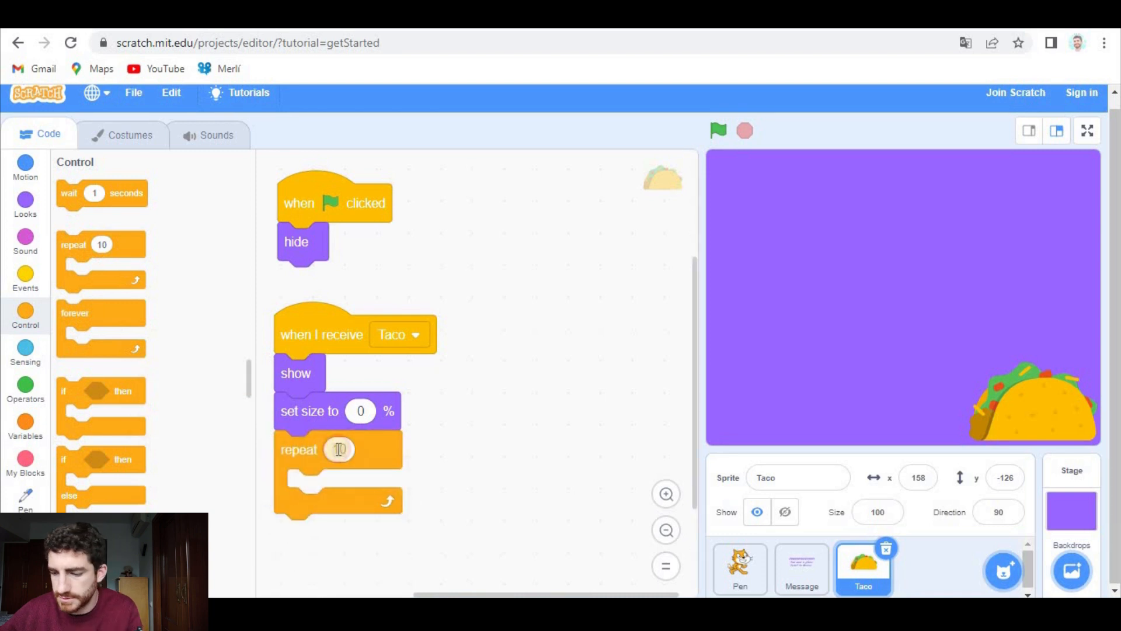
pyautogui.click(25, 203)
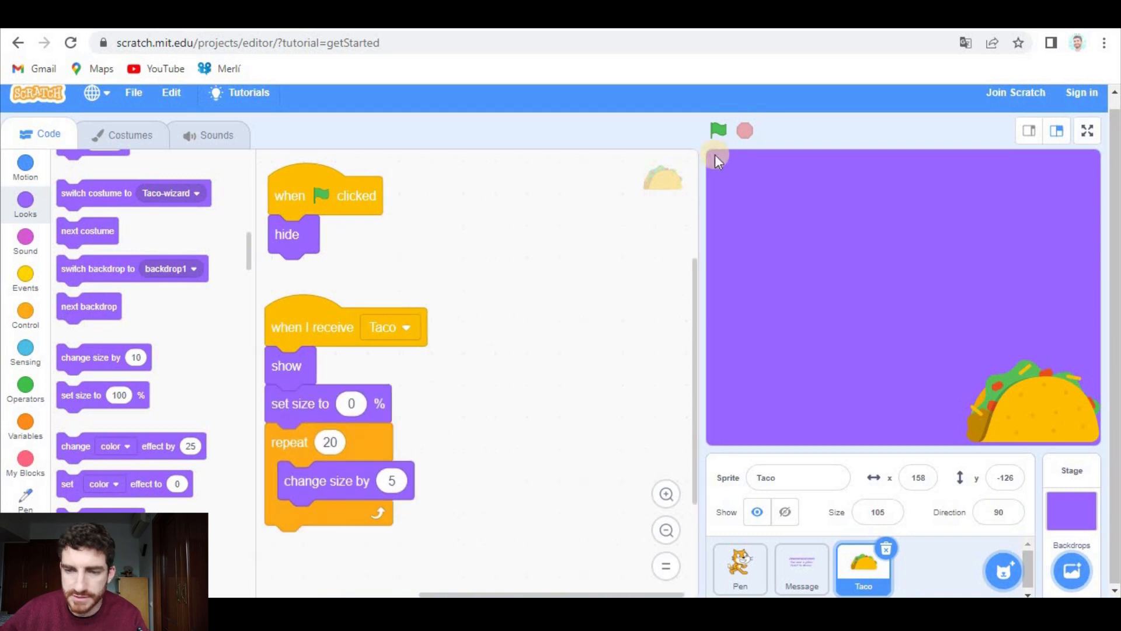
pyautogui.click(718, 130)
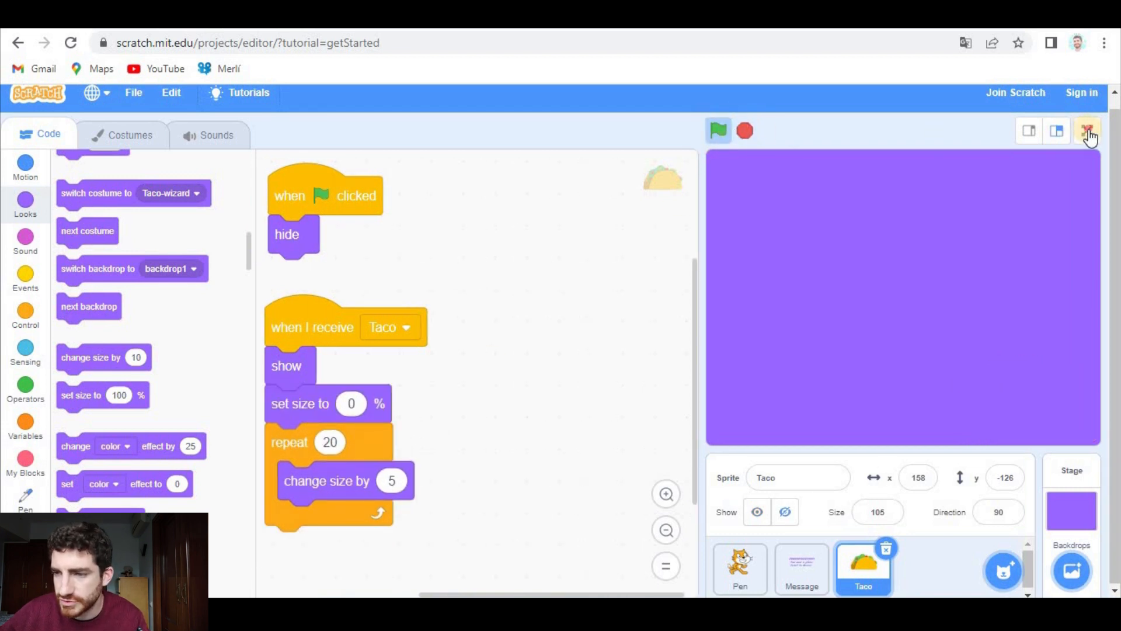
# View the stage full screen, then return to the Taco sprite's scripts.
pyautogui.click(1087, 130)
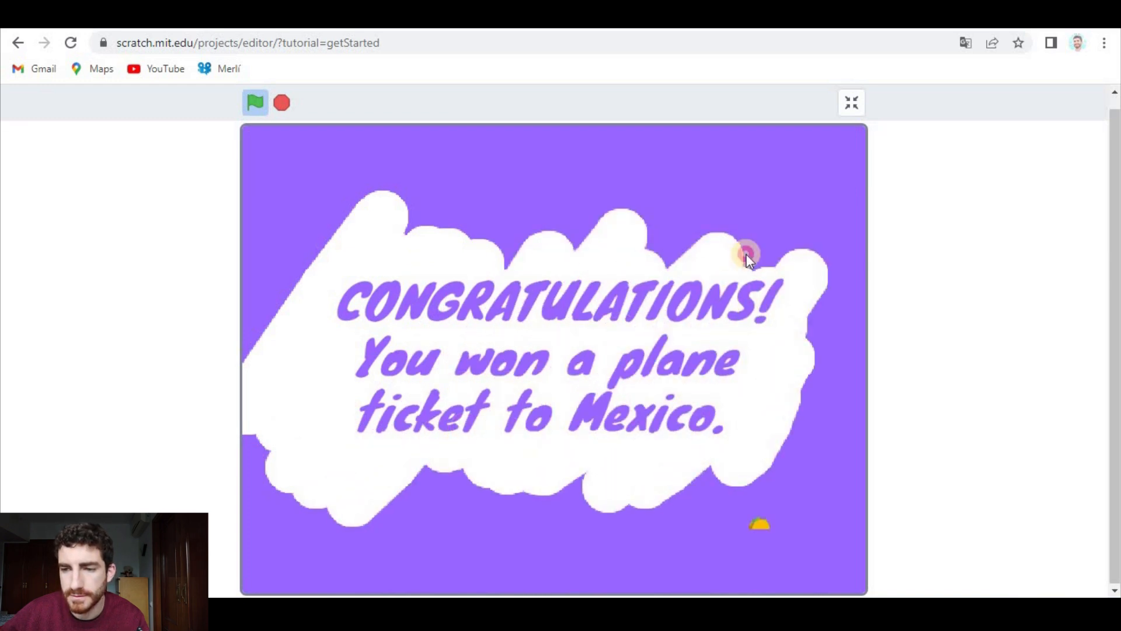
pyautogui.moveTo(358, 198)
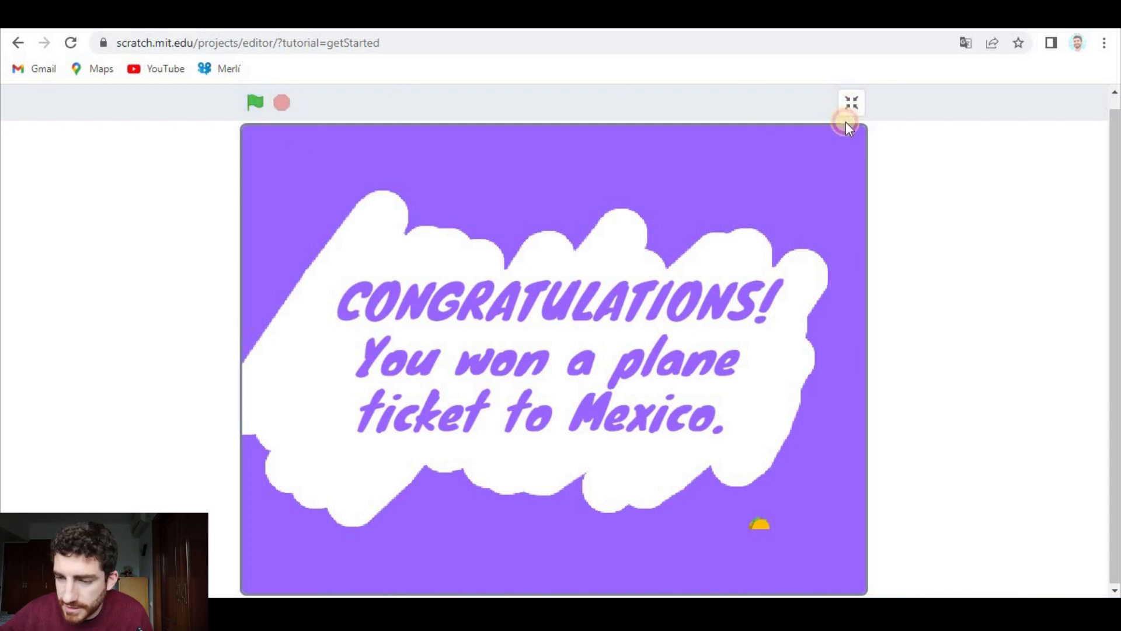
pyautogui.click(852, 103)
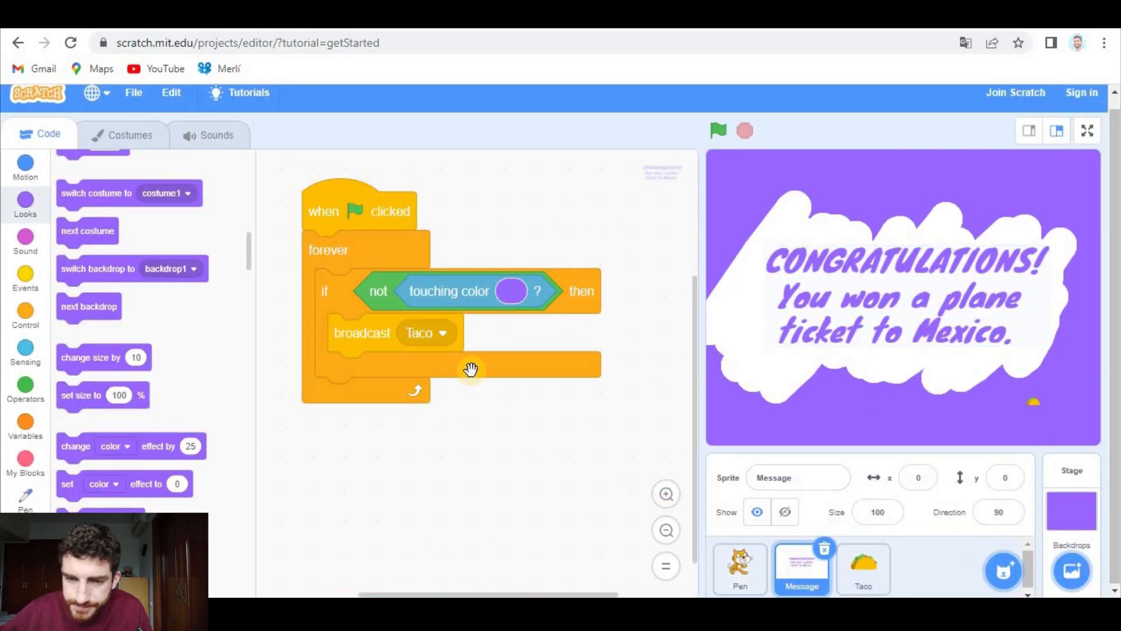
pyautogui.moveTo(495, 279)
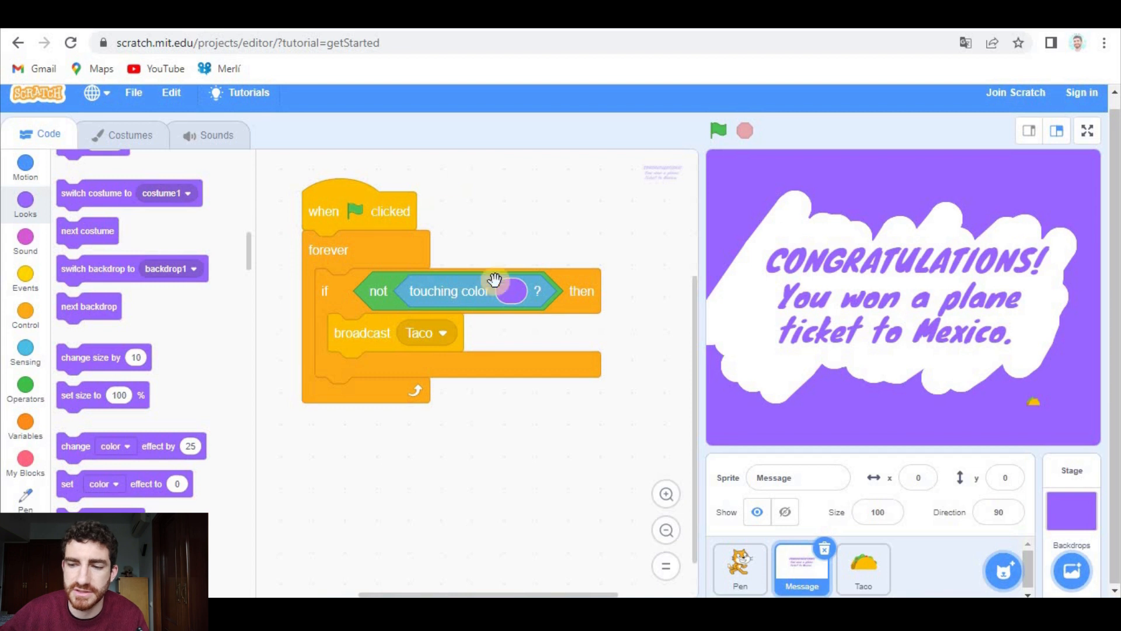
pyautogui.moveTo(404, 309)
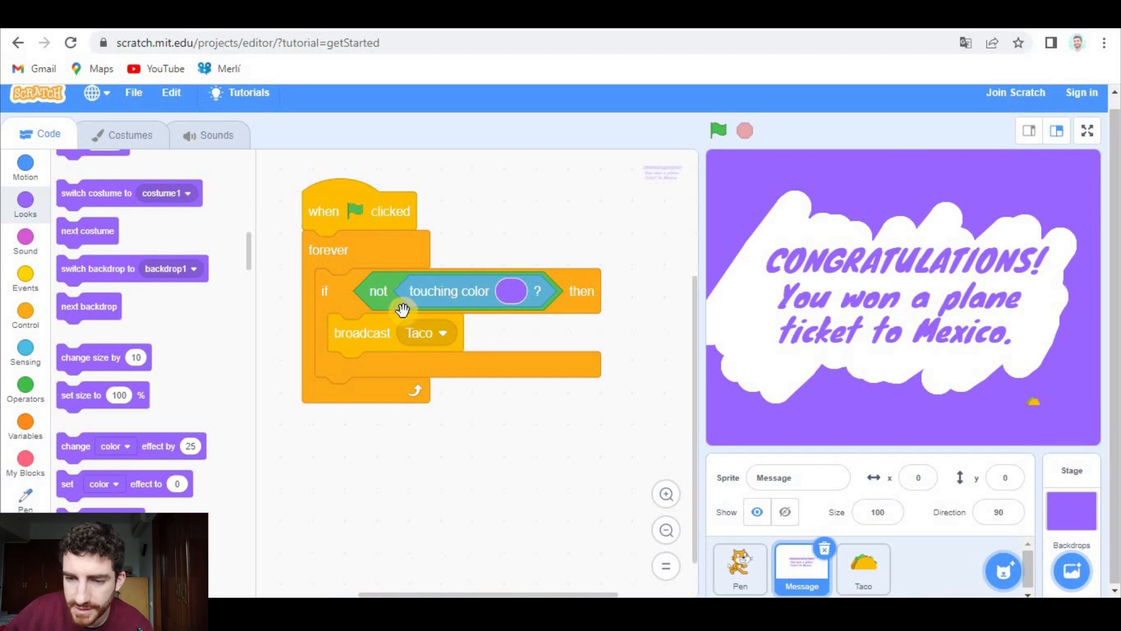
pyautogui.moveTo(980, 268)
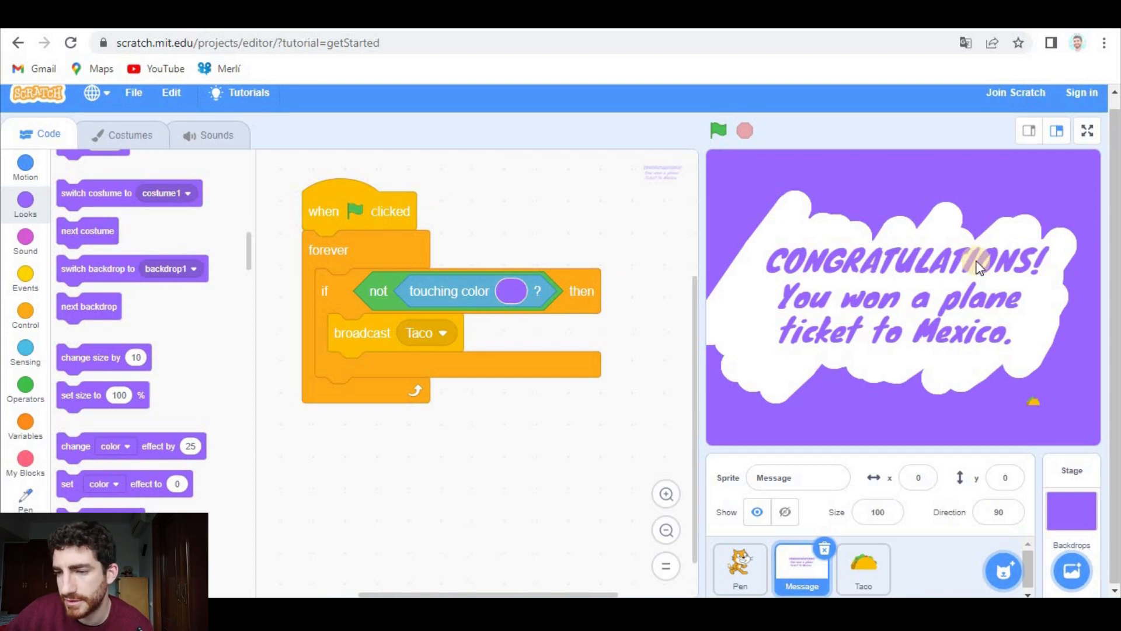
pyautogui.moveTo(852, 333)
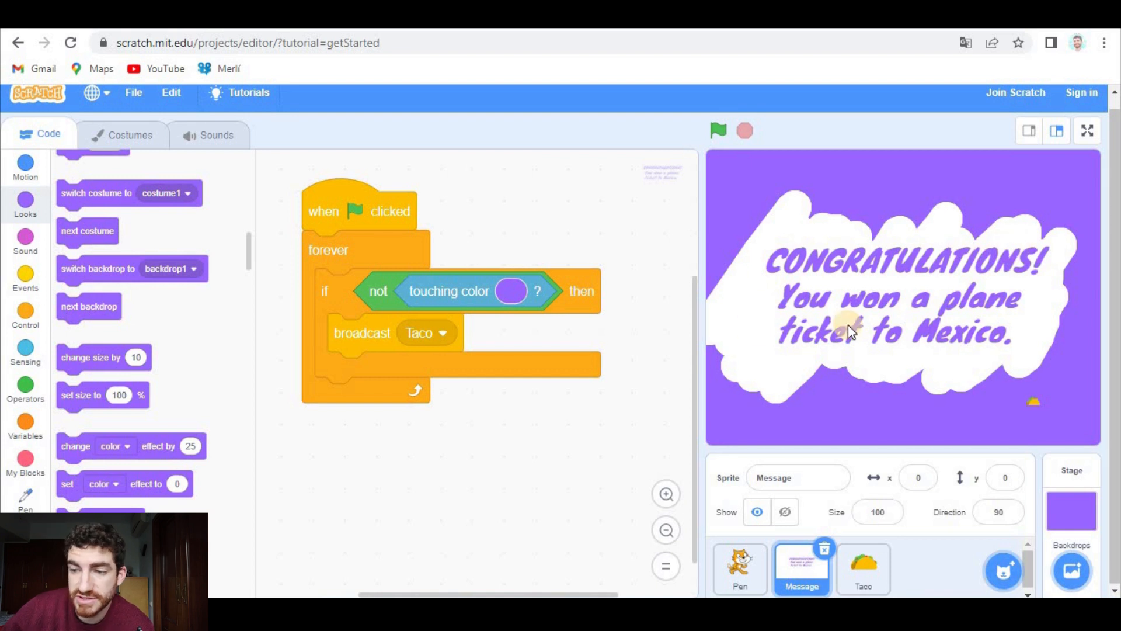
pyautogui.moveTo(346, 341)
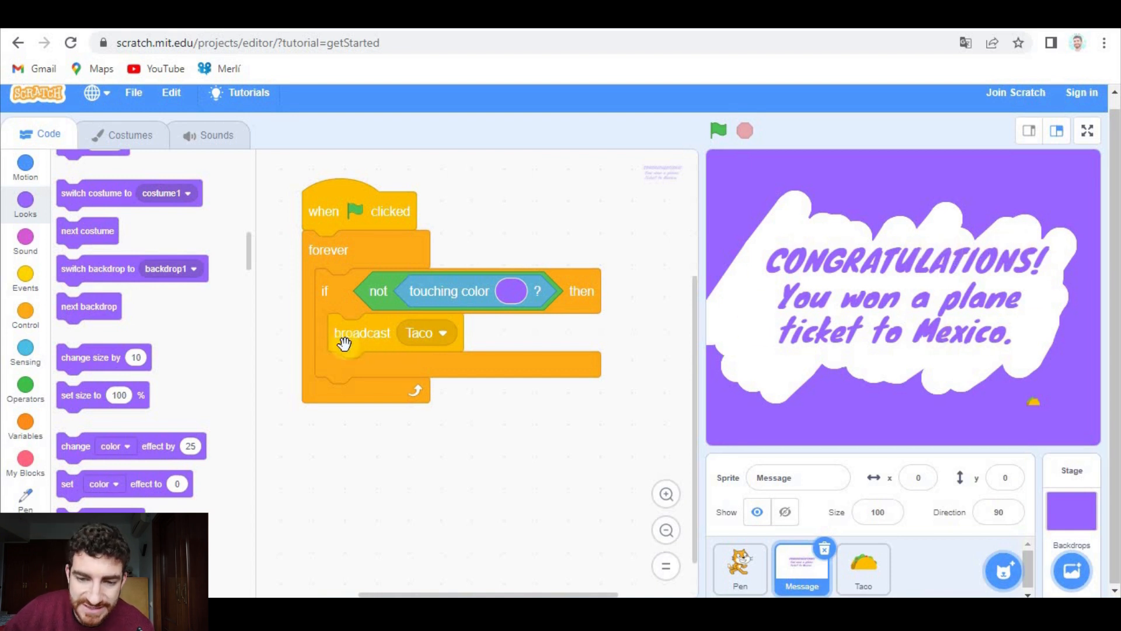
pyautogui.moveTo(884, 592)
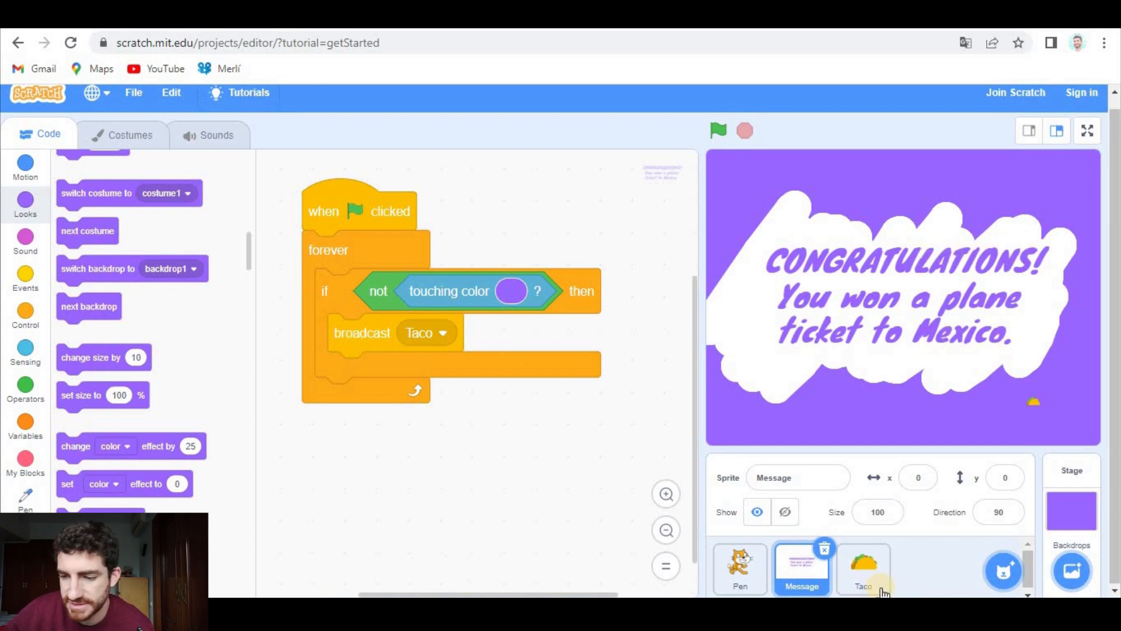
pyautogui.click(862, 568)
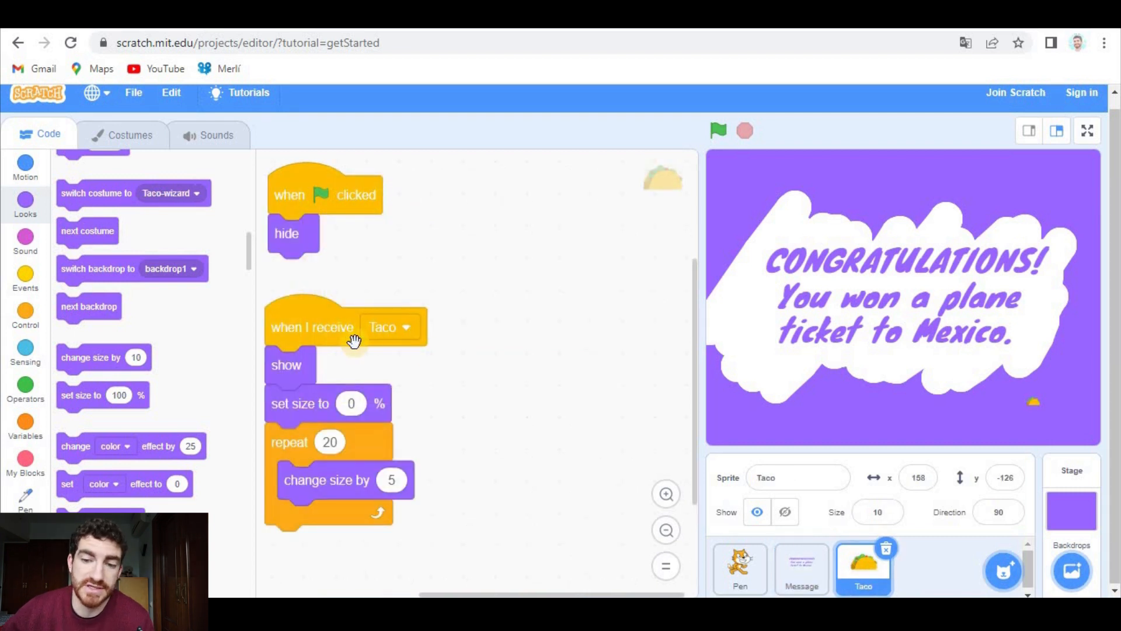
pyautogui.moveTo(327, 330)
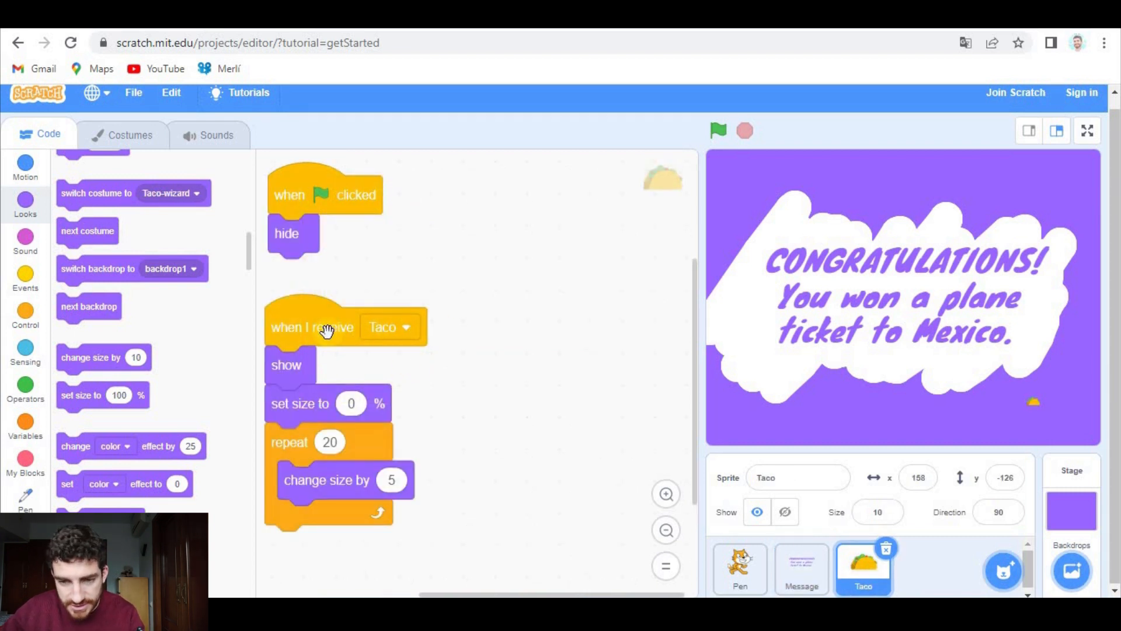
pyautogui.moveTo(267, 492)
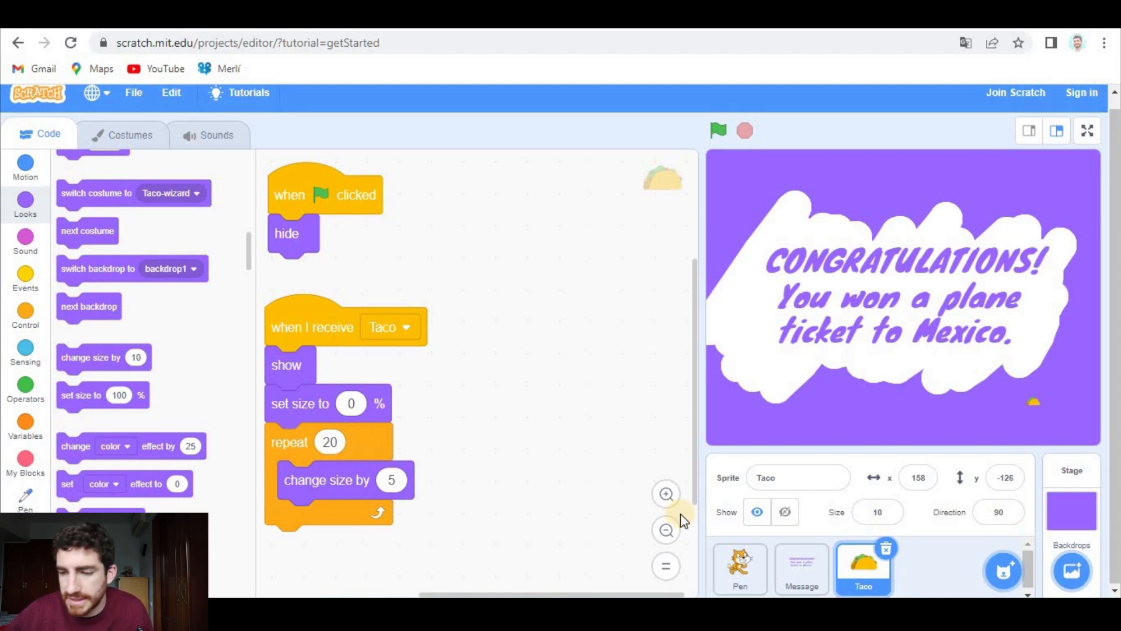
# Add a 'stop this script' block after broadcast Taco in the Message sprite's loop.
pyautogui.click(801, 568)
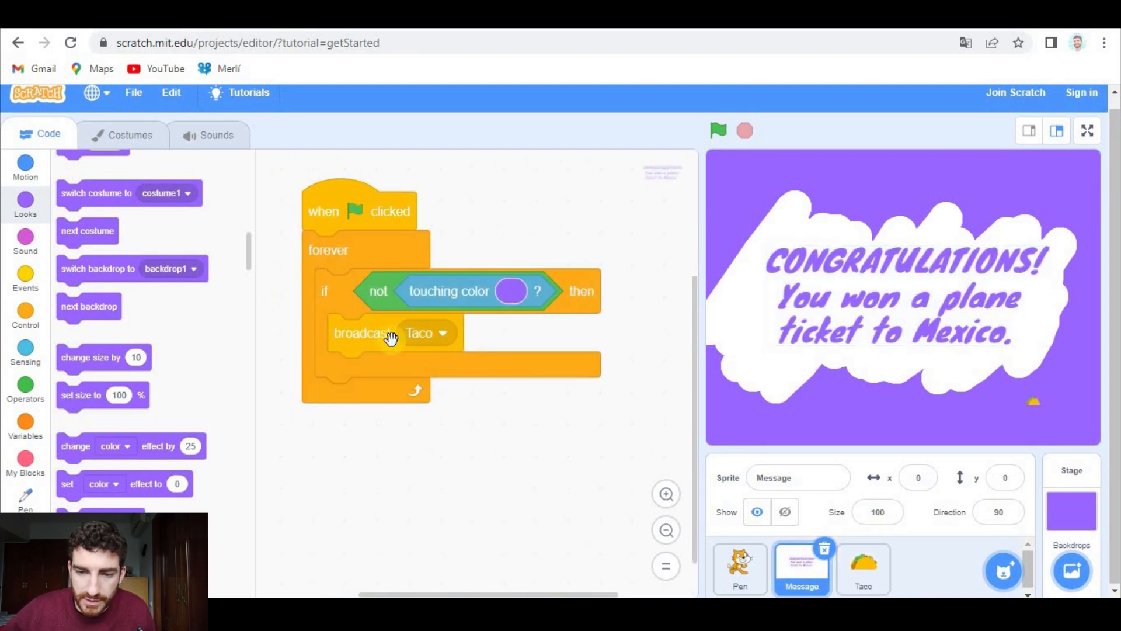
pyautogui.moveTo(518, 260)
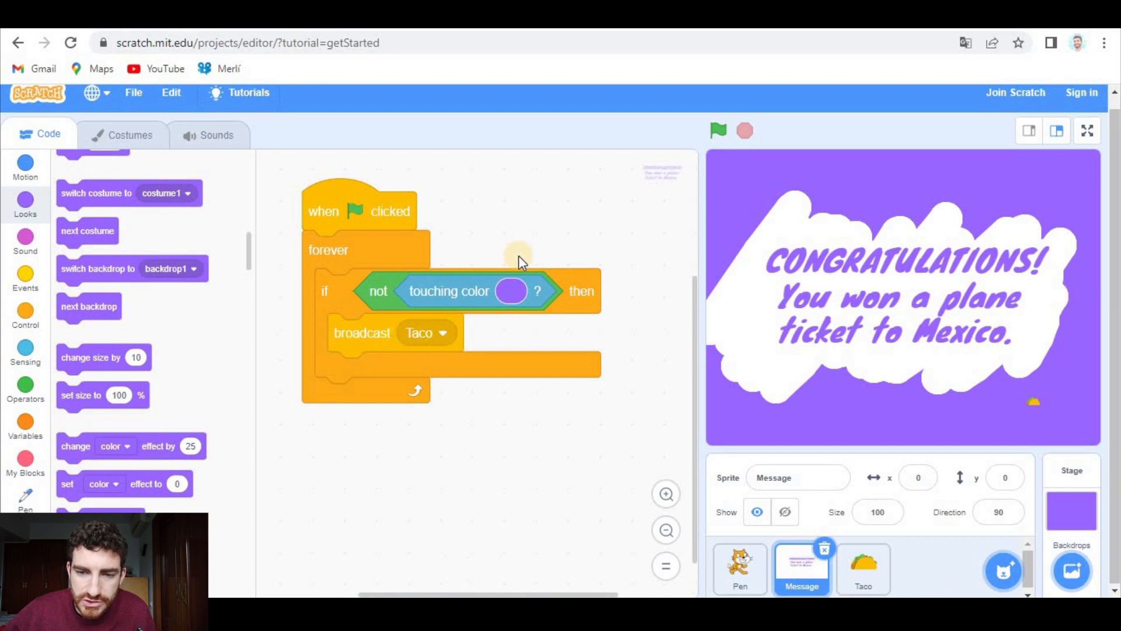
pyautogui.click(24, 314)
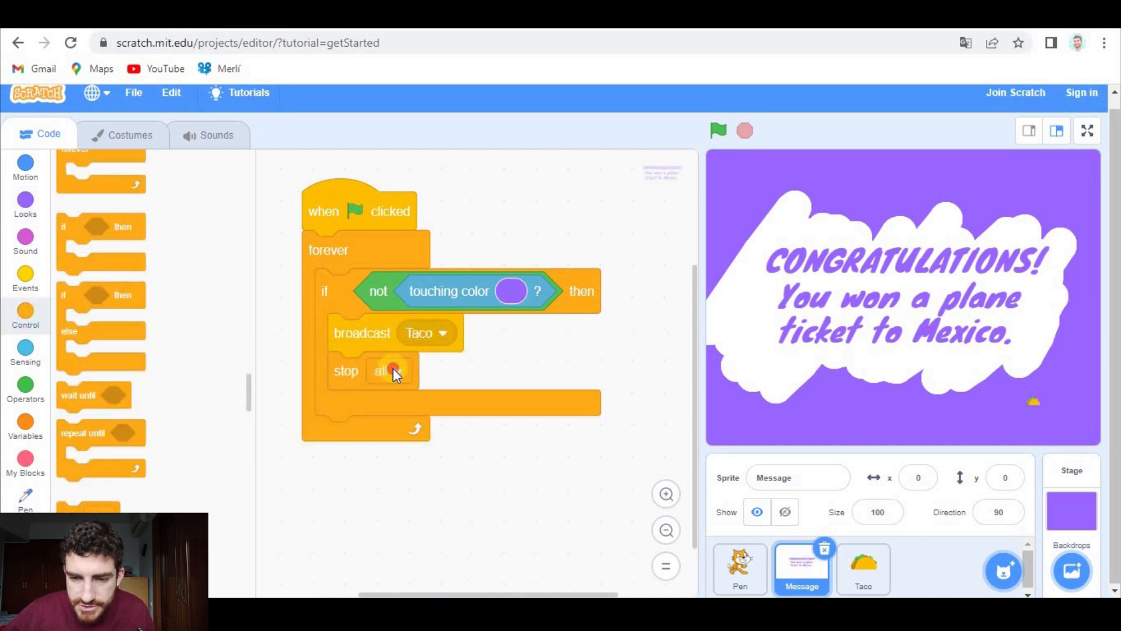
pyautogui.click(389, 370)
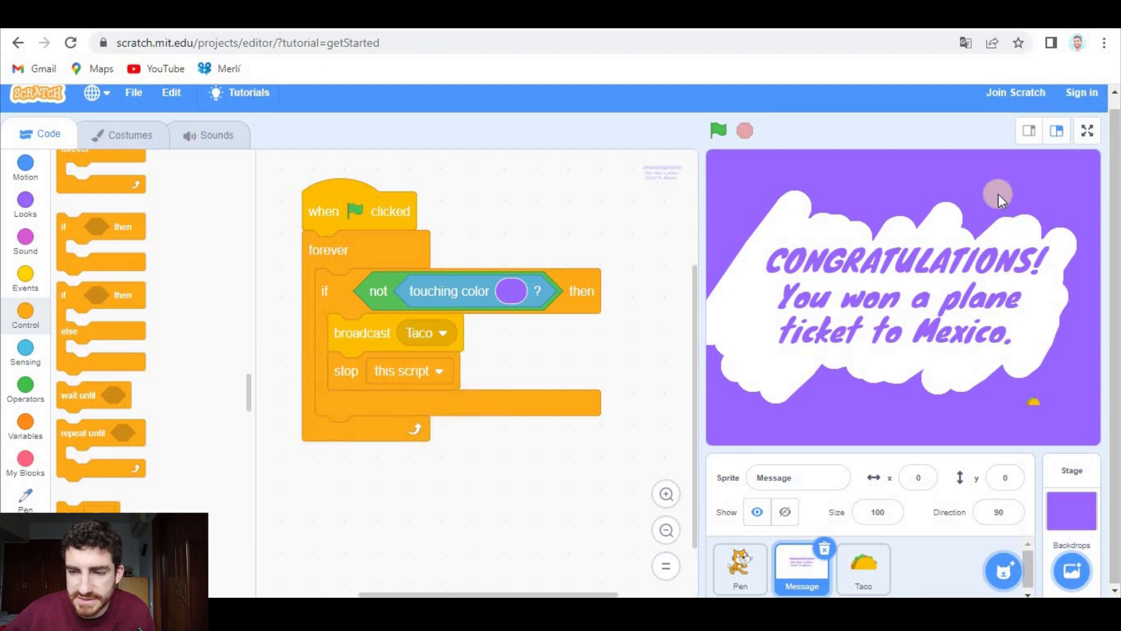
# Run the project full screen and scratch to reveal the message and grown taco.
pyautogui.click(1087, 130)
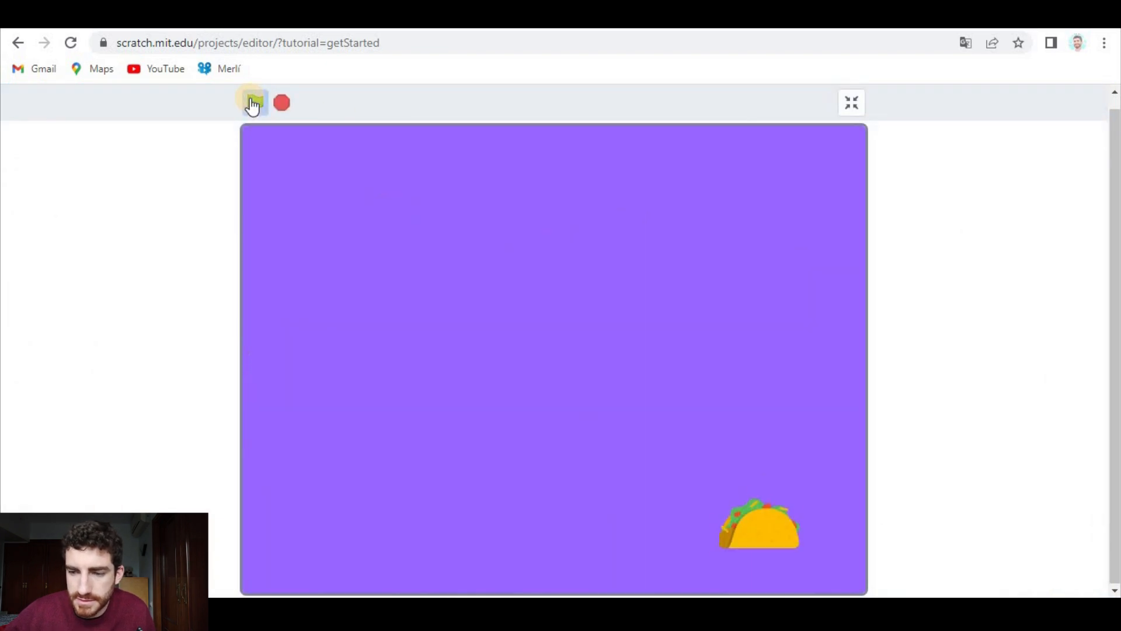
pyautogui.click(255, 103)
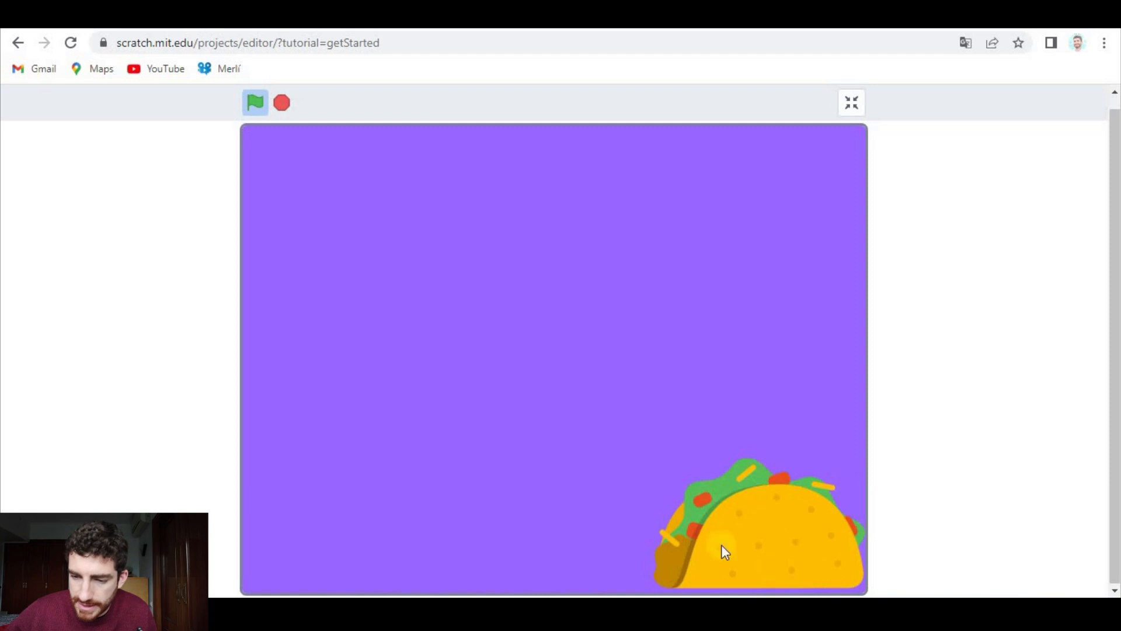
pyautogui.click(308, 374)
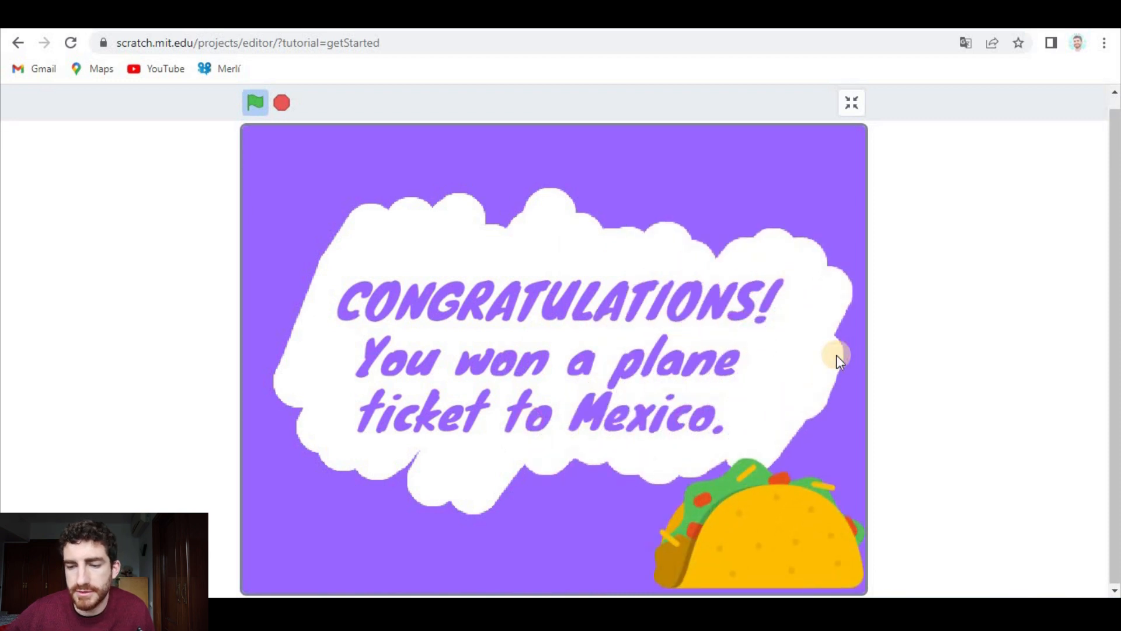
pyautogui.moveTo(333, 188)
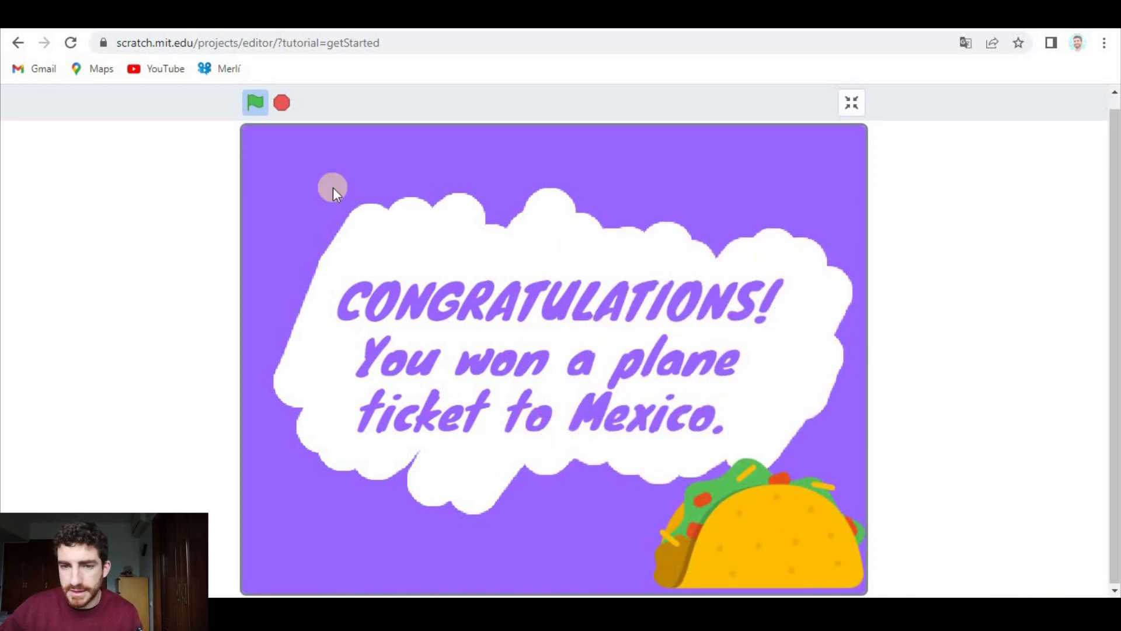
pyautogui.moveTo(255, 103)
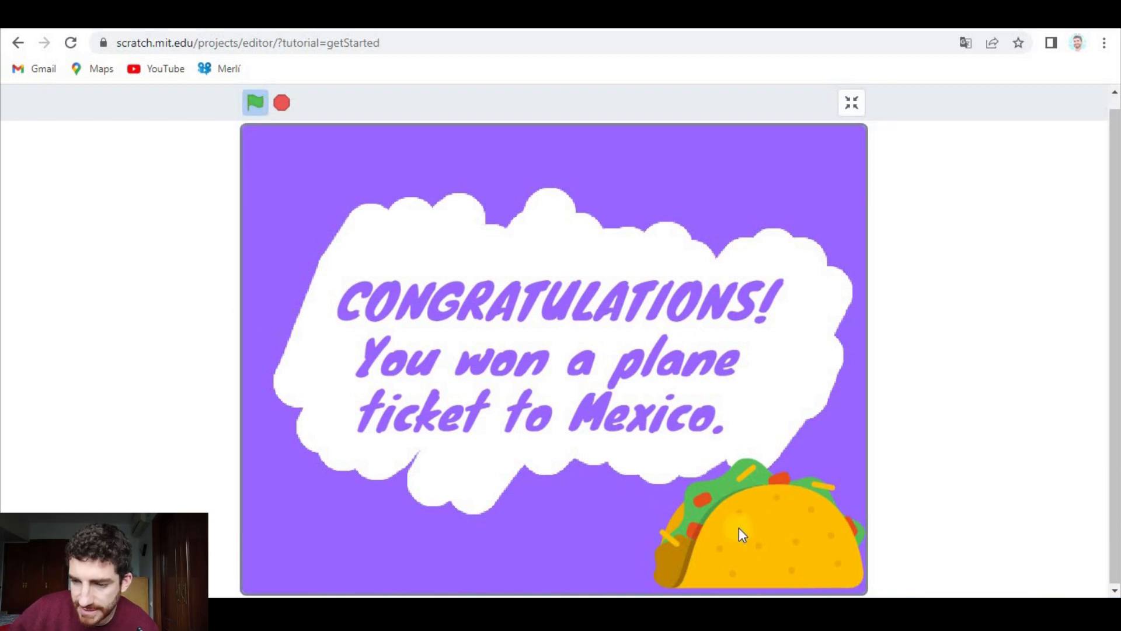
pyautogui.moveTo(529, 322)
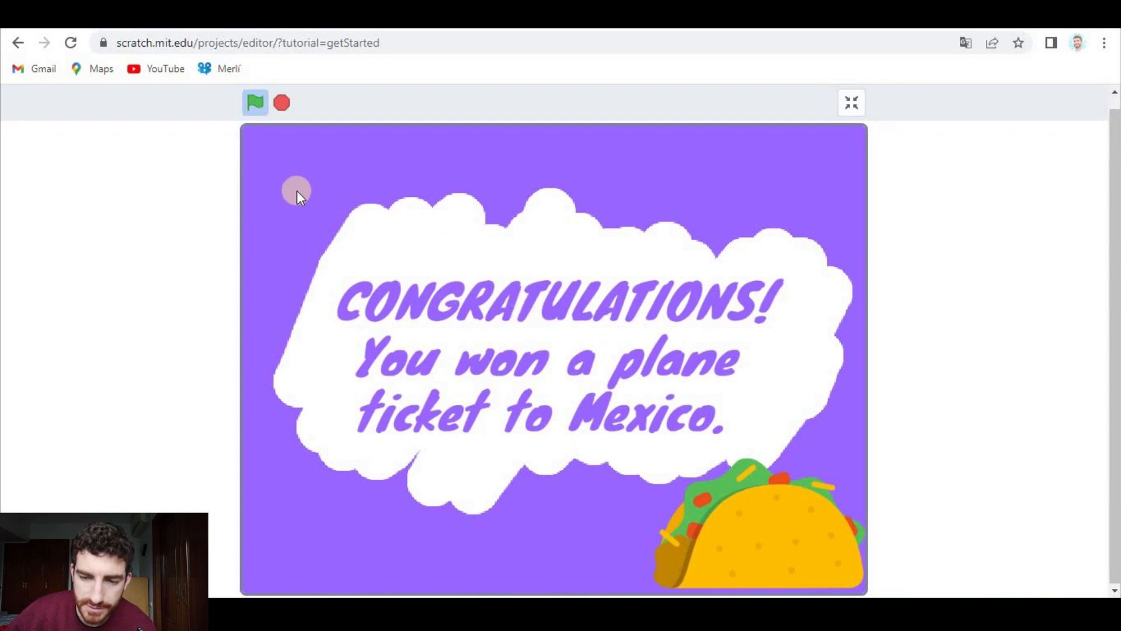
pyautogui.moveTo(818, 510)
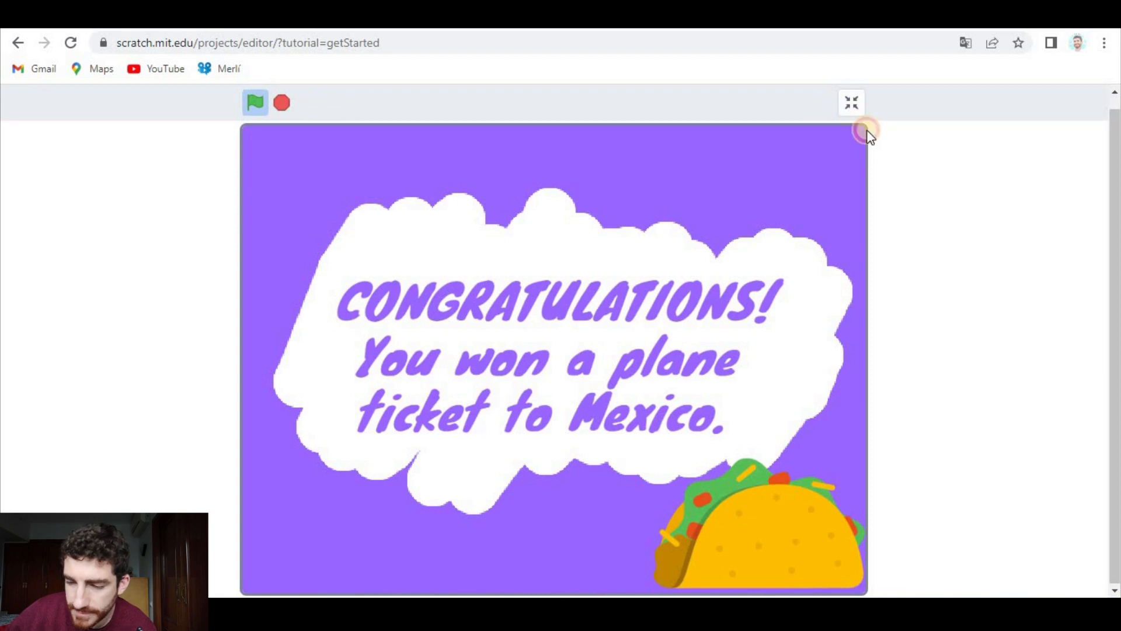
# Add the wait before the Message loop, then restart the project full screen with the card covered again.
pyautogui.click(850, 101)
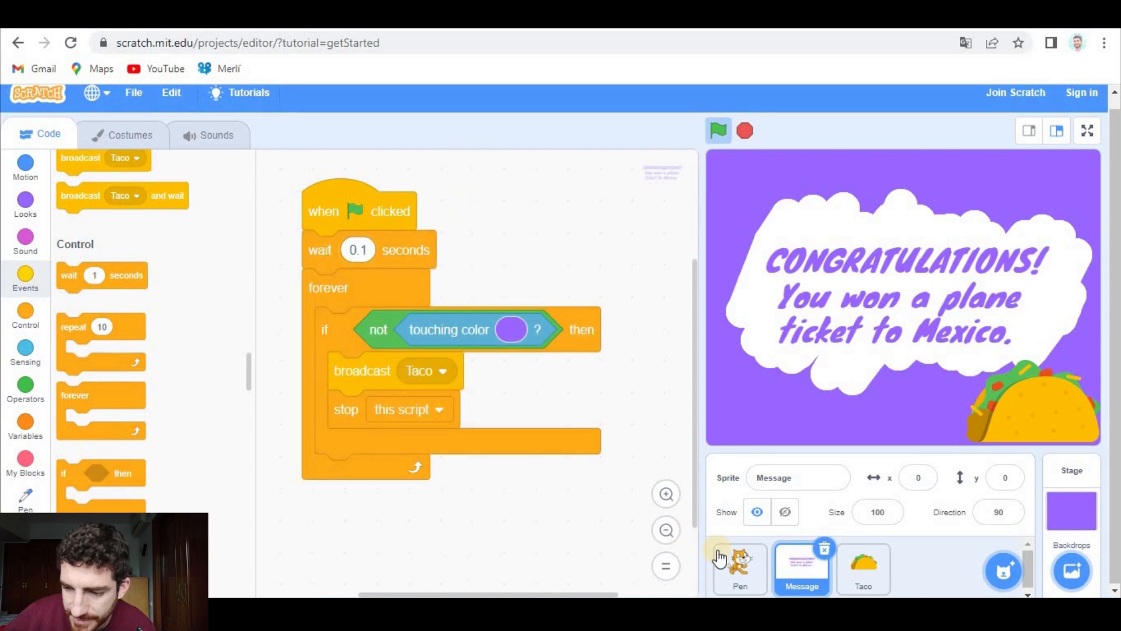
pyautogui.click(739, 568)
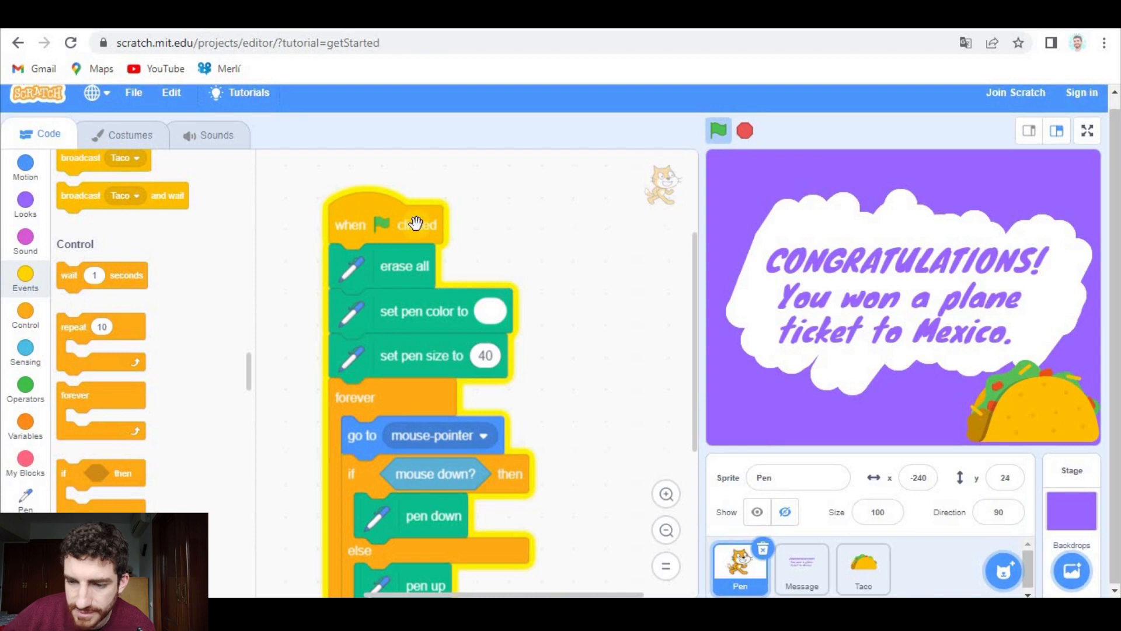
pyautogui.moveTo(799, 339)
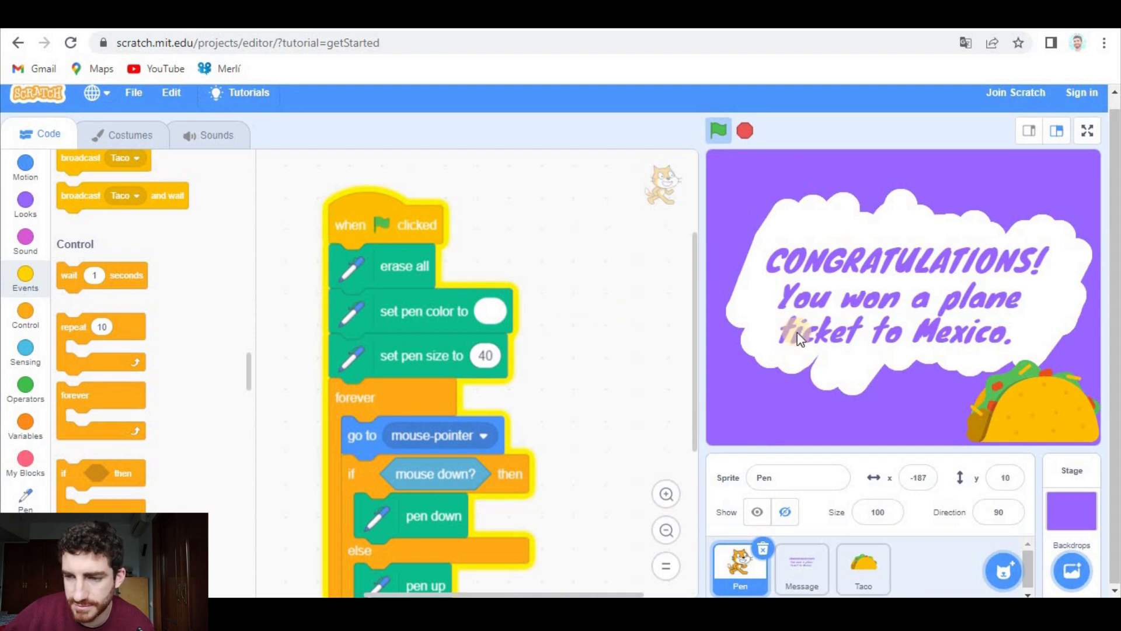
pyautogui.click(1087, 130)
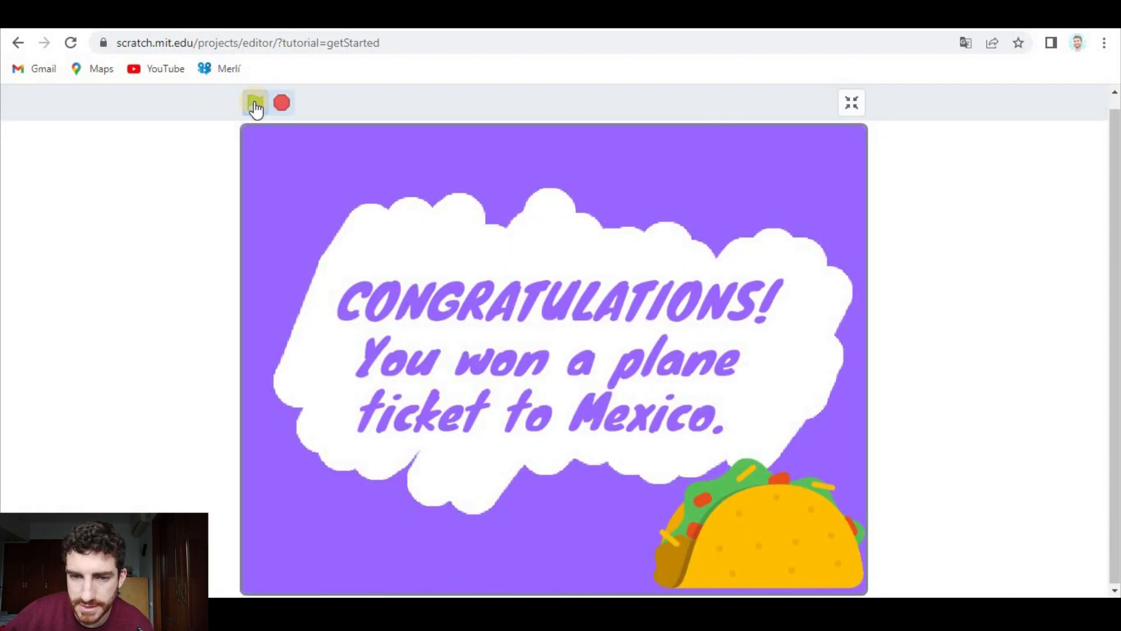
pyautogui.click(254, 102)
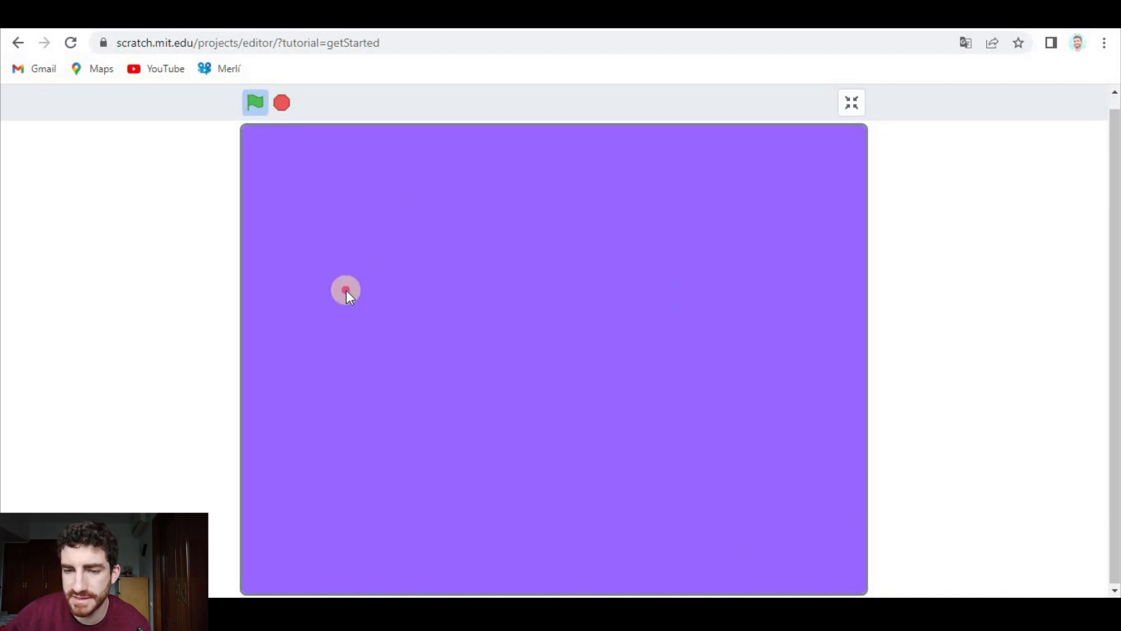